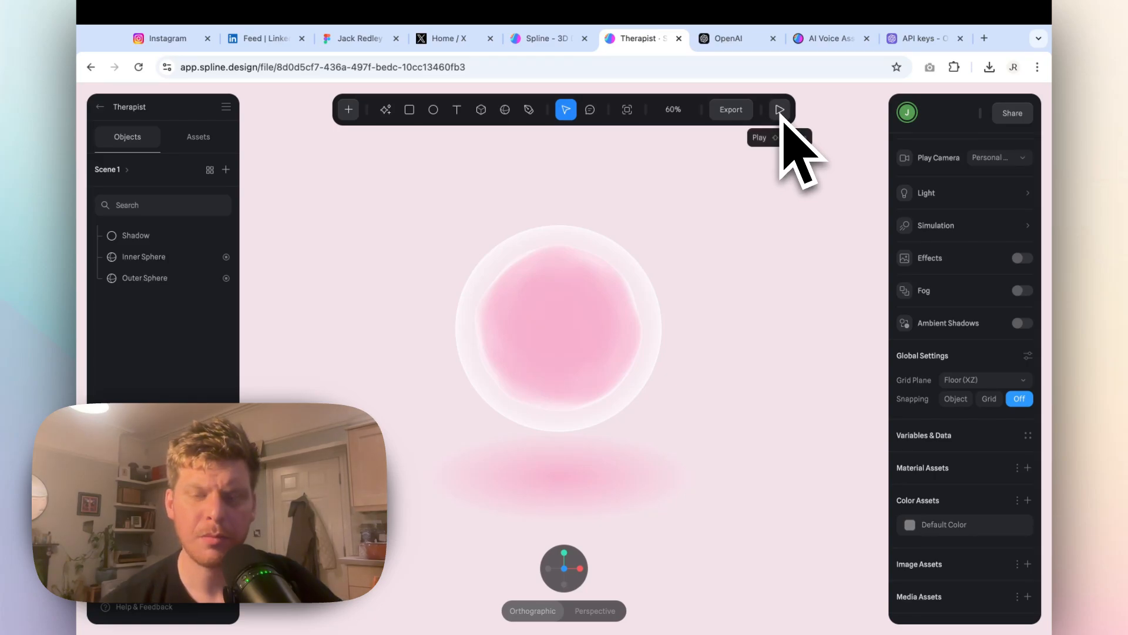
Step: Start play mode to preview the finished Therapist scene with the orb animating
left_click(779, 109)
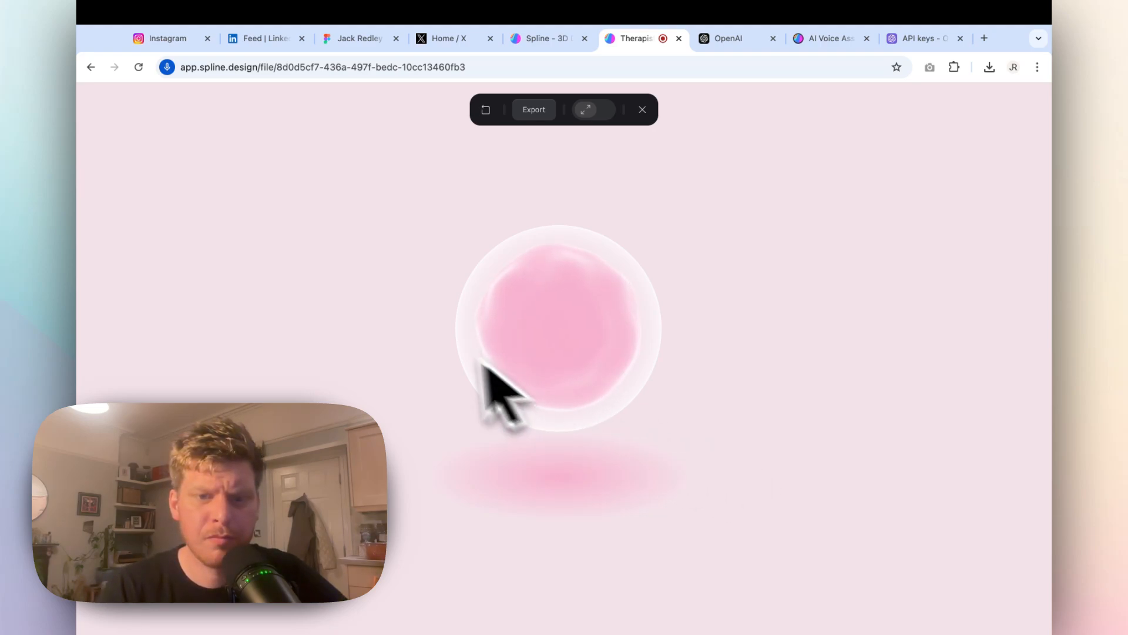
mouse_move(597, 468)
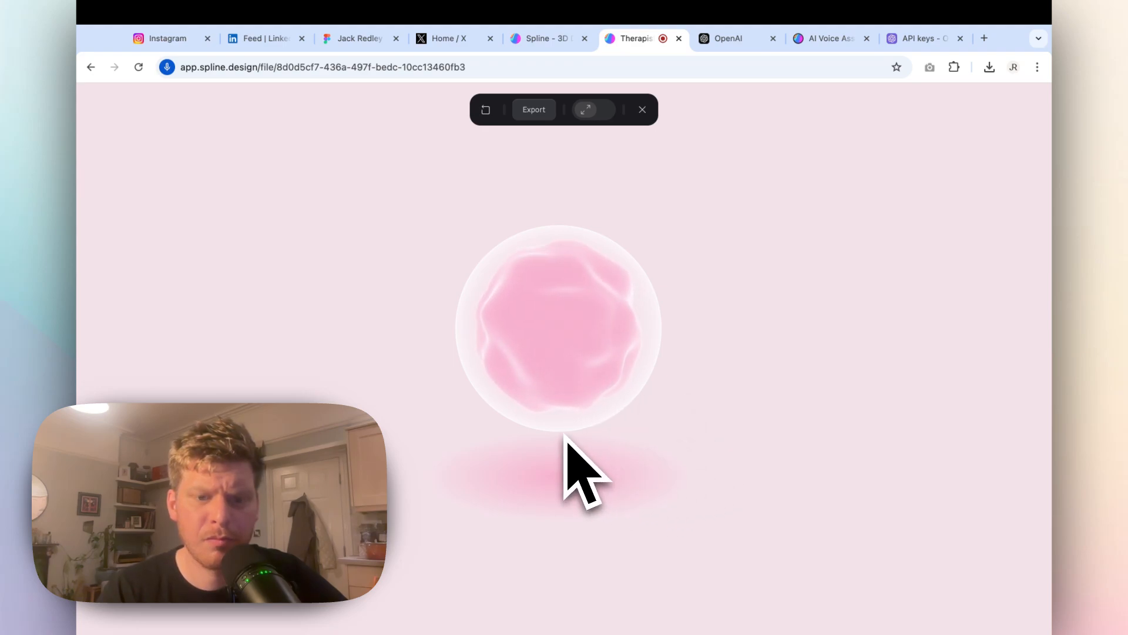
mouse_move(539, 518)
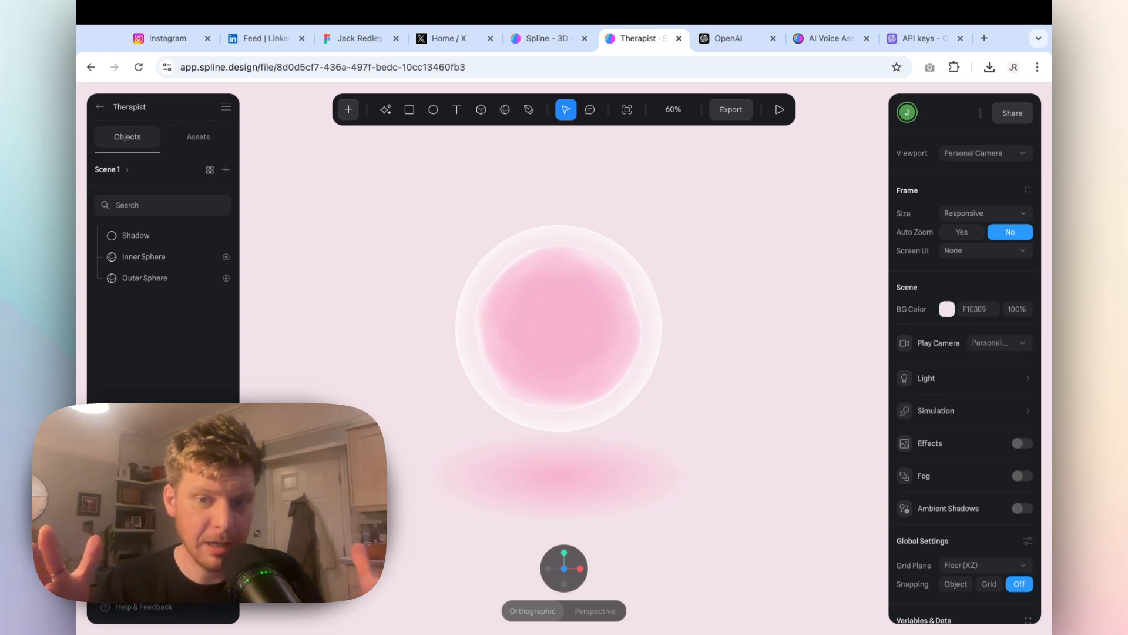
mouse_move(799, 407)
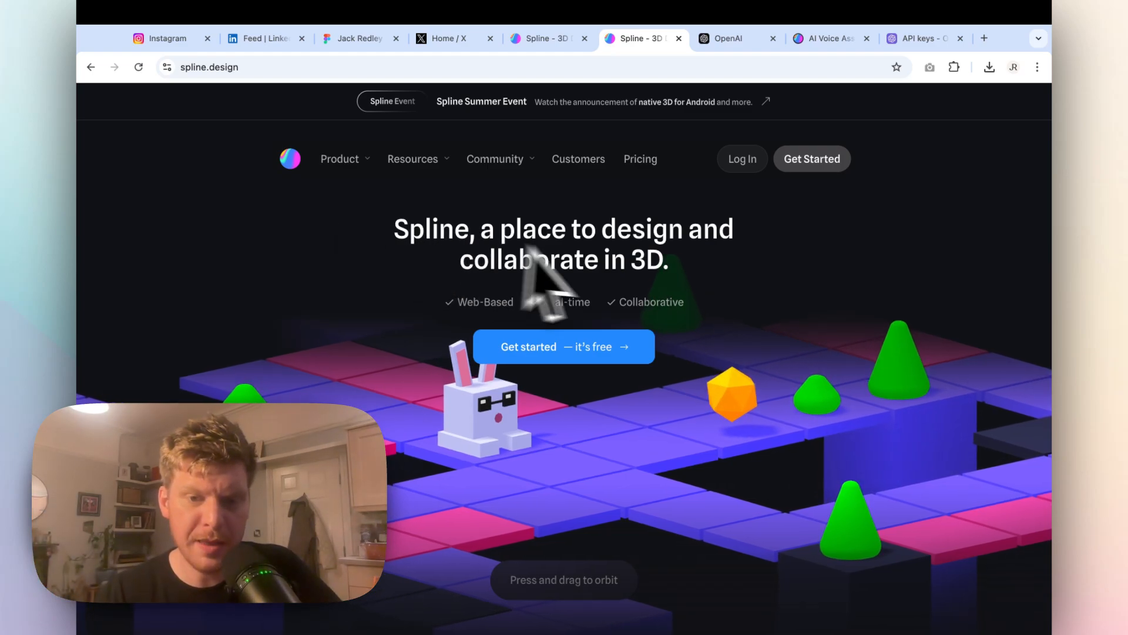
Step: Log in to Spline and start a new blank file from the dashboard
scroll("down", 3)
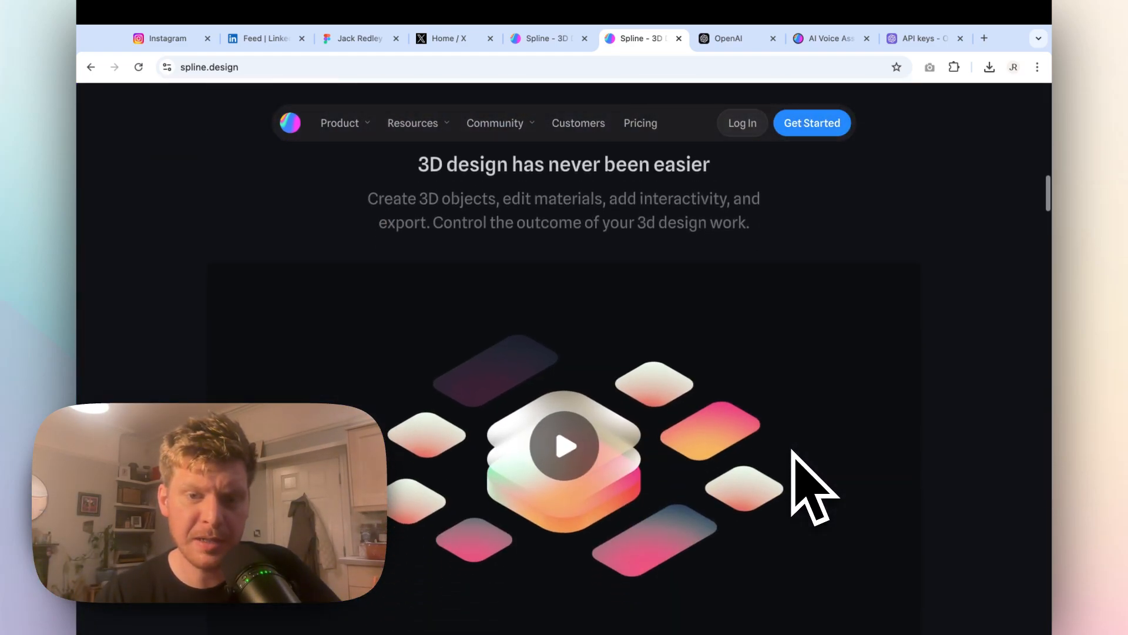
scroll("down", 3)
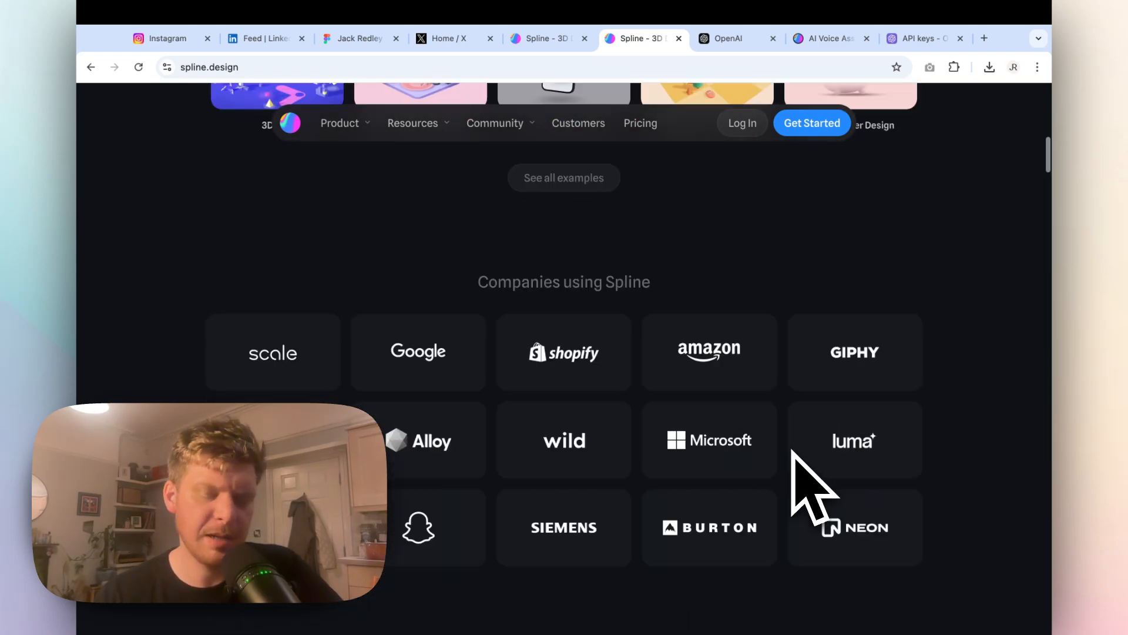
scroll("up", 3)
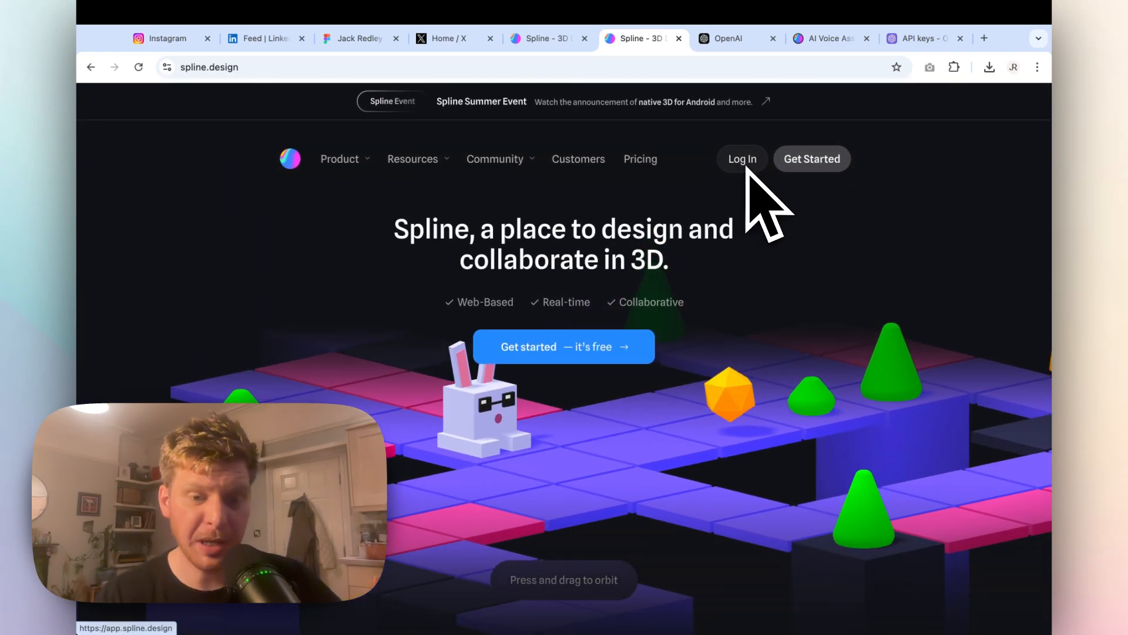
left_click(742, 159)
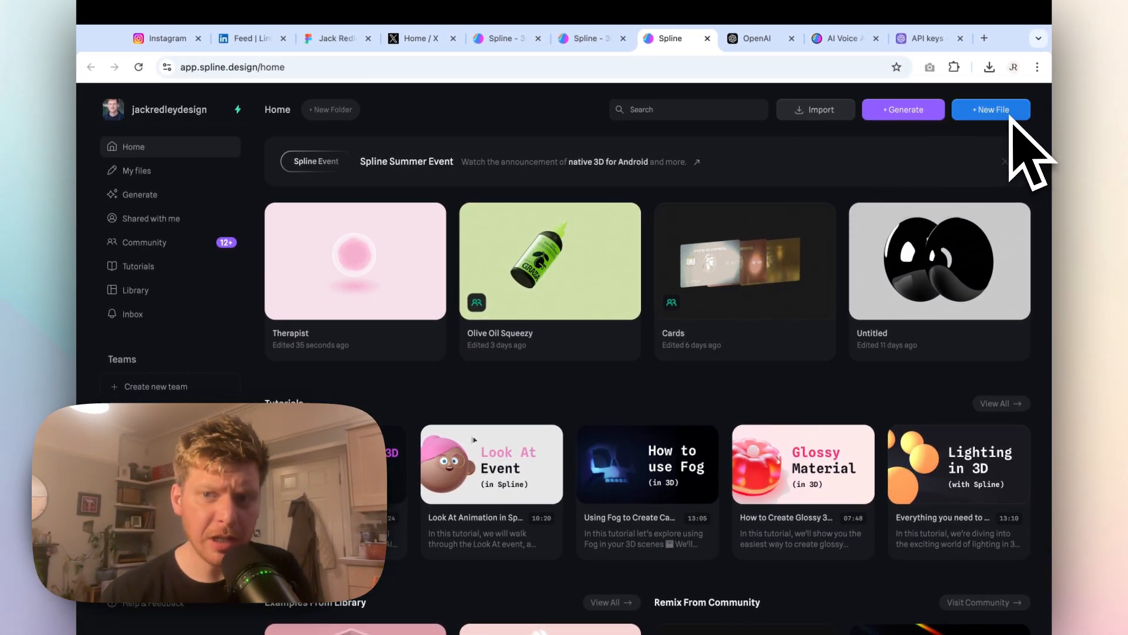
left_click(991, 109)
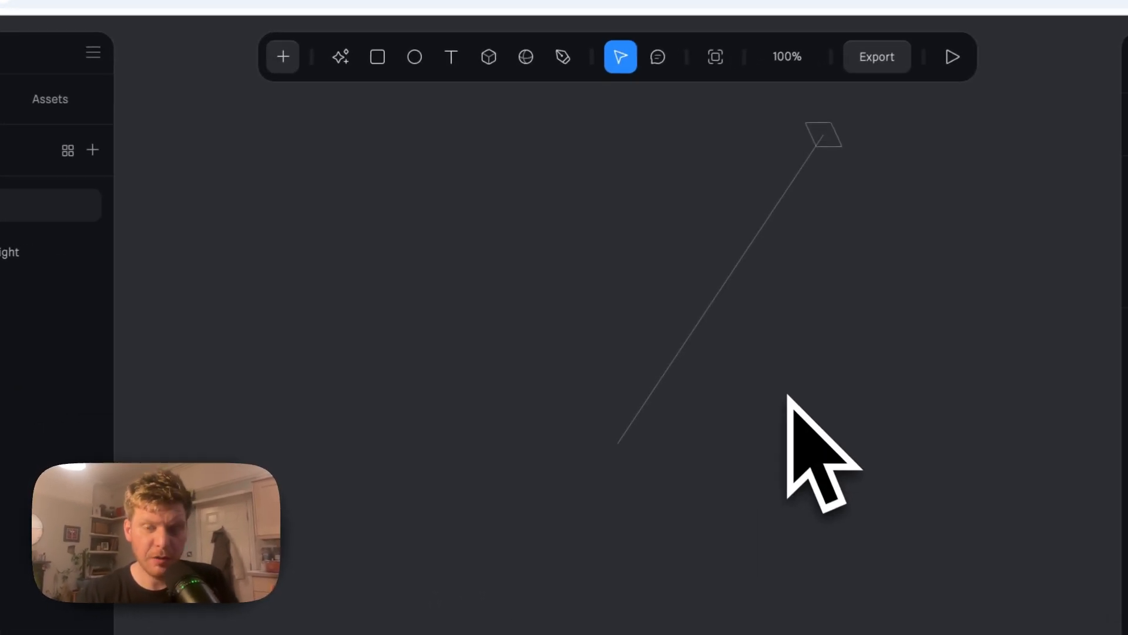
mouse_move(615, 403)
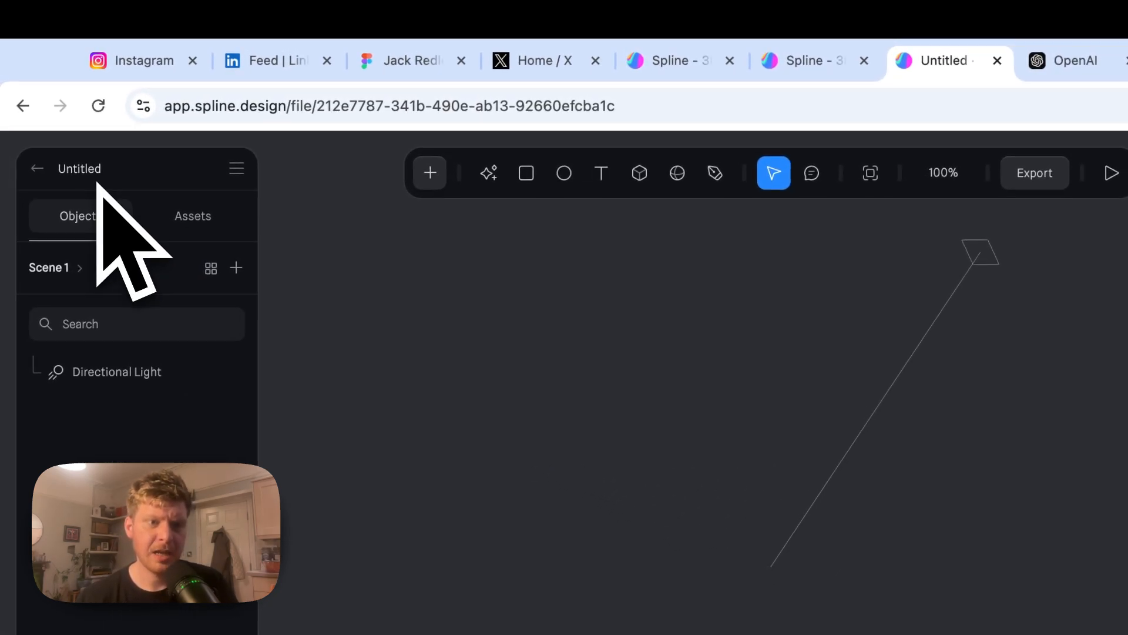
Step: Rename the file to Therapist Demo and set the scene background to a muted blue
double_click(79, 168)
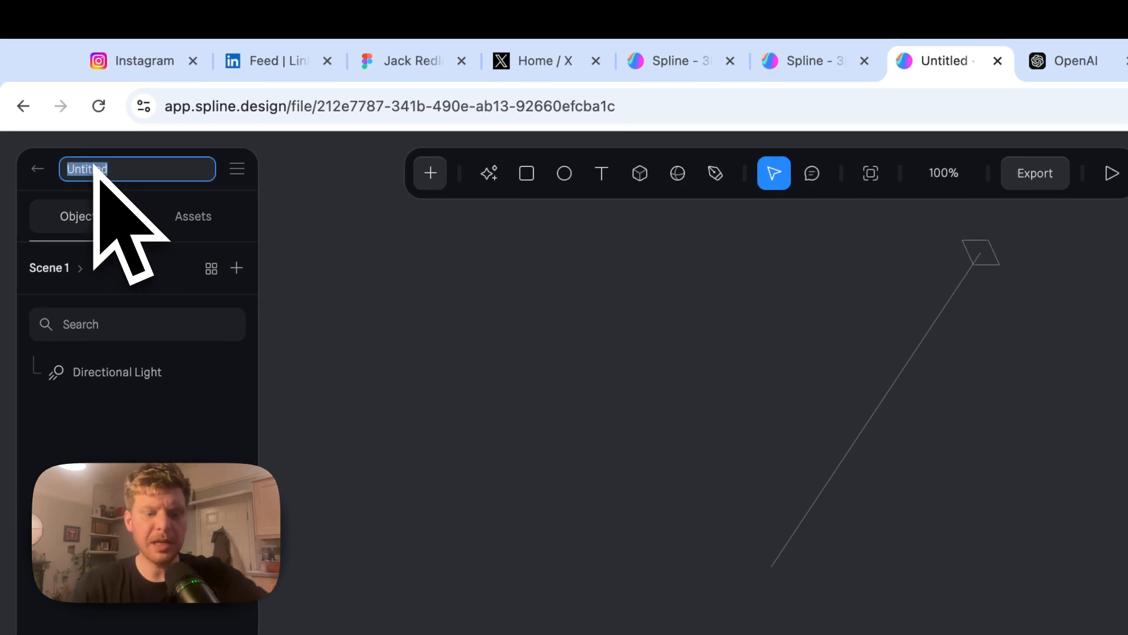
type("Ther")
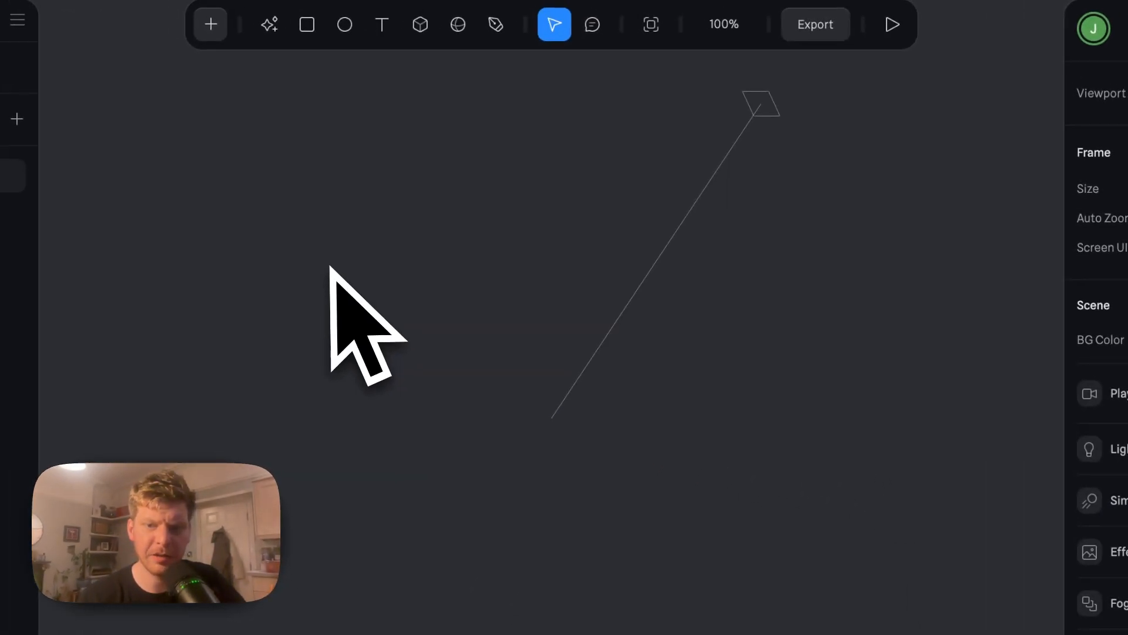
left_click(964, 281)
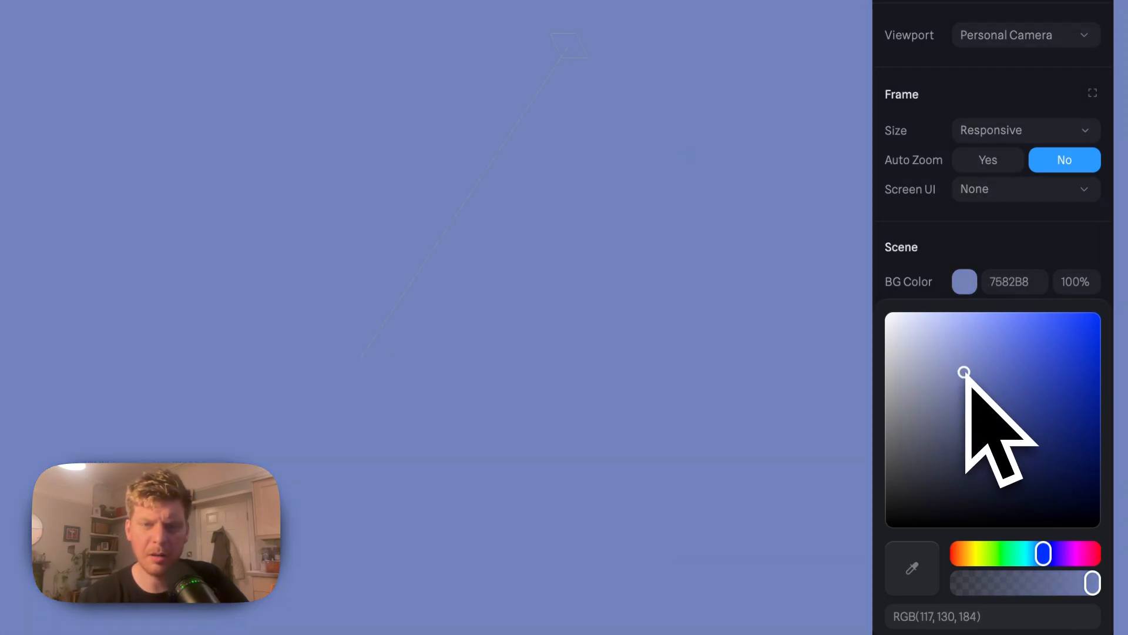
left_click(300, 127)
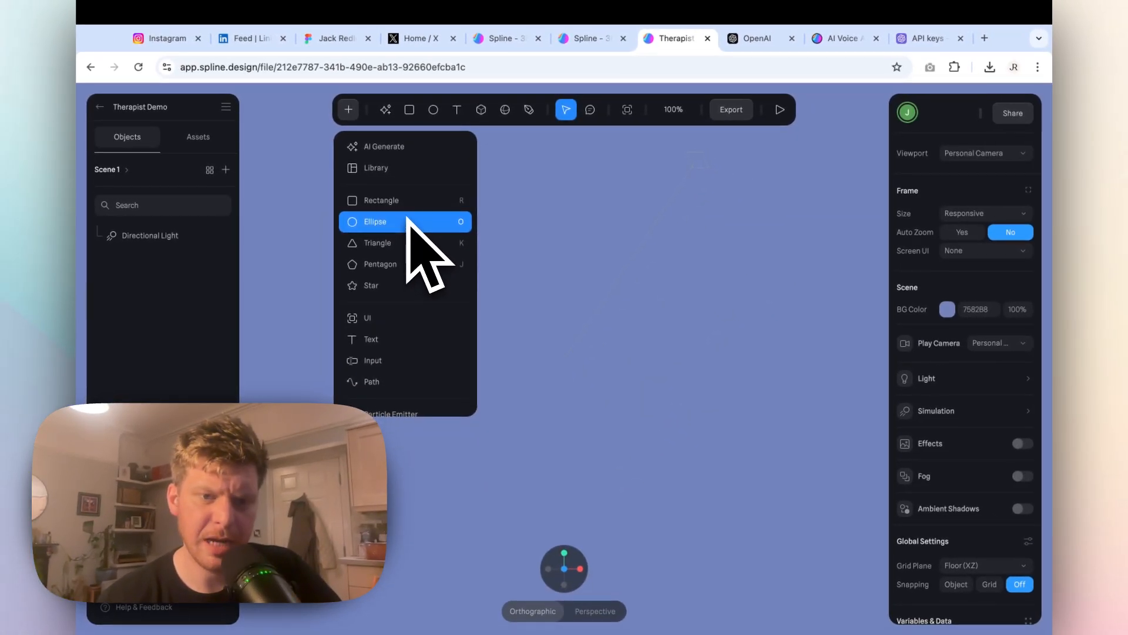
Step: Add a sphere to the scene and give it a saturated blue colour
scroll("down", 3)
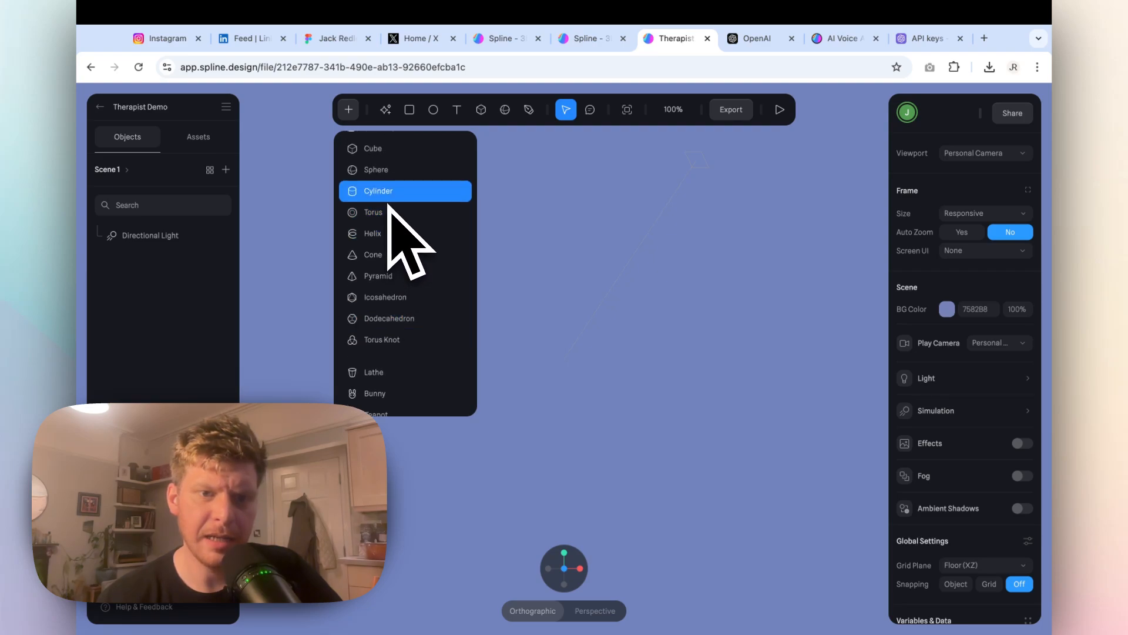
left_click(376, 170)
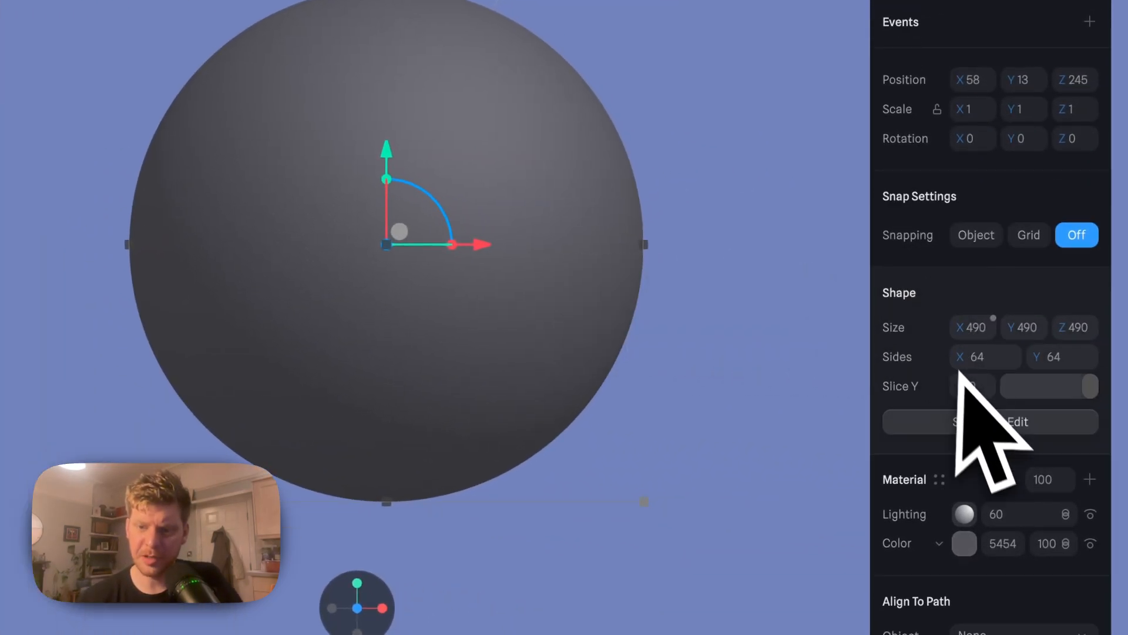
left_click(964, 542)
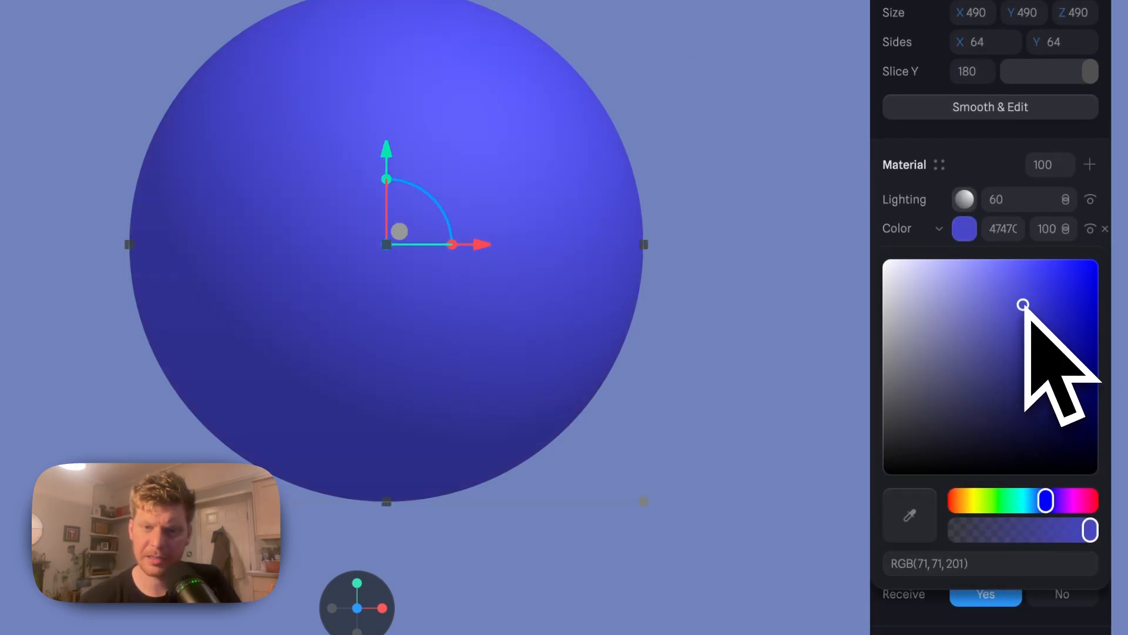
left_click(963, 228)
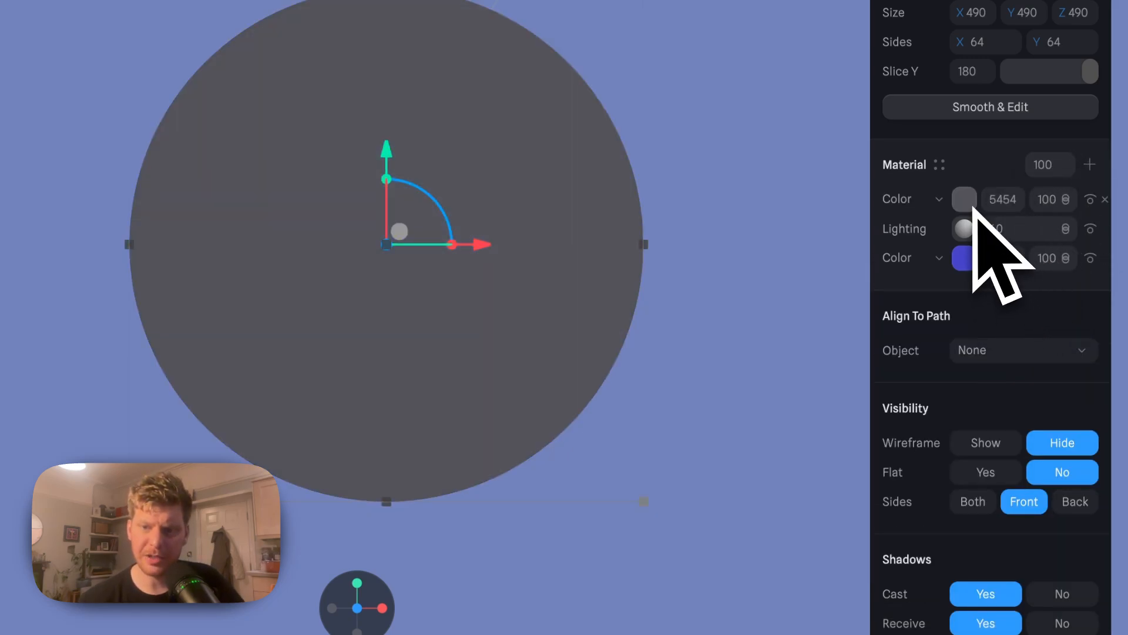
Step: Remove the extra grey colour layer from the sphere's material
left_click(938, 198)
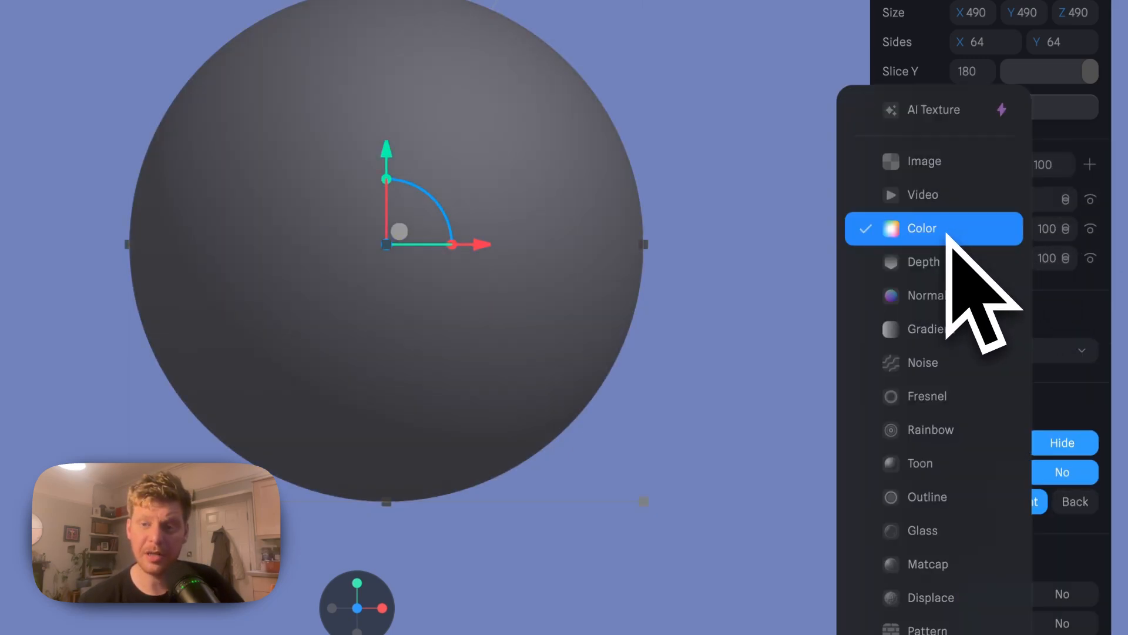
left_click(921, 228)
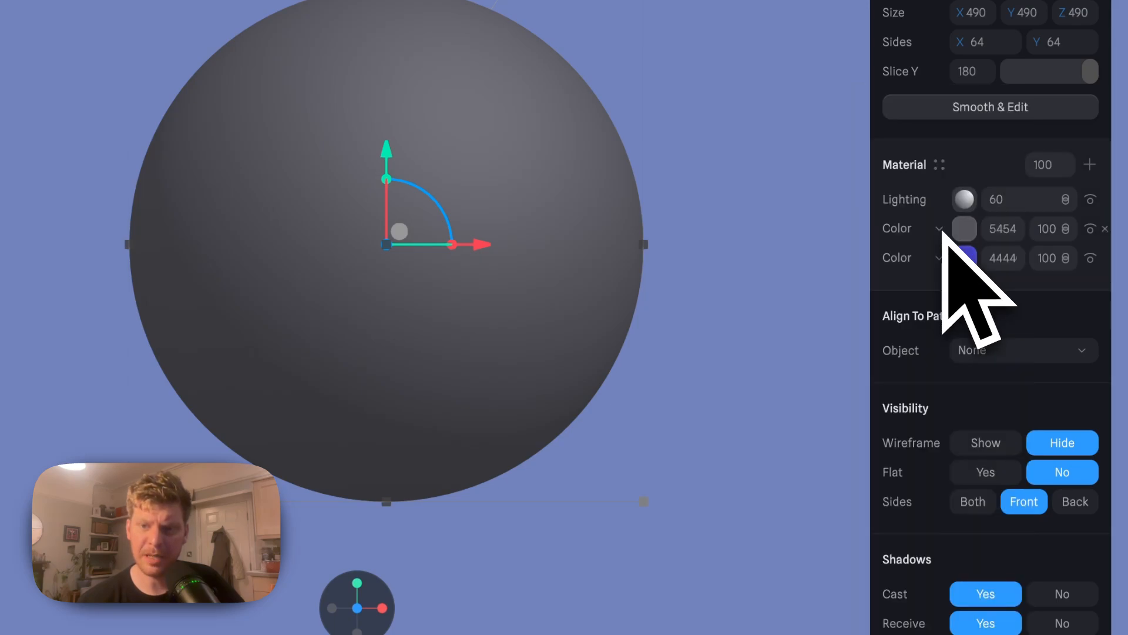
left_click(963, 228)
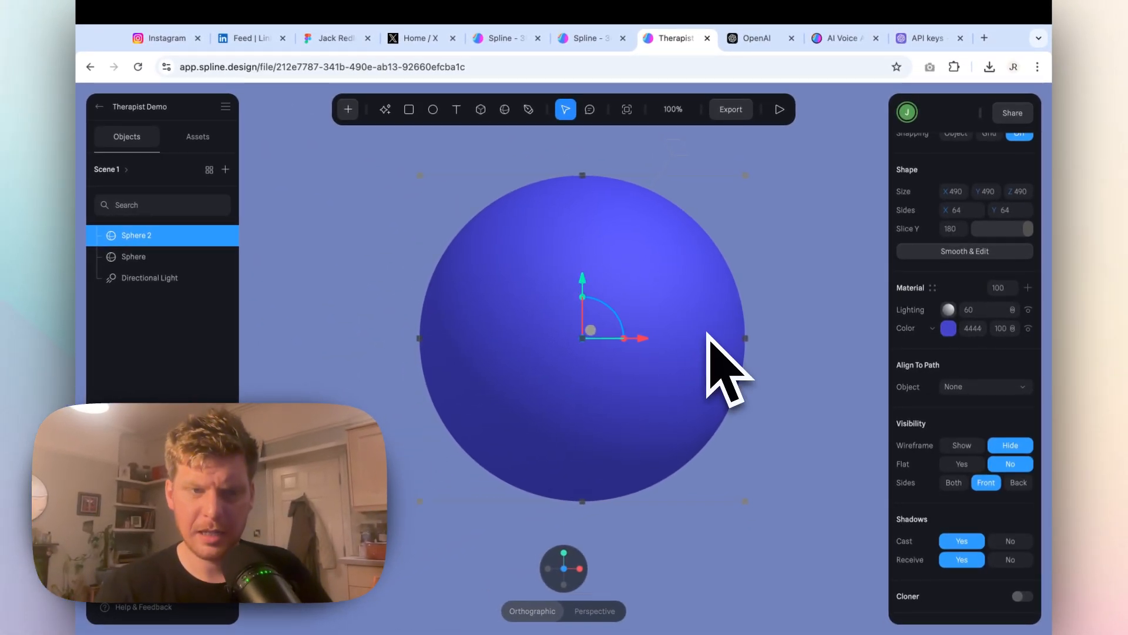
Step: Rename the spheres Inner Sphere and Outer Sphere and align them on their centres
left_click(133, 256)
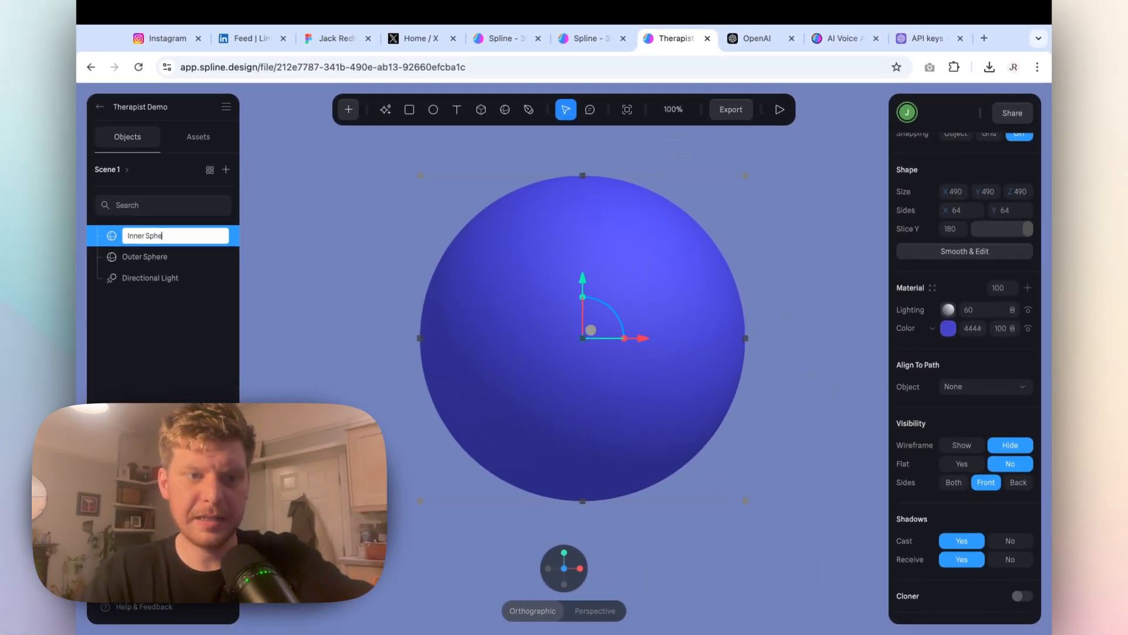
key("Backspace")
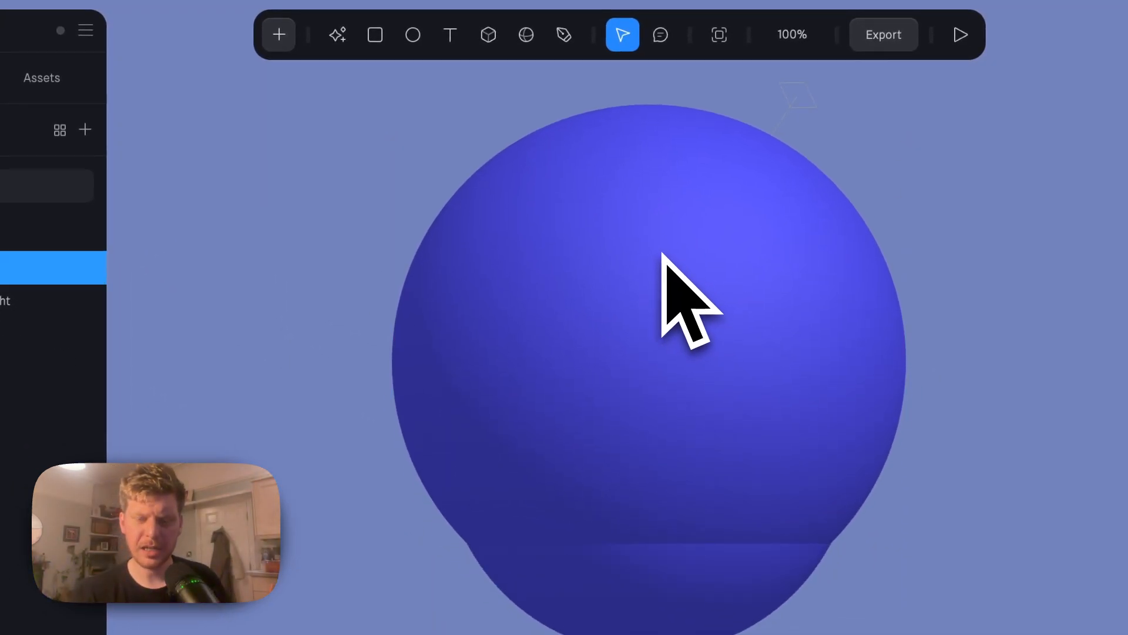
mouse_move(281, 151)
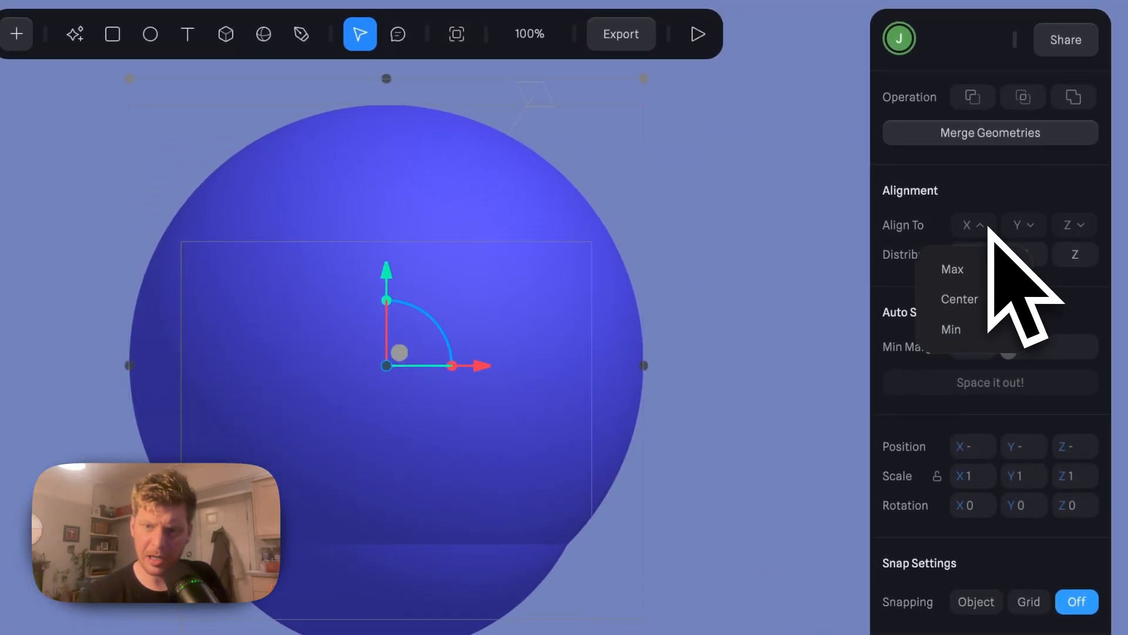
left_click(1020, 225)
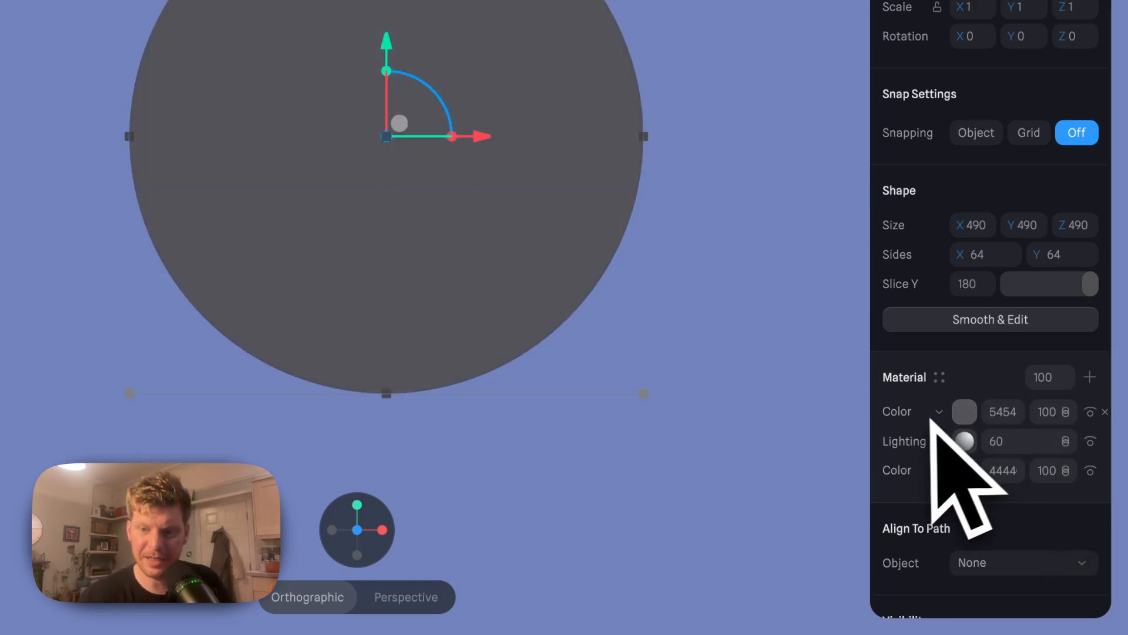
Step: Turn the outer sphere's top material layer into glass at strength 80
left_click(917, 412)
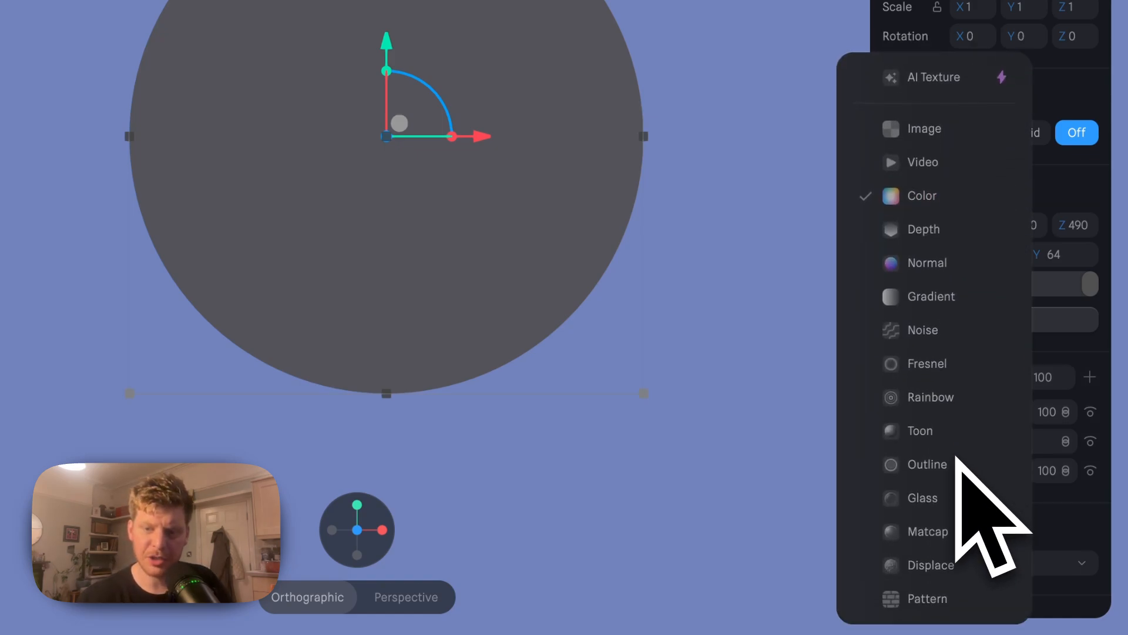
left_click(922, 497)
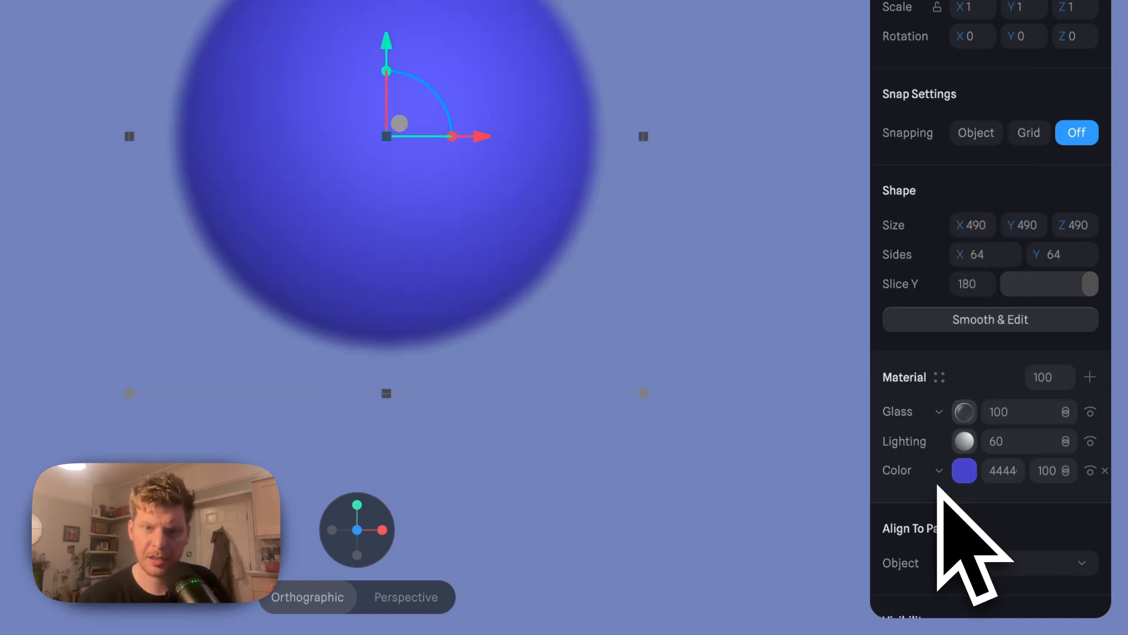
mouse_move(914, 536)
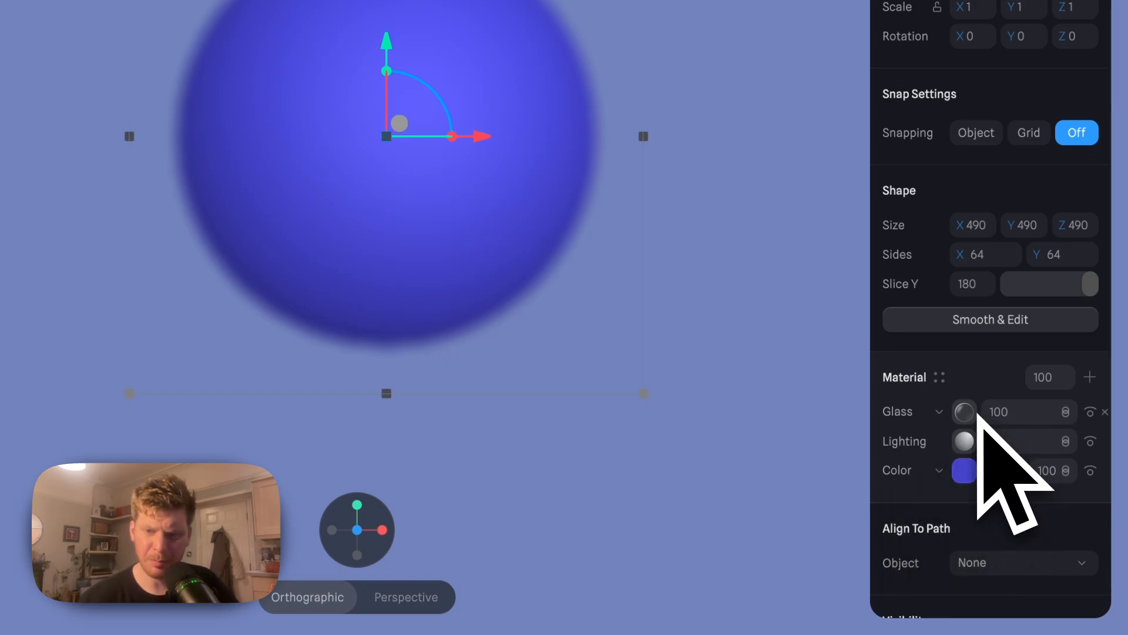
left_click(939, 411)
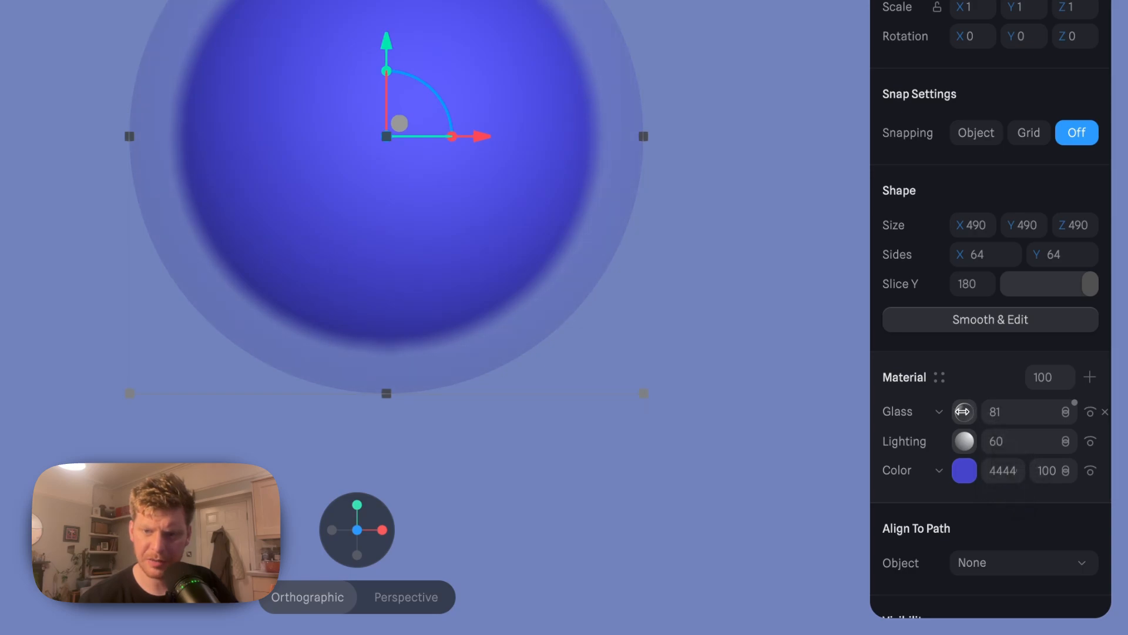
left_click(1030, 411)
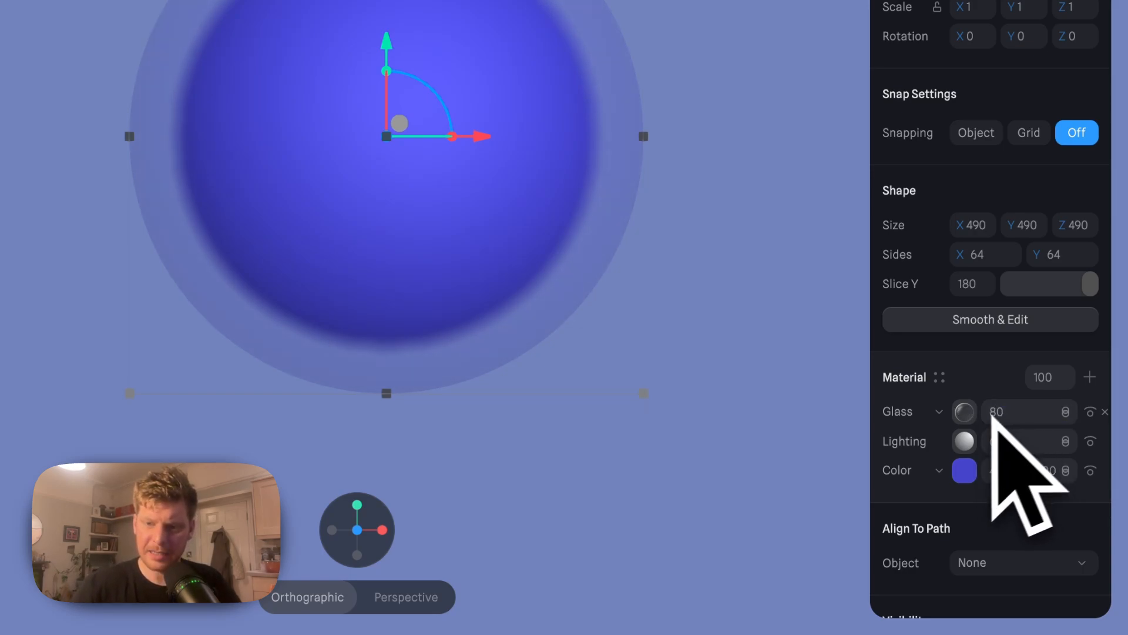
Step: Set the glass layer's blur to 5 for a frosted shell
left_click(938, 411)
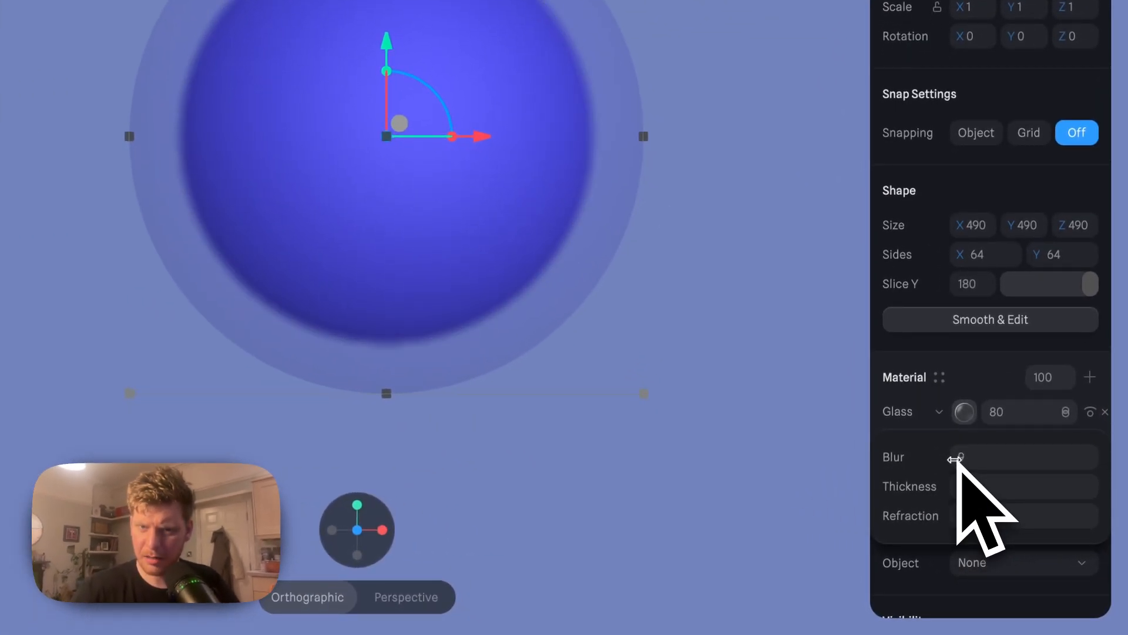
left_click(1024, 456)
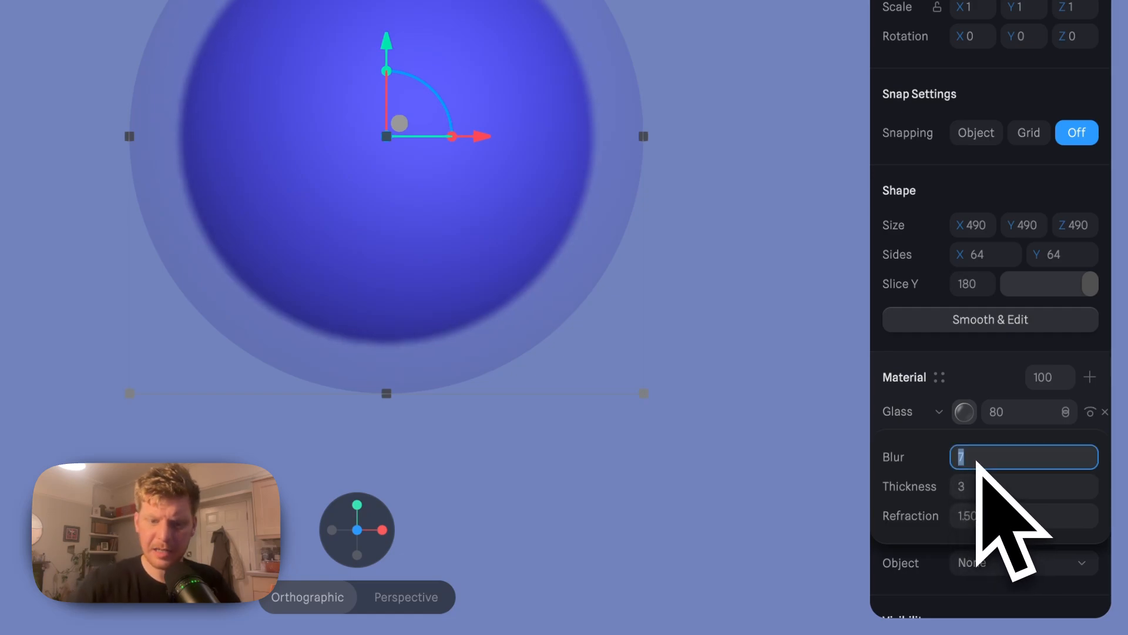
type("5")
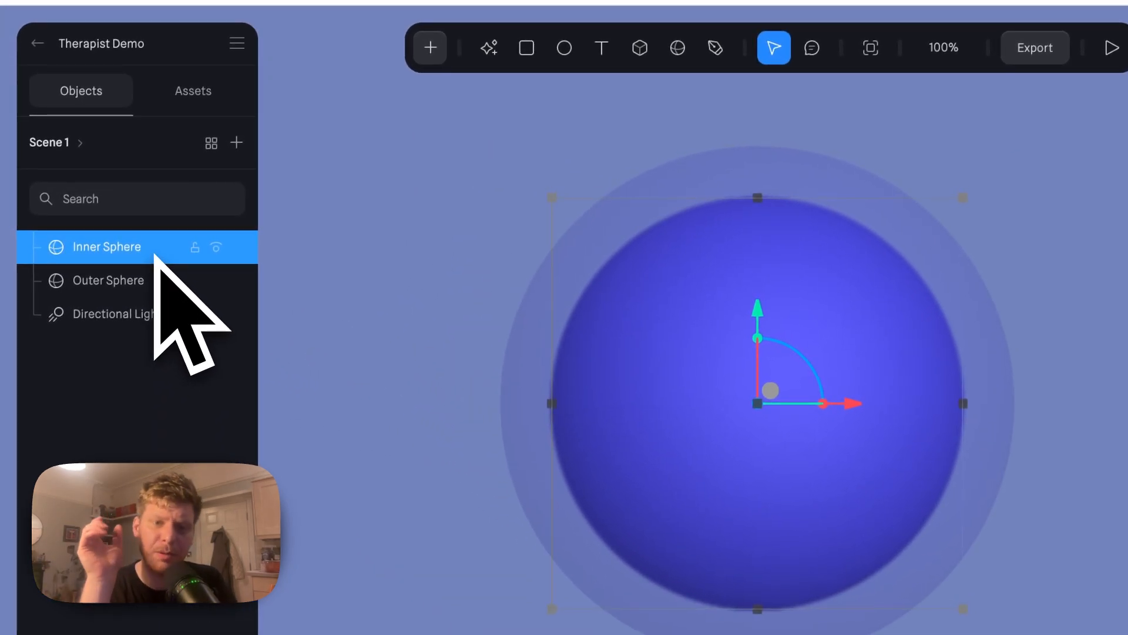
mouse_move(152, 325)
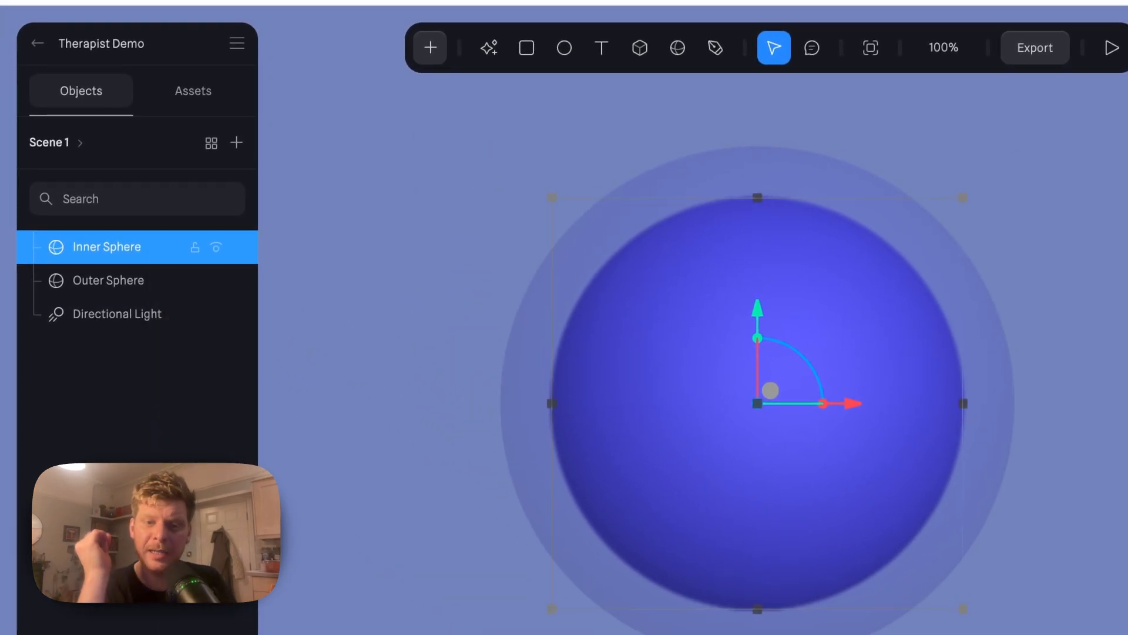
left_click(109, 279)
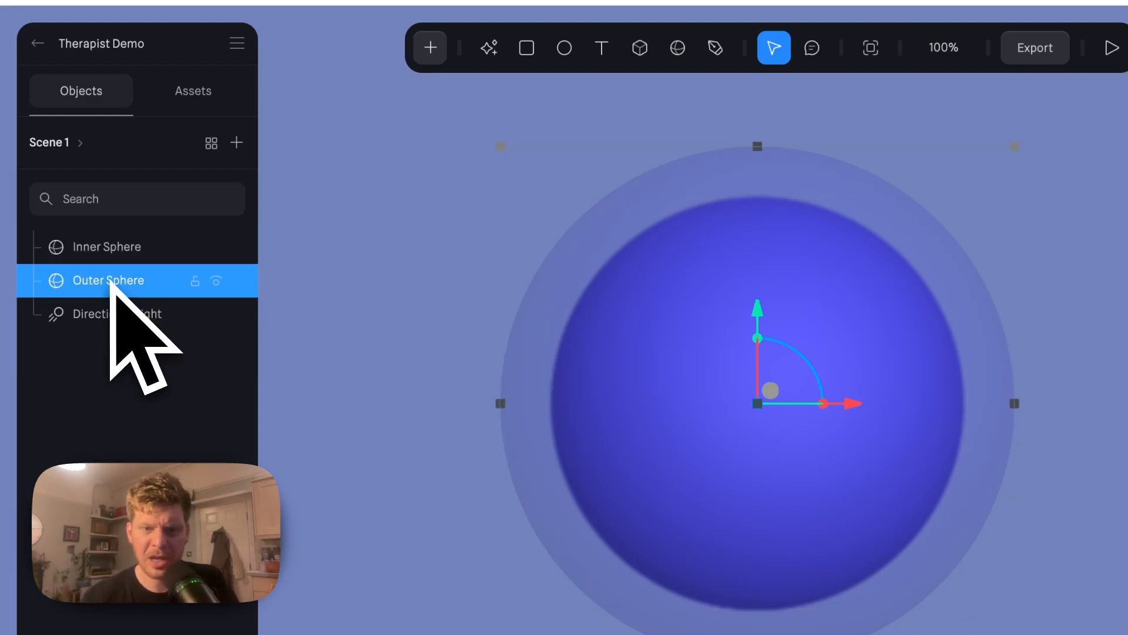
left_click(107, 247)
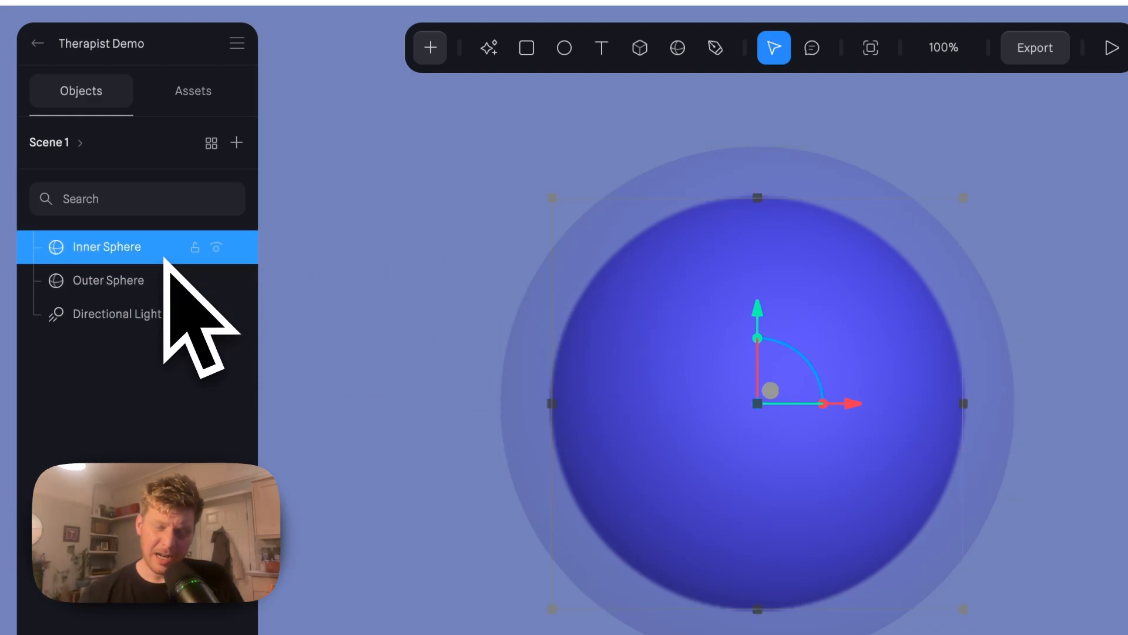
mouse_move(461, 353)
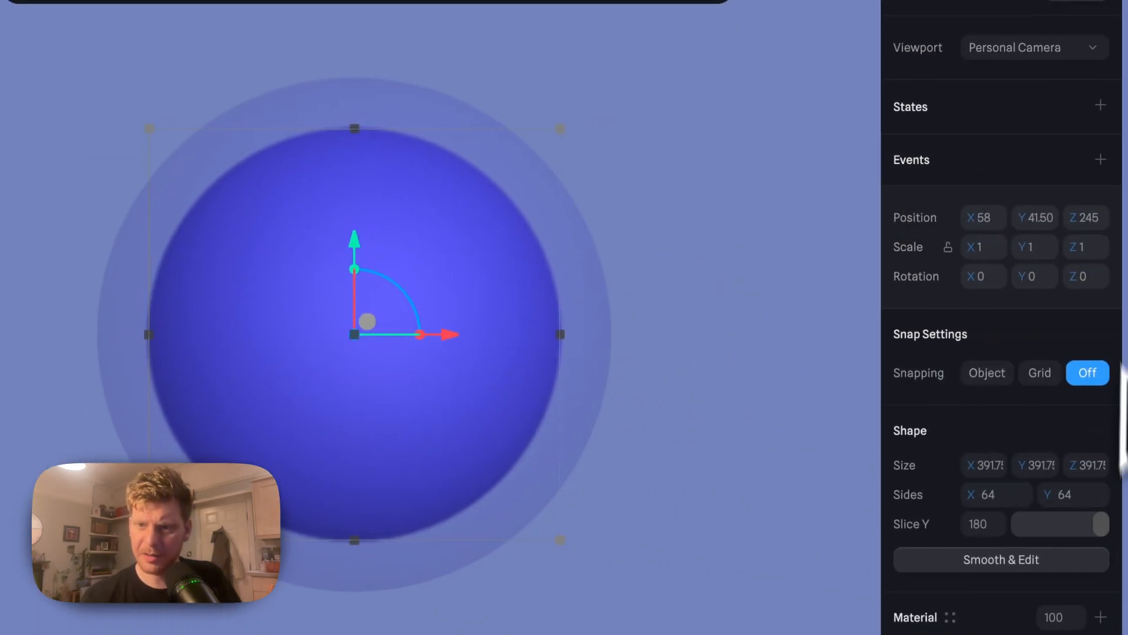
Step: Add a second state to the inner sphere and a new material layer on top
left_click(1100, 105)
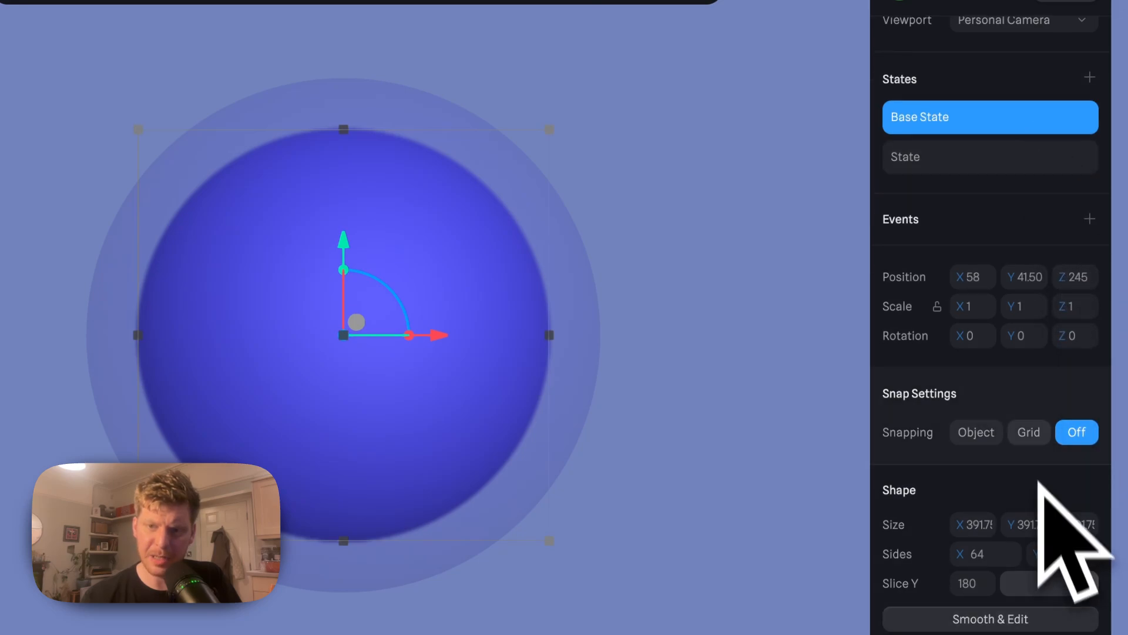
scroll("down", 3)
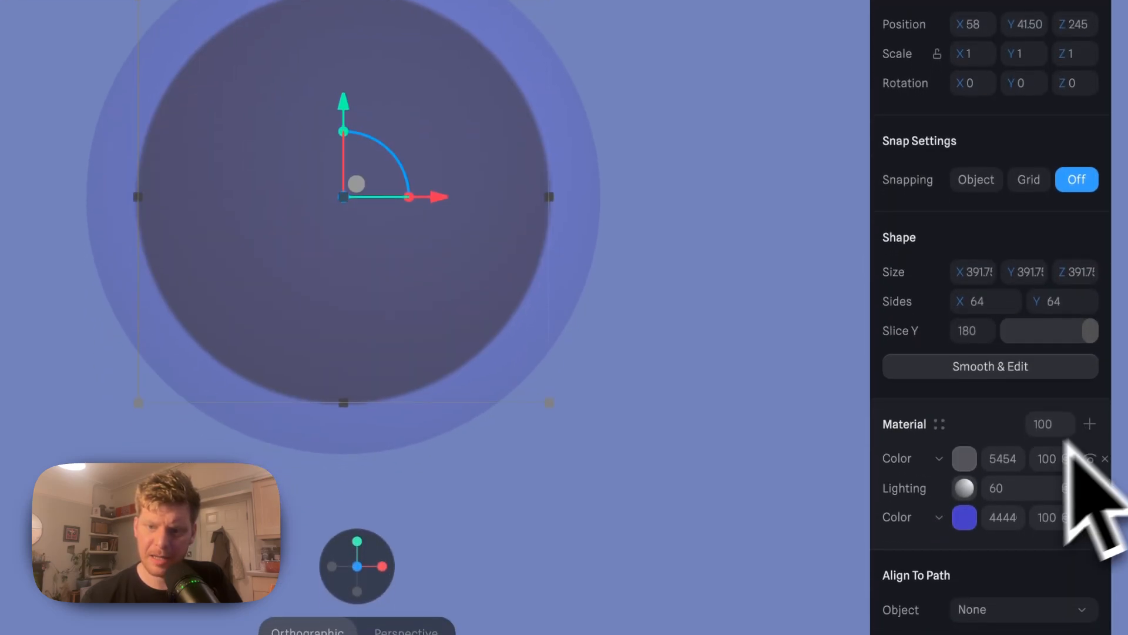
left_click(912, 459)
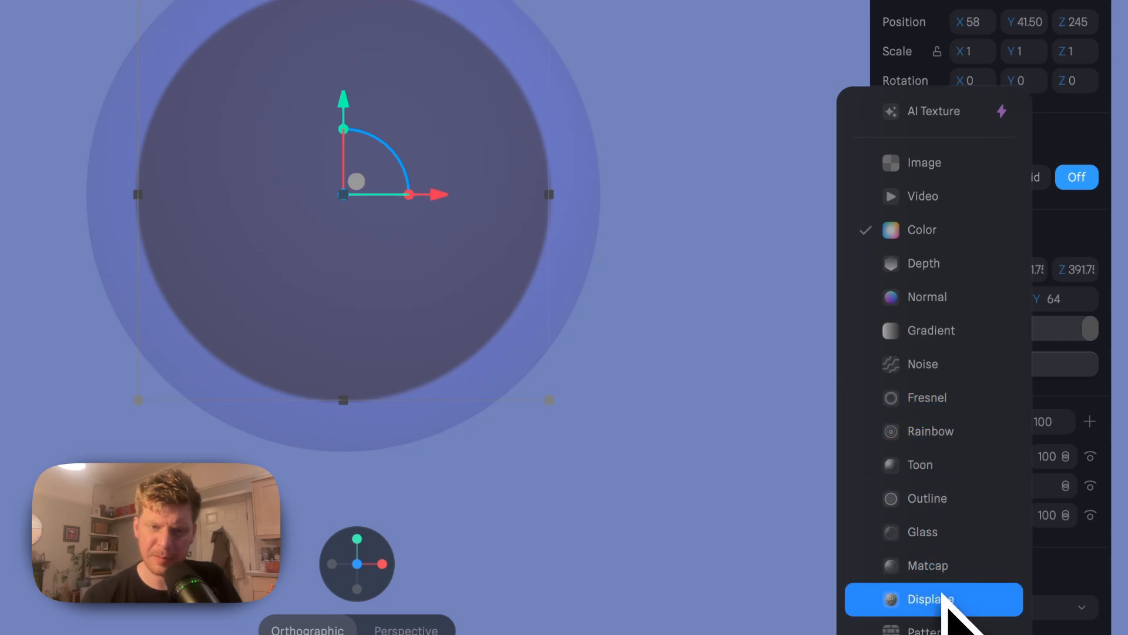
Step: Make the new layer a Simplex displacement with noise scale 16
left_click(933, 599)
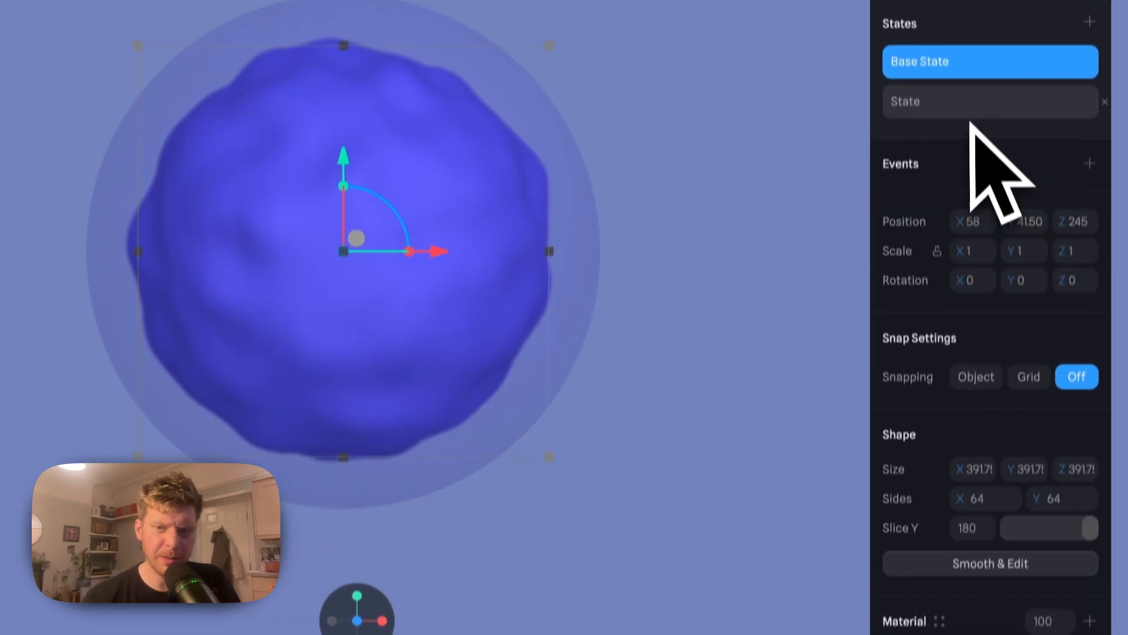
scroll("down", 3)
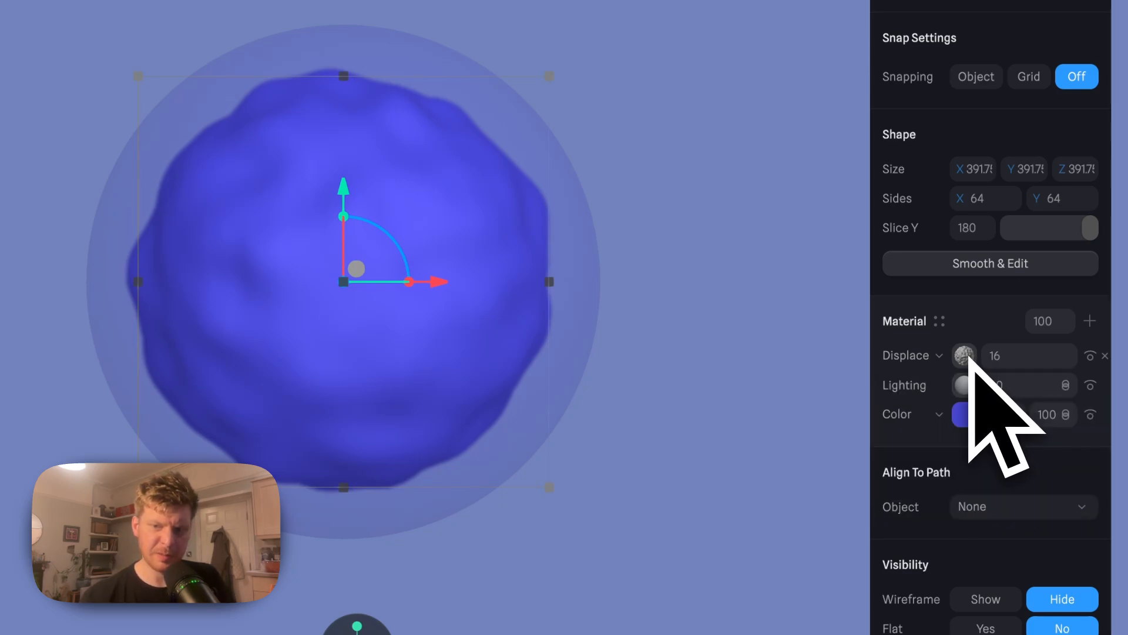
left_click(963, 355)
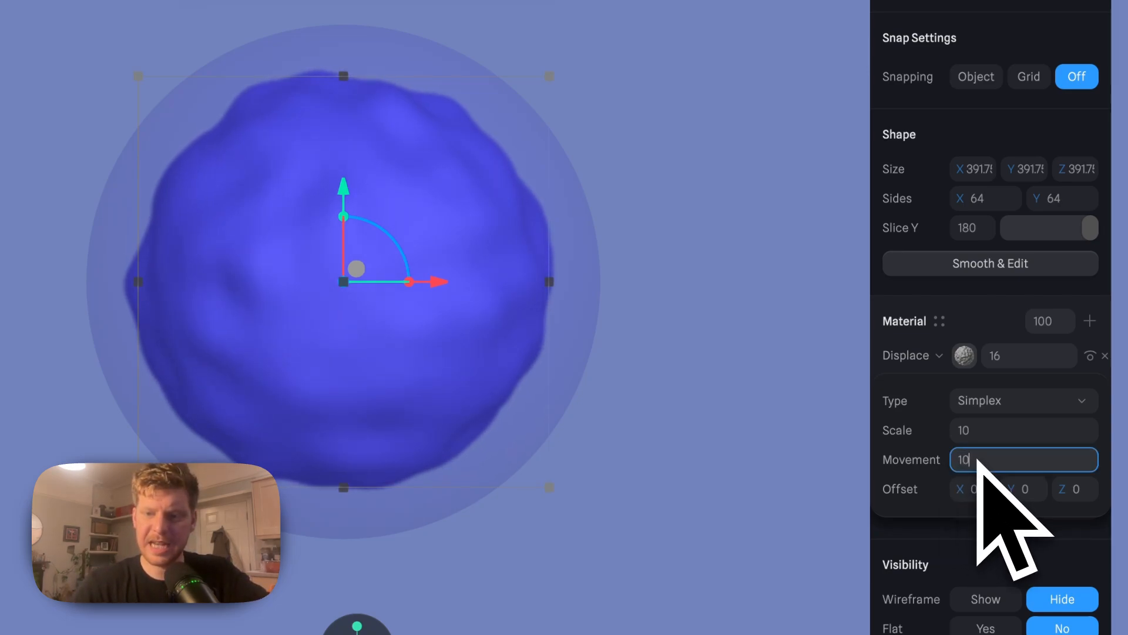
left_click(1023, 430)
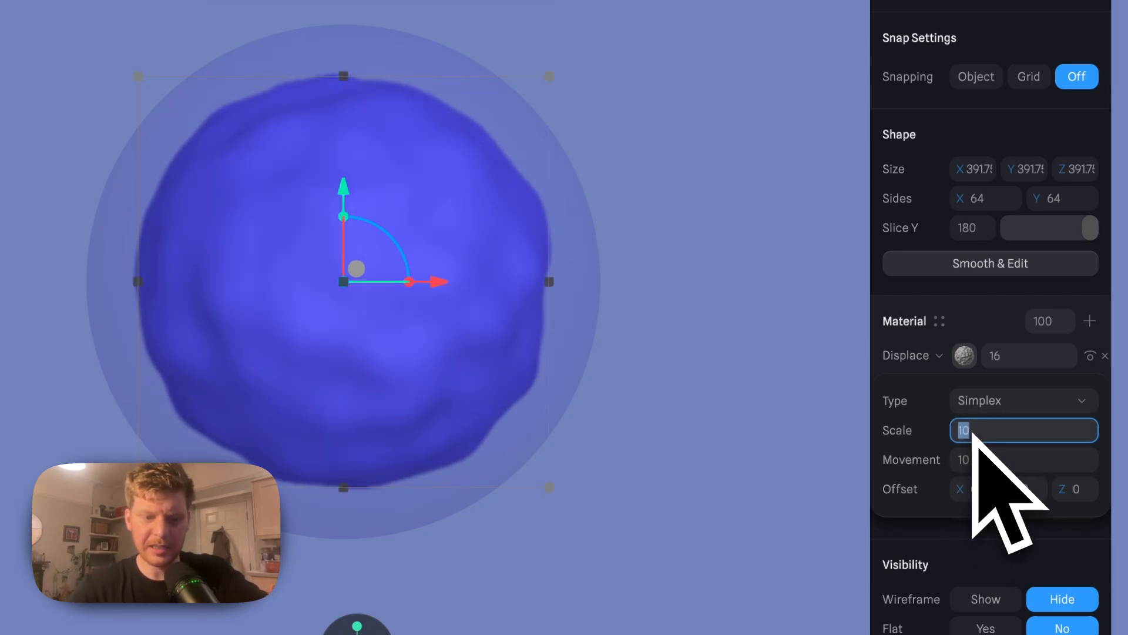
type("16")
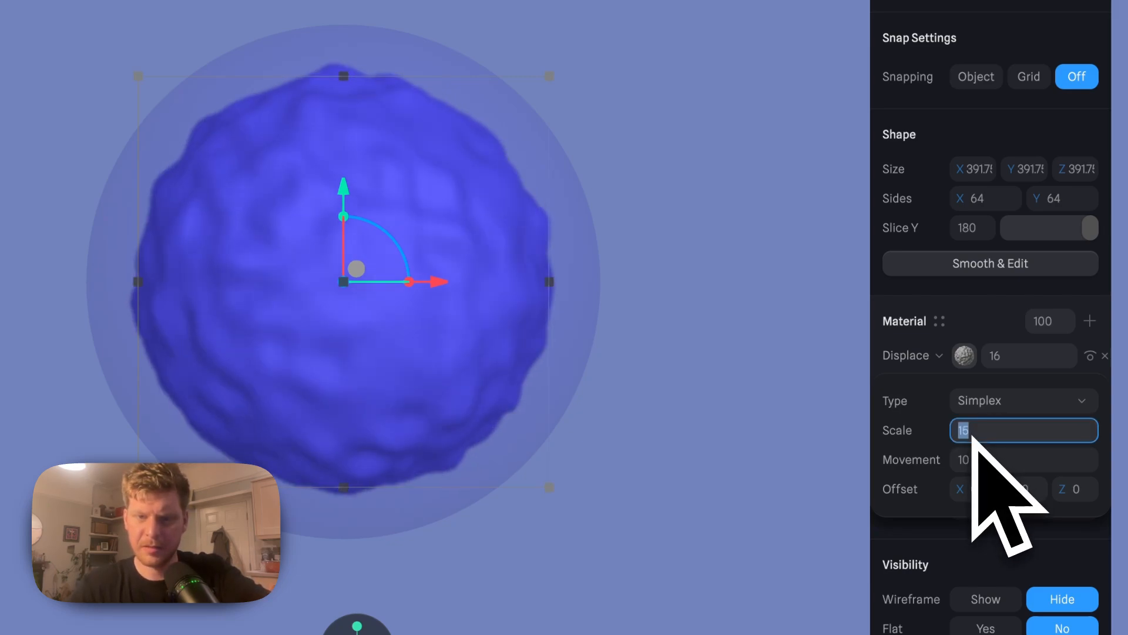
scroll("up", 3)
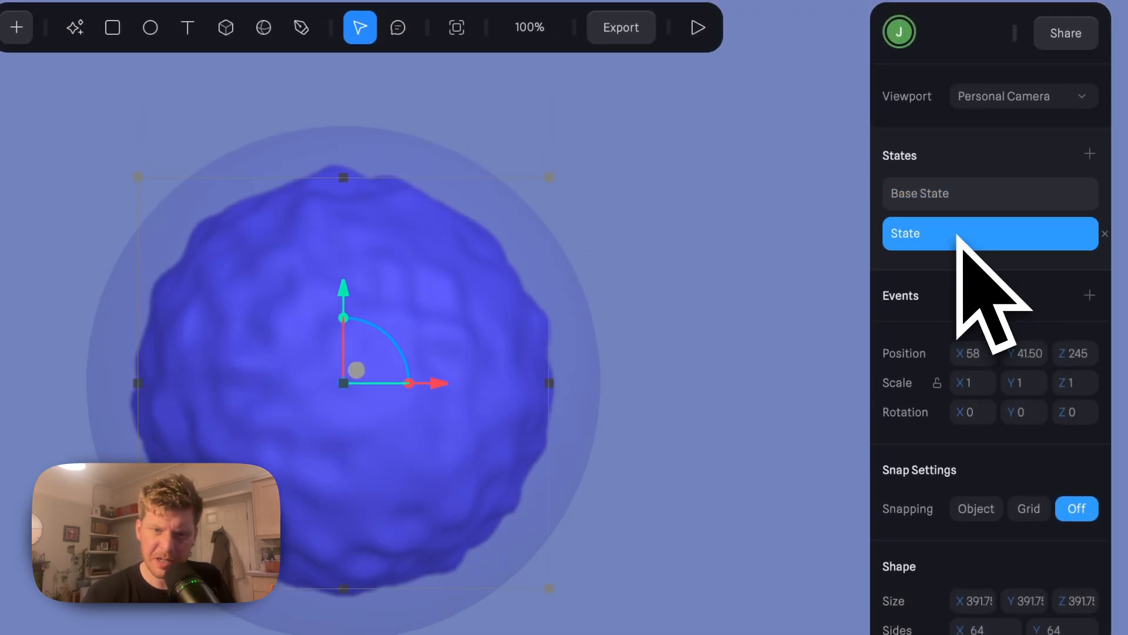
Step: Set the inner sphere's second state X rotation to 360, leaving the base state at zero
left_click(989, 193)
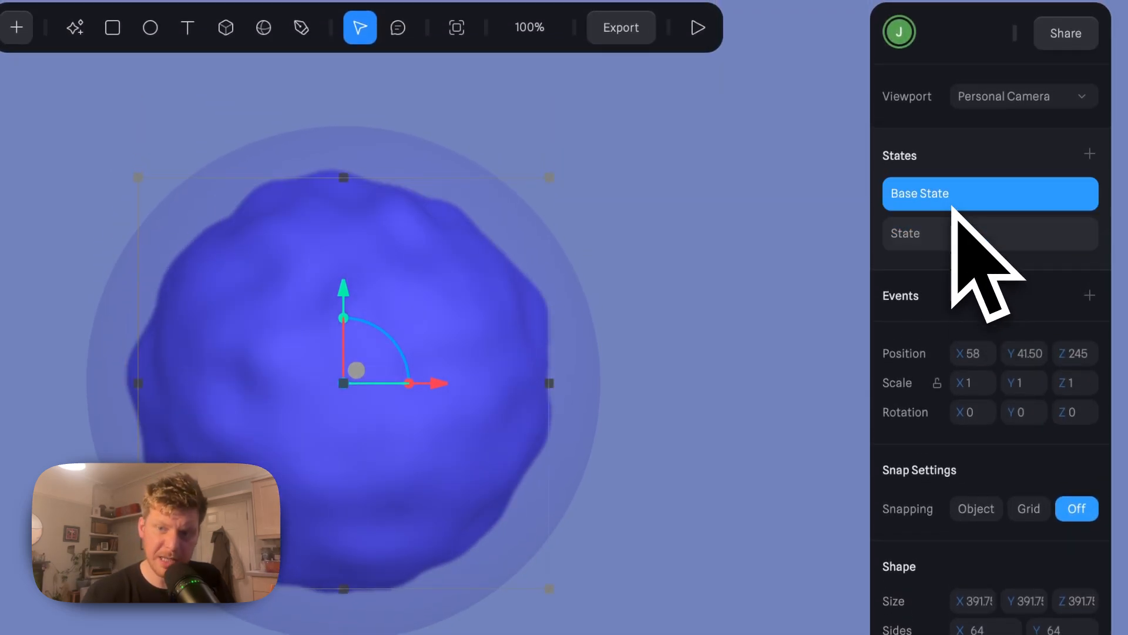
left_click(990, 232)
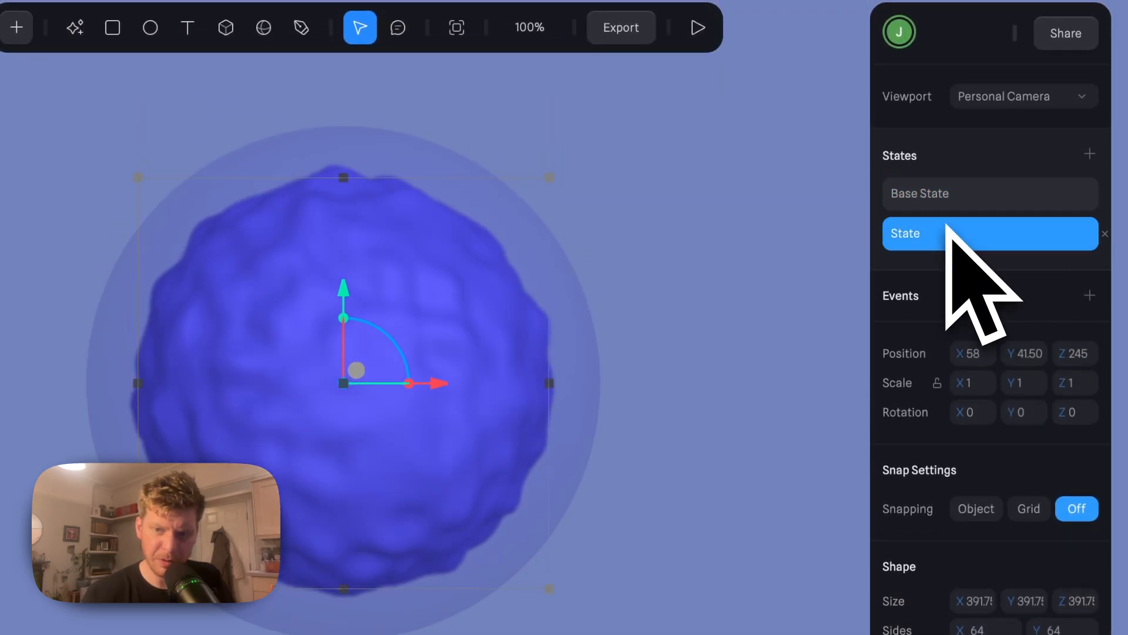
left_click(972, 411)
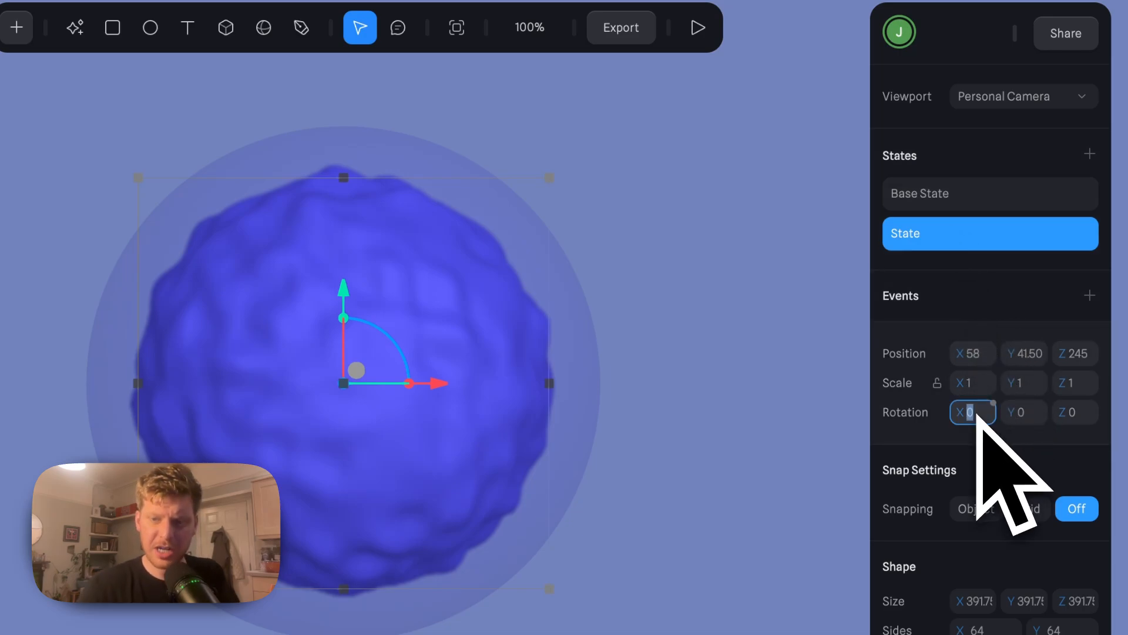
type("36")
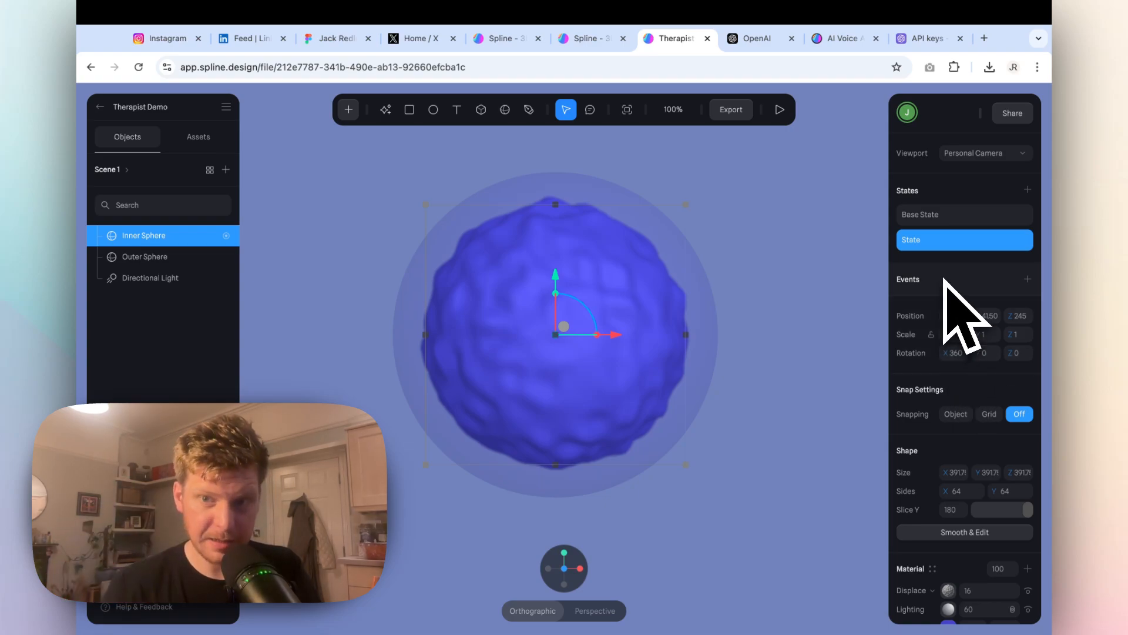
left_click(963, 214)
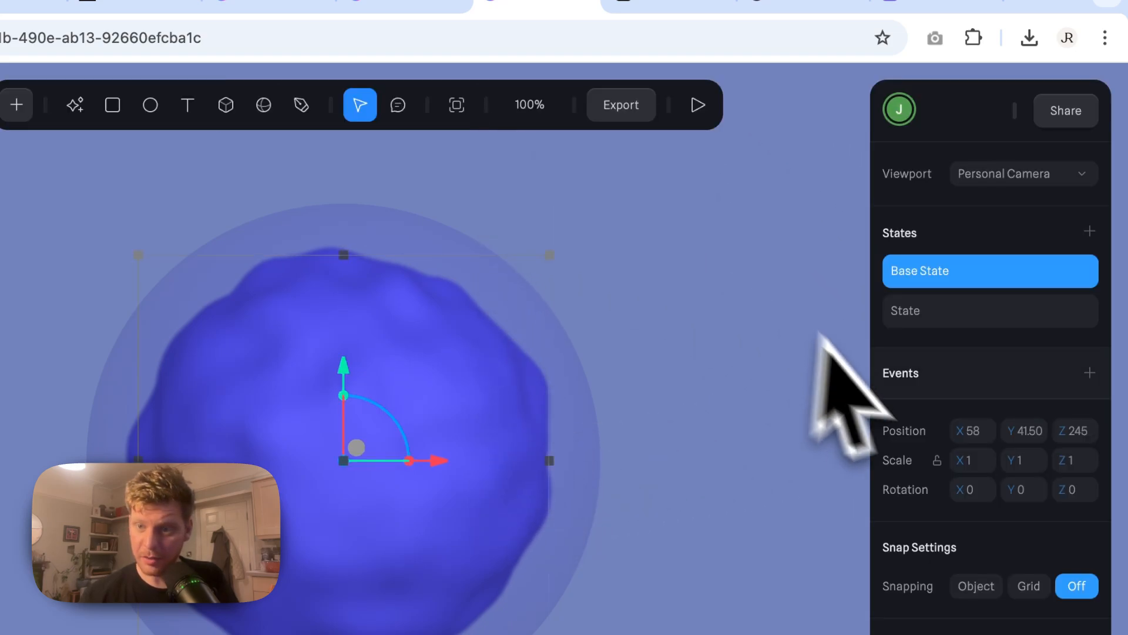
left_click(990, 310)
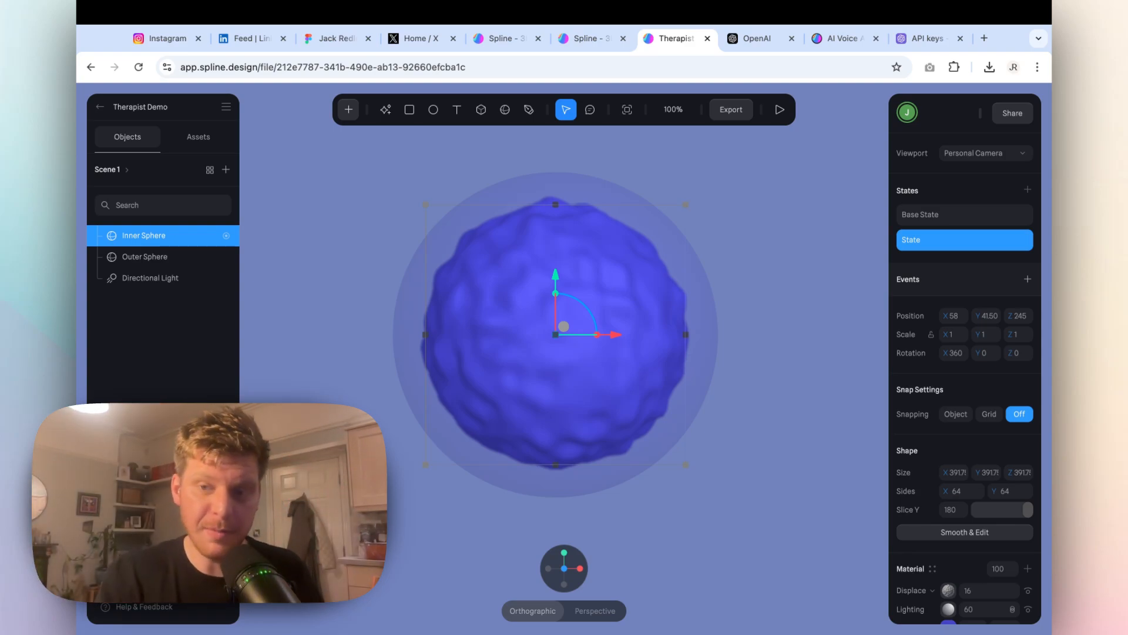
mouse_move(1050, 331)
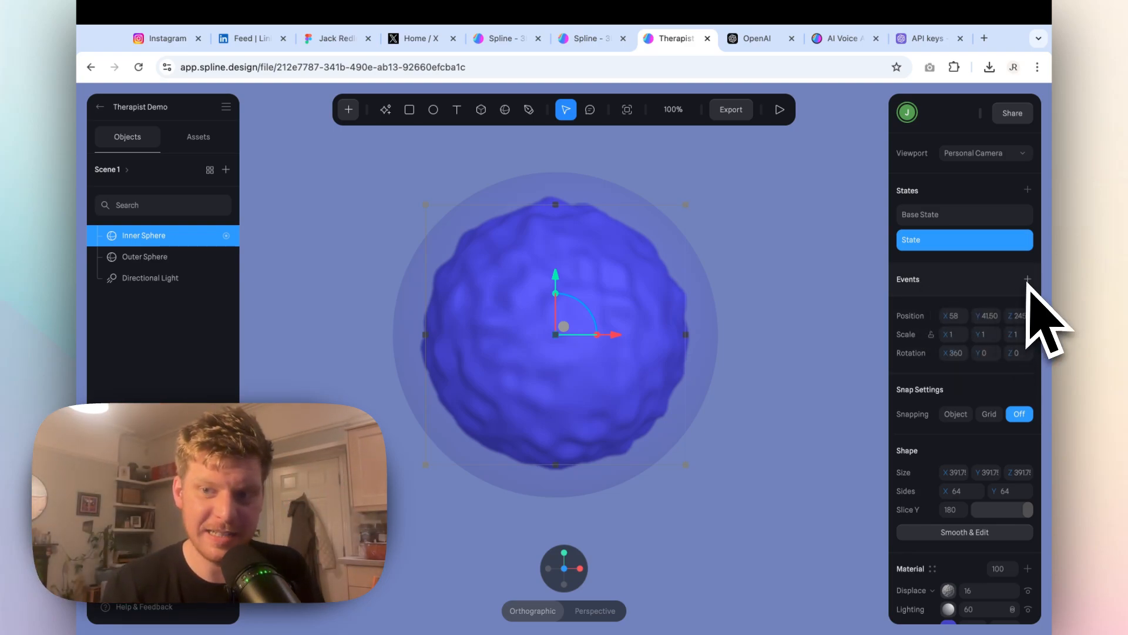
Step: Add a Start event transitioning the inner sphere from Base State to State, then preview
left_click(1027, 280)
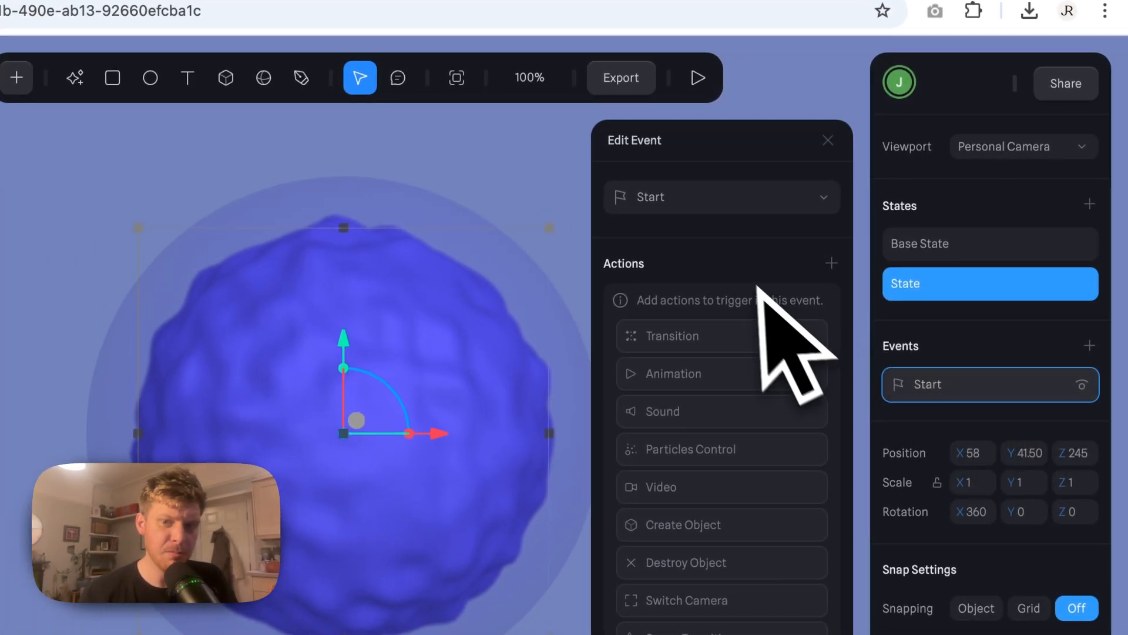
mouse_move(726, 259)
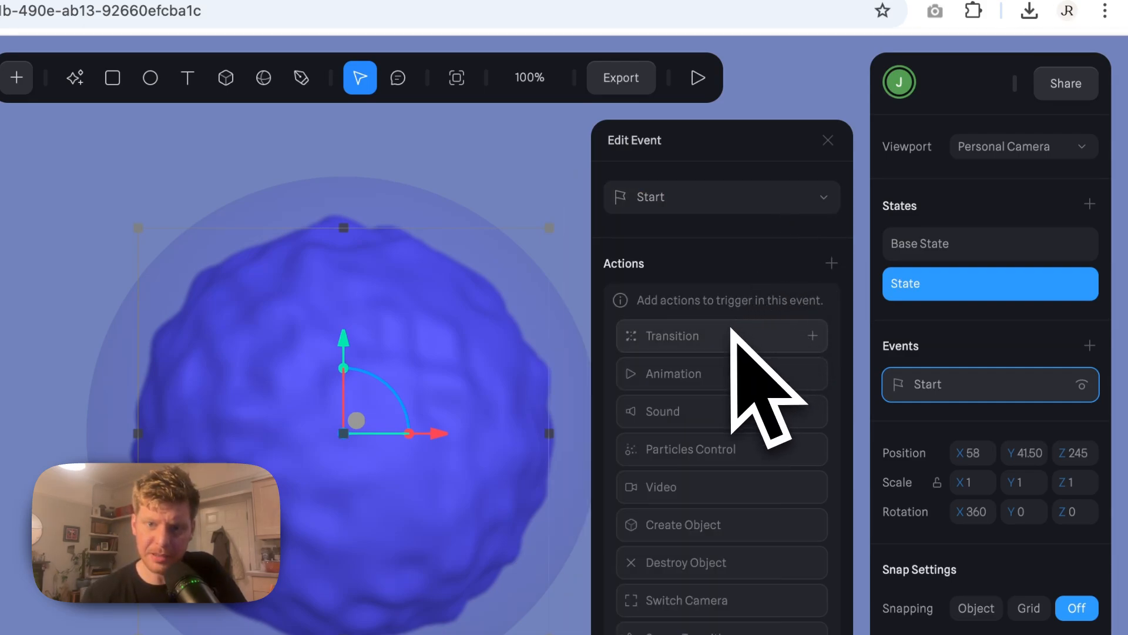
left_click(720, 196)
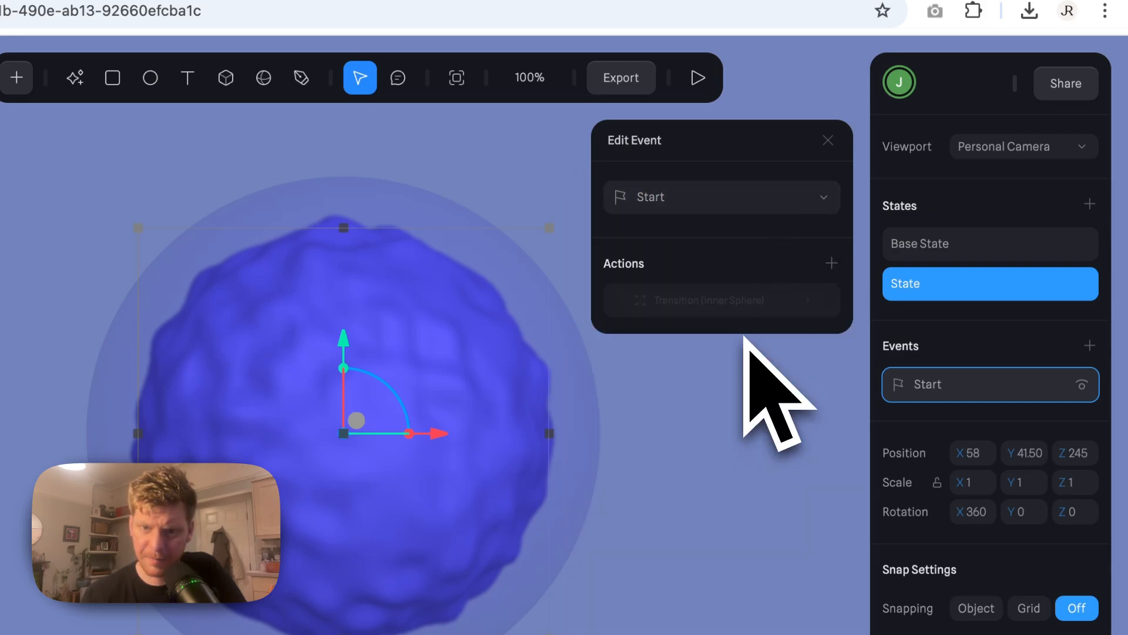
left_click(719, 300)
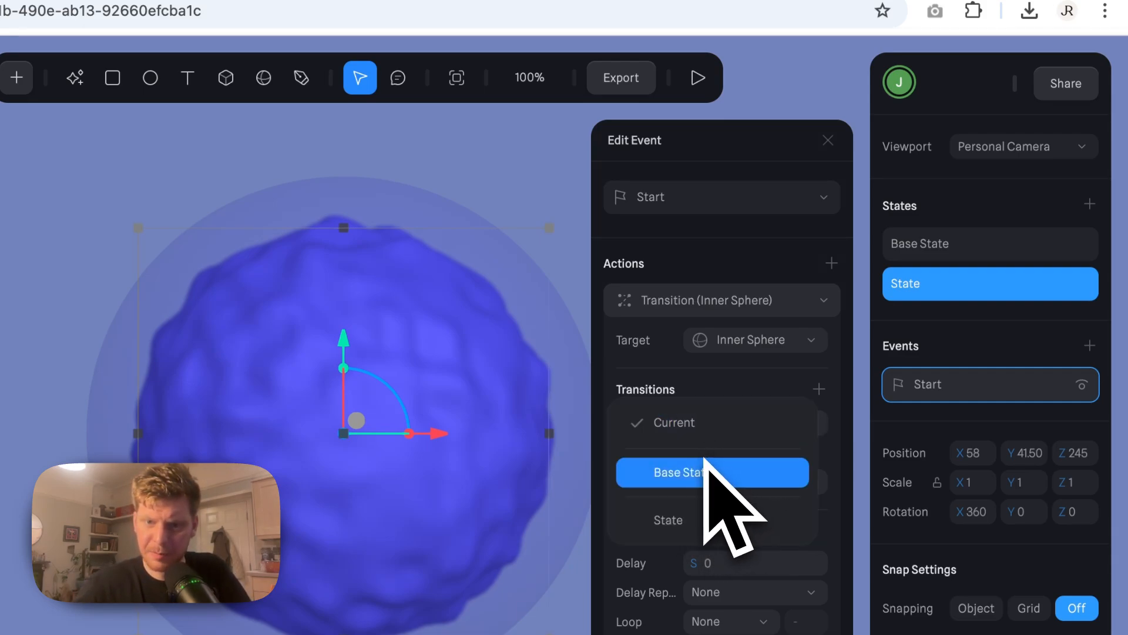
left_click(677, 472)
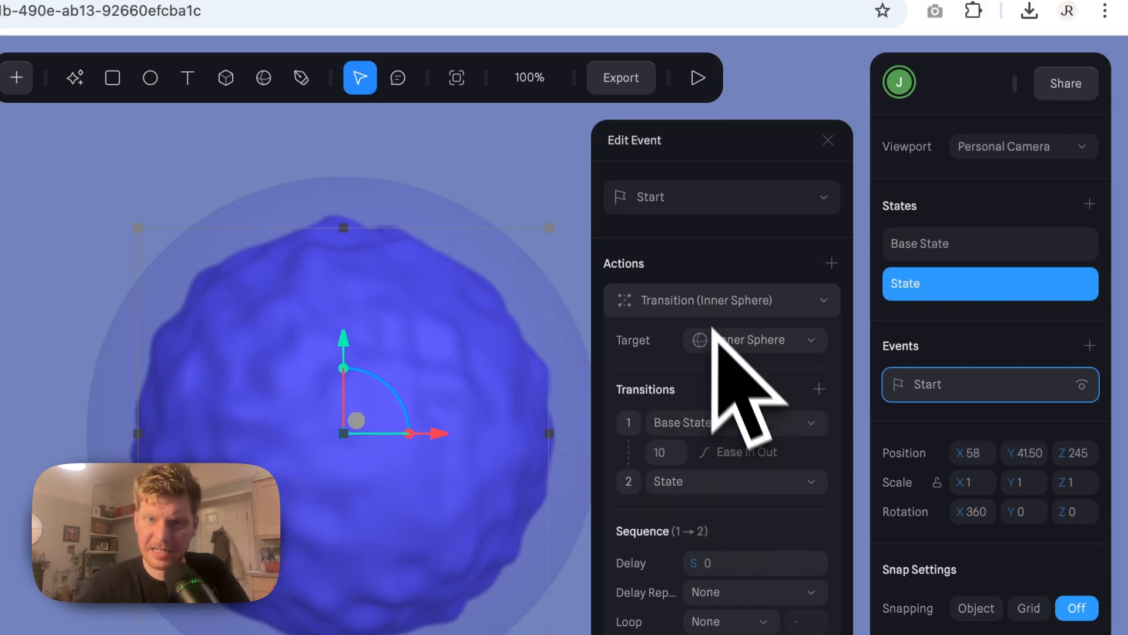
left_click(696, 78)
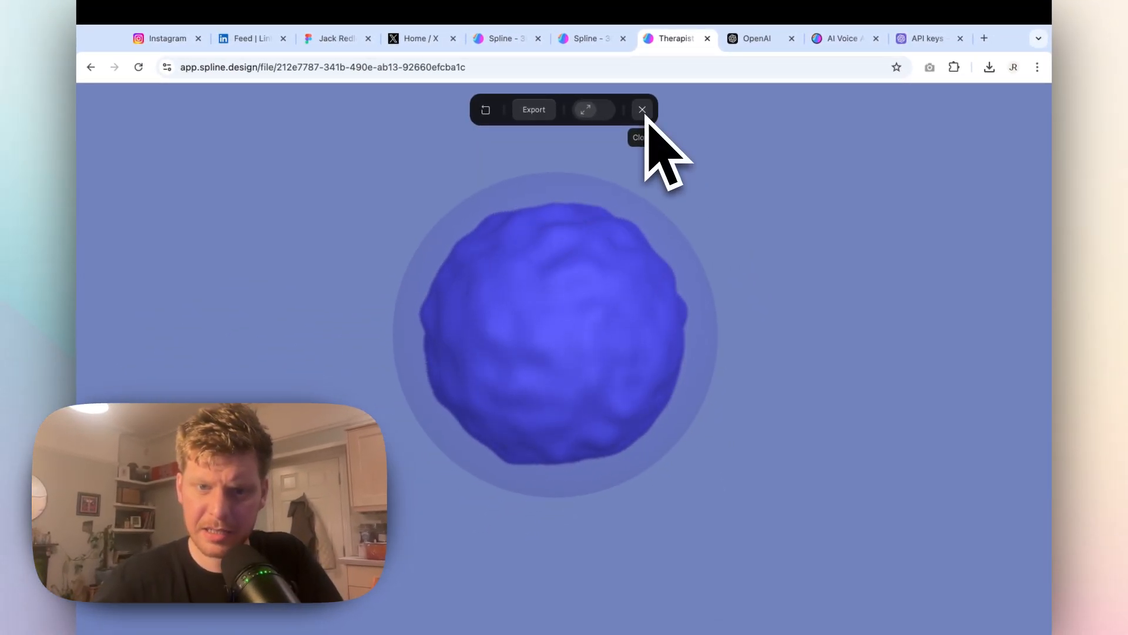
Step: Leave the preview and set the transition's Loop to Infinite and Cycle to Ping Pong Reverse
left_click(641, 110)
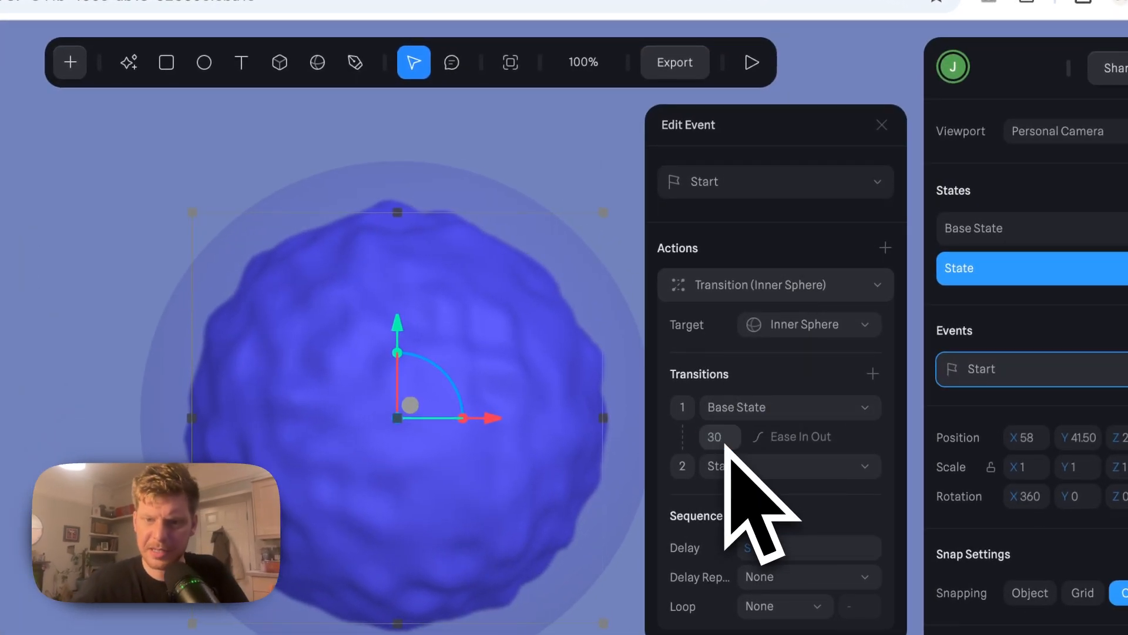
scroll("down", 3)
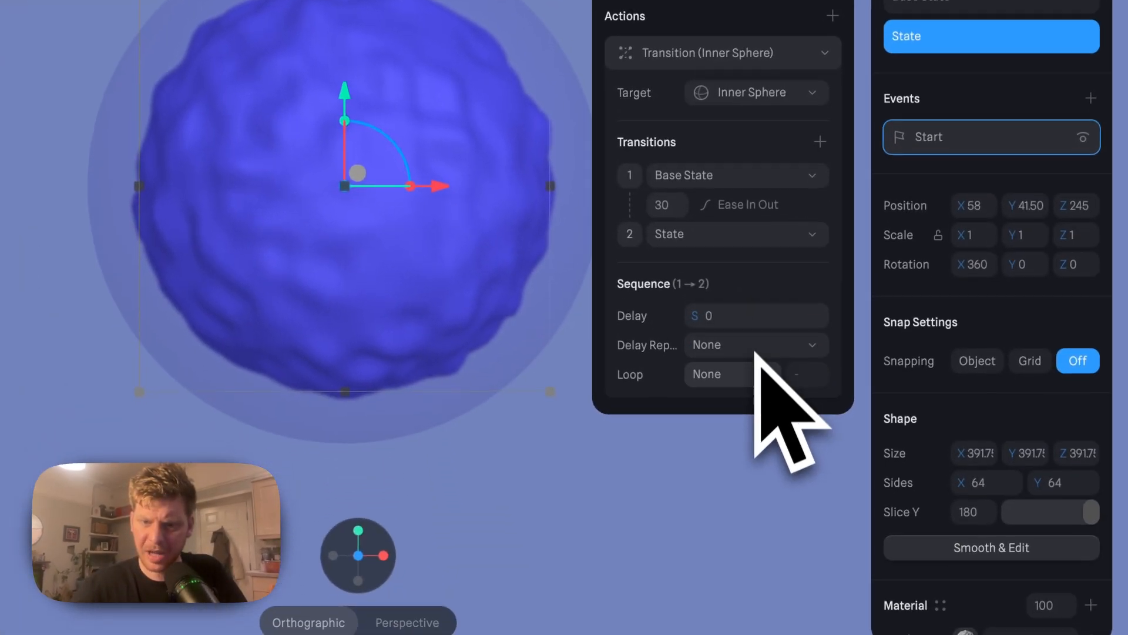
left_click(729, 373)
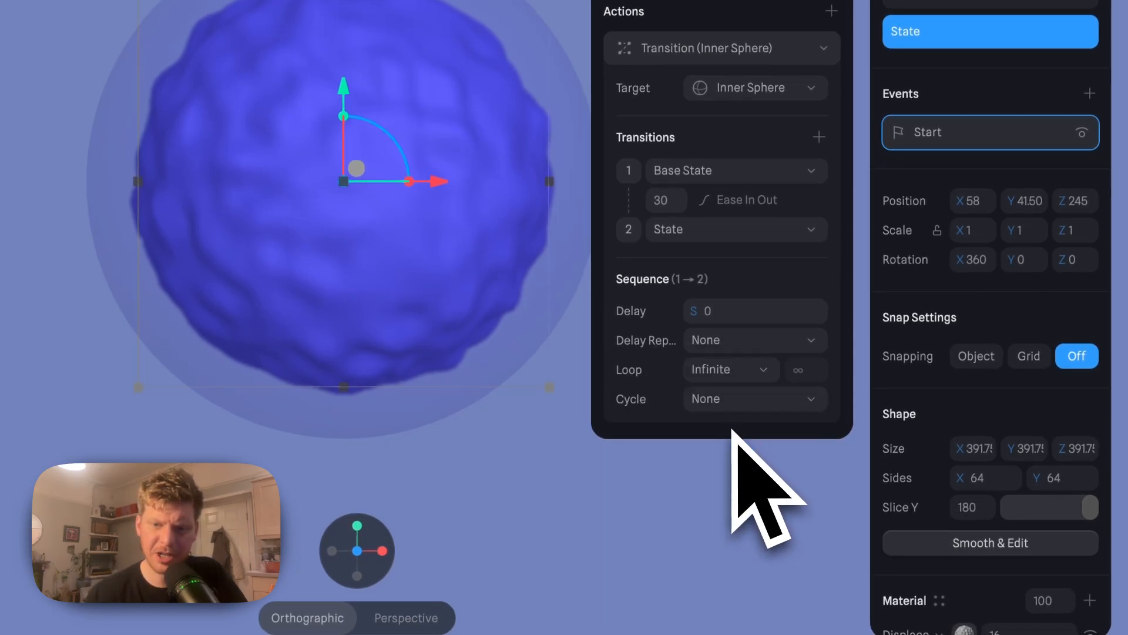
left_click(754, 398)
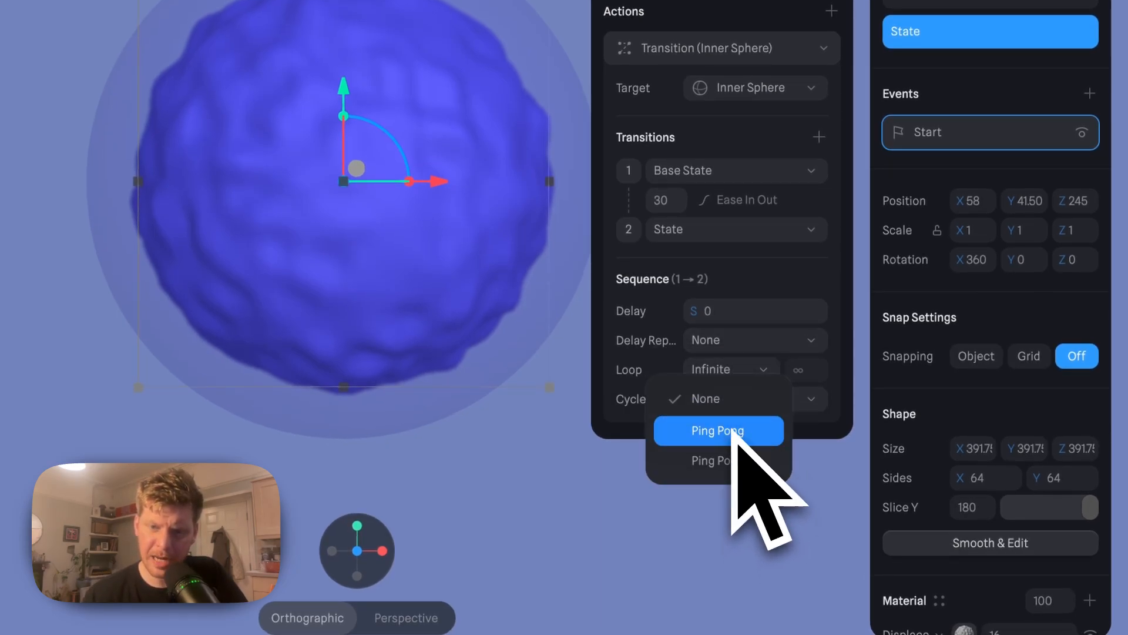
left_click(719, 461)
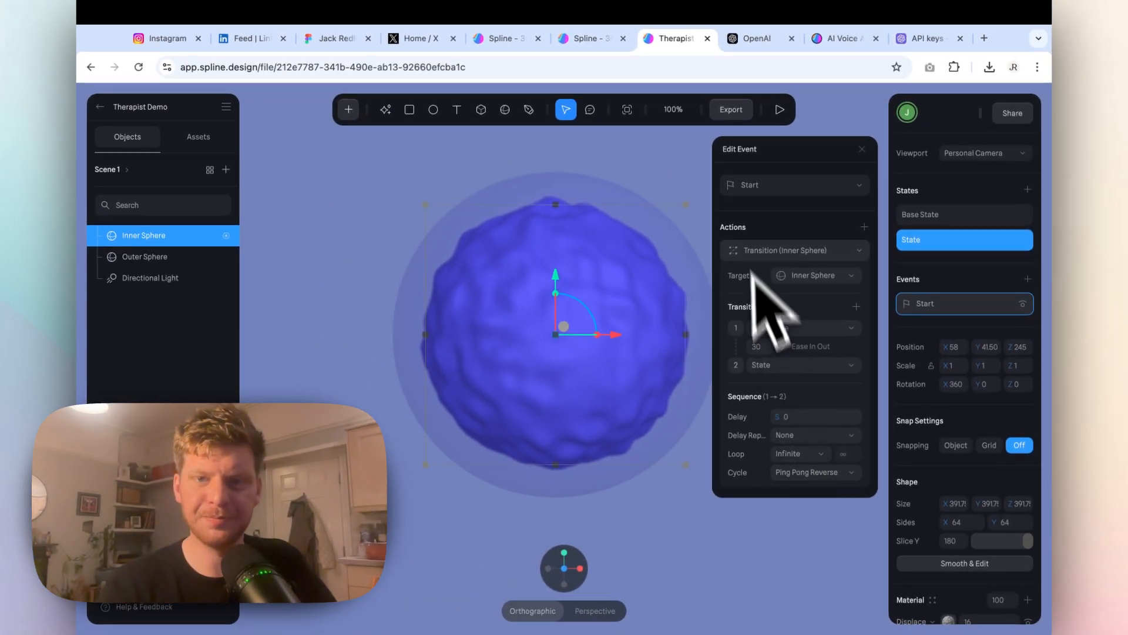
left_click(779, 109)
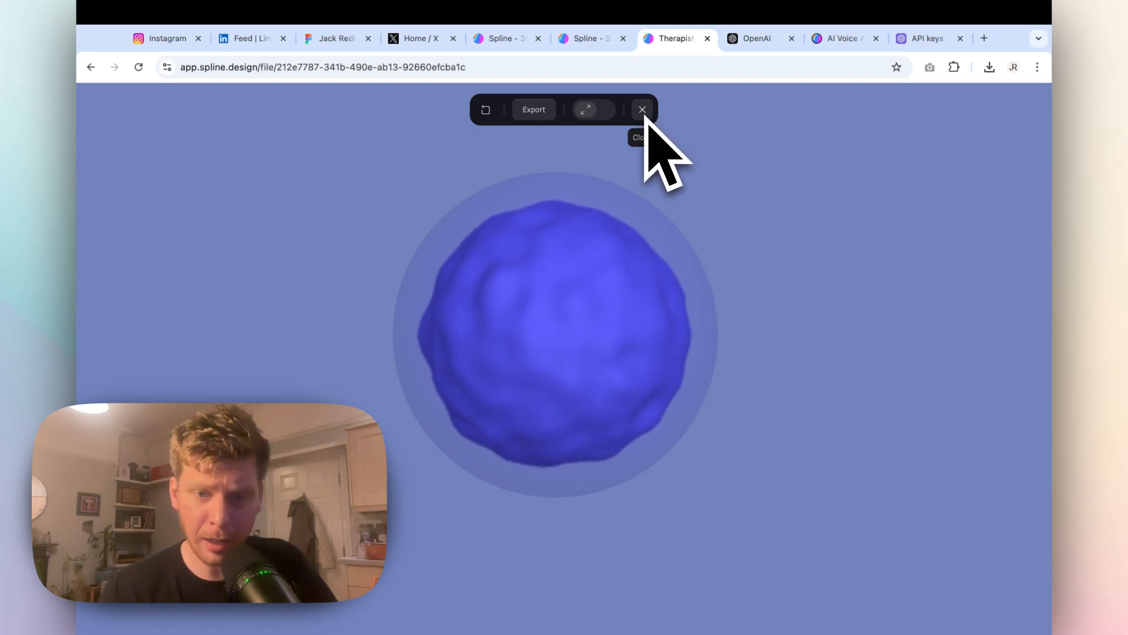
left_click(642, 109)
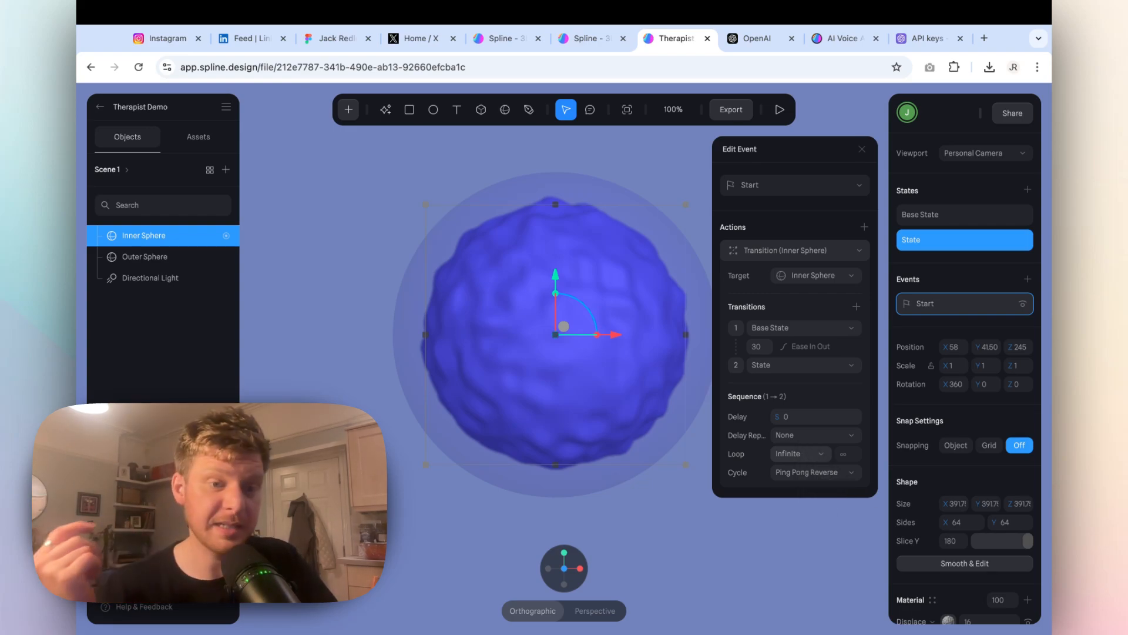
mouse_move(816, 443)
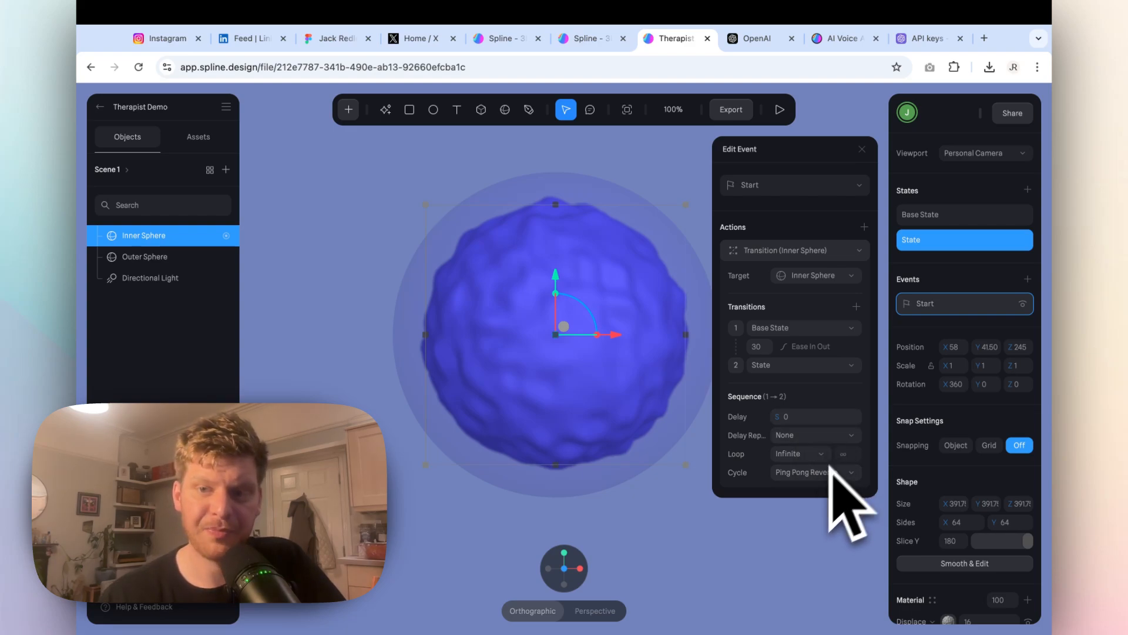
mouse_move(964, 258)
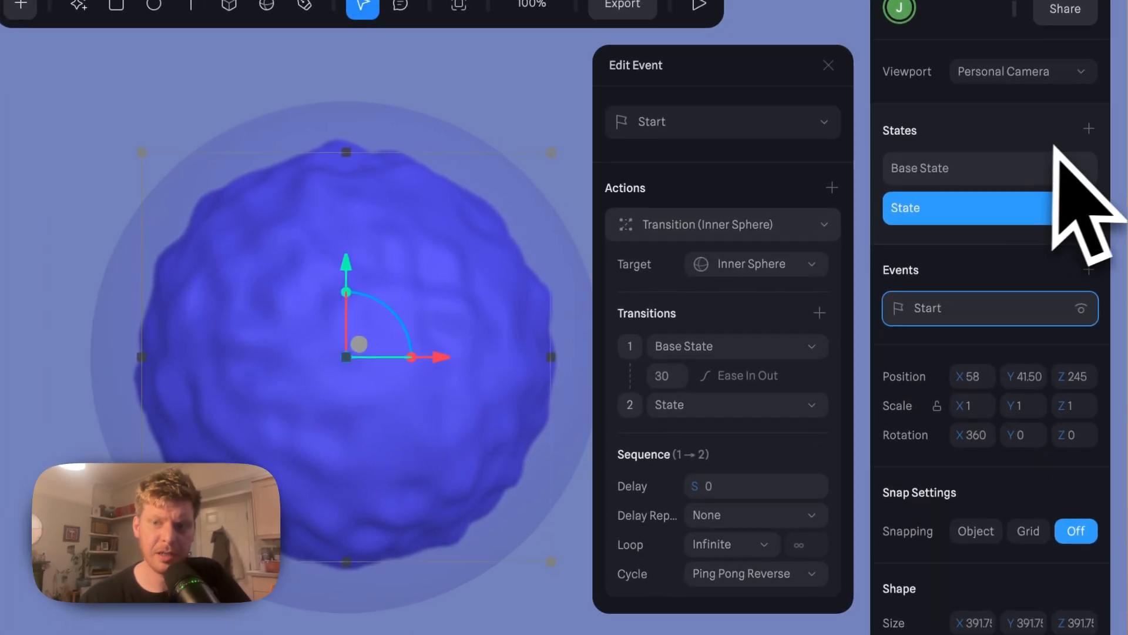
Step: Discard the stray extra state and add a second event of type Look At targeting the cursor
left_click(1088, 128)
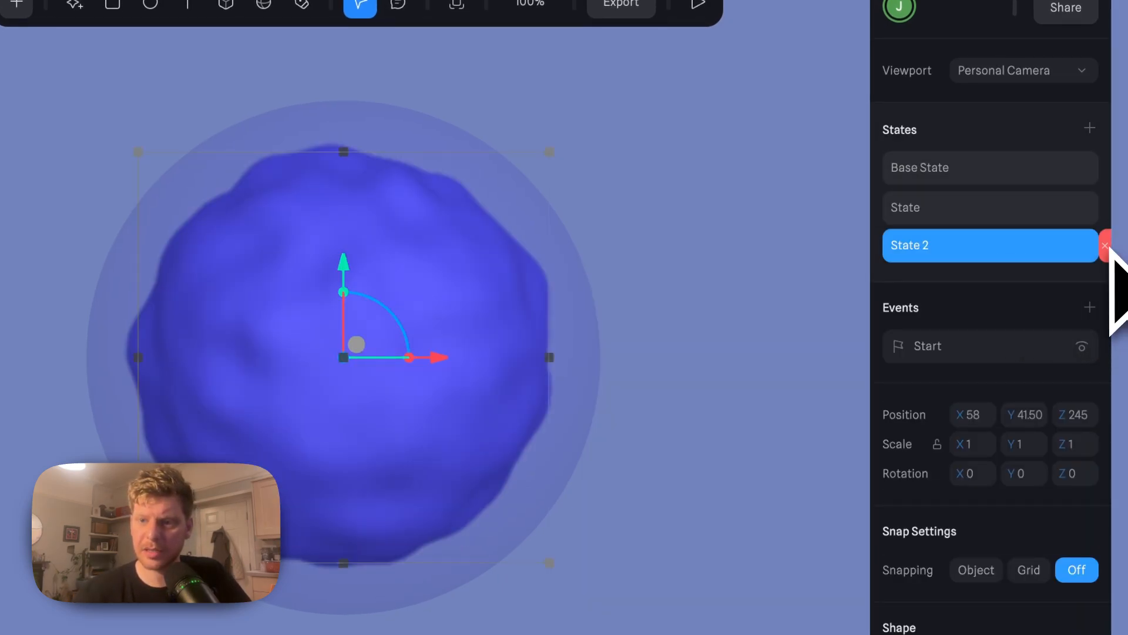
left_click(1105, 246)
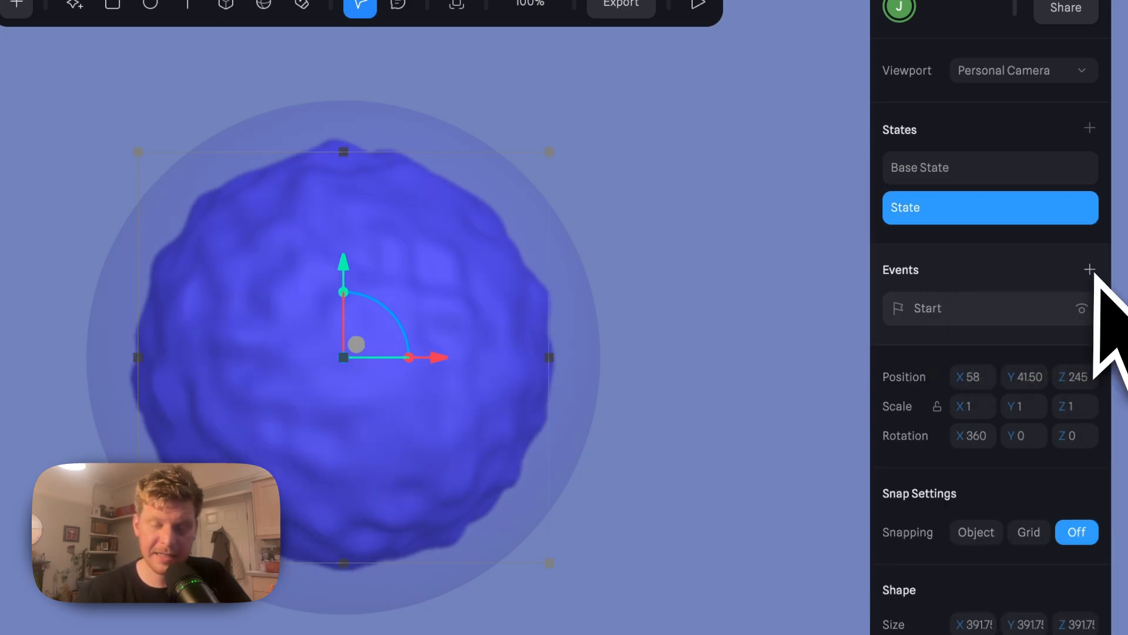
left_click(1088, 269)
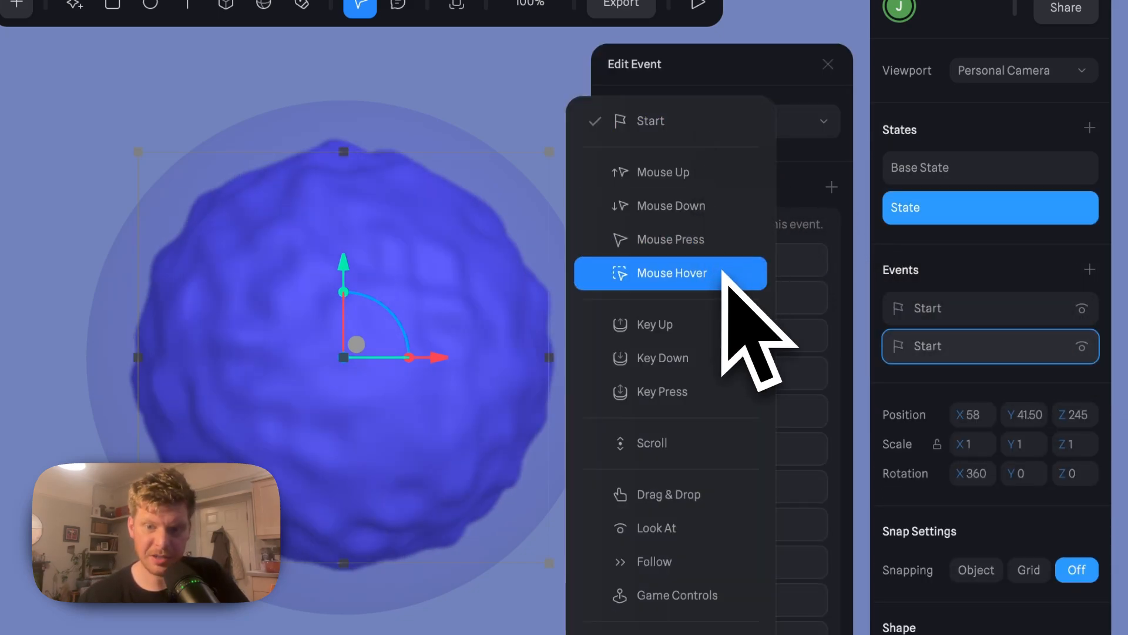
mouse_move(655, 527)
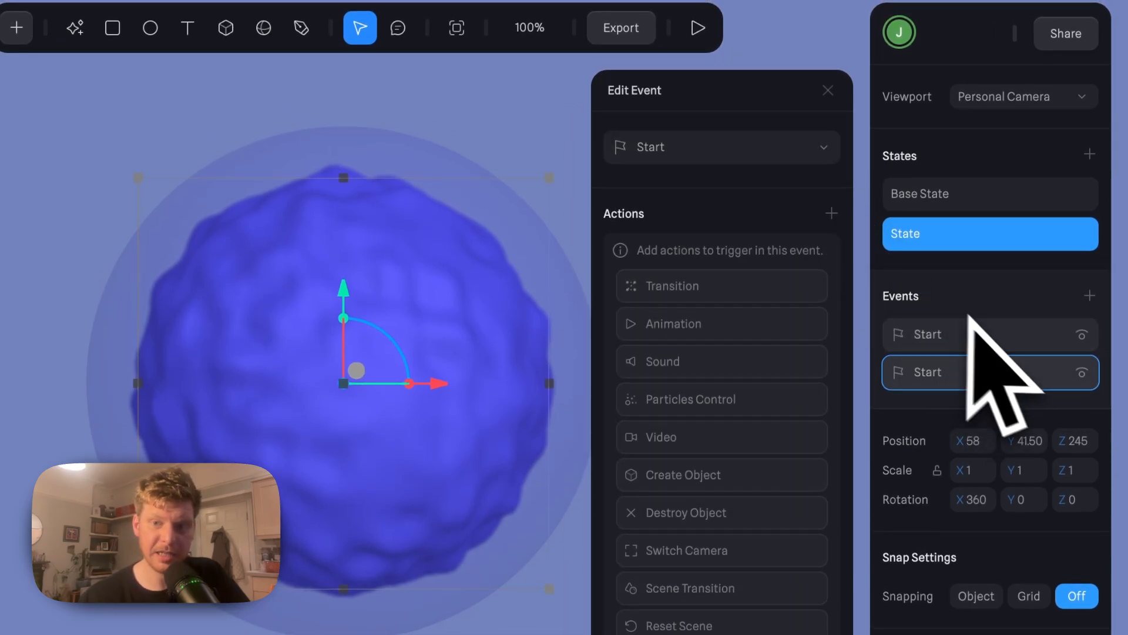
mouse_move(695, 216)
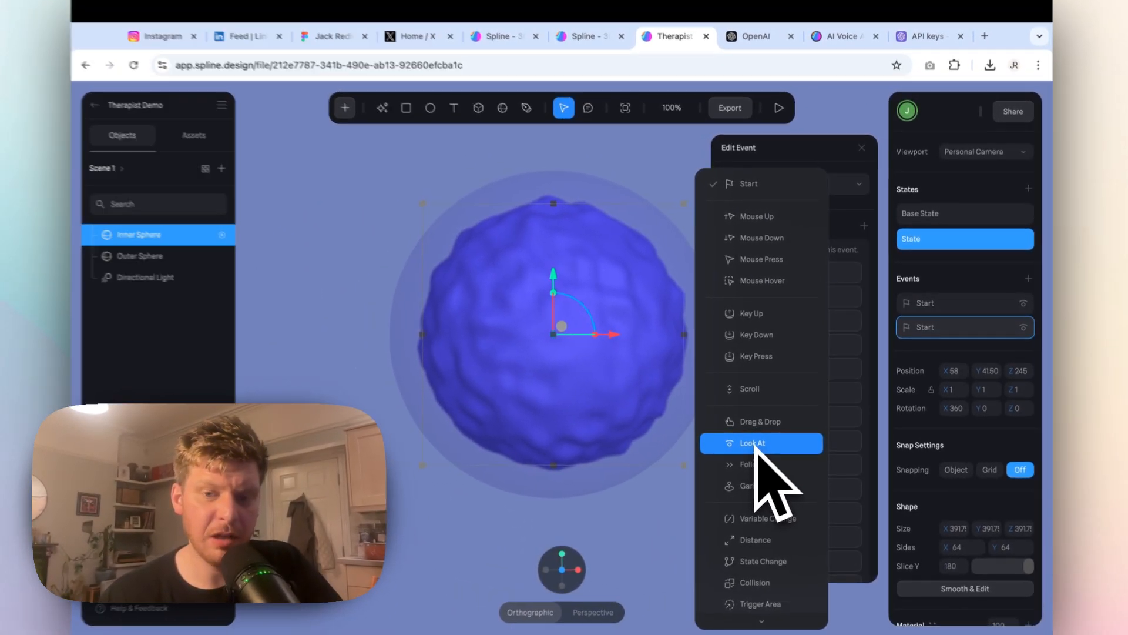
left_click(753, 443)
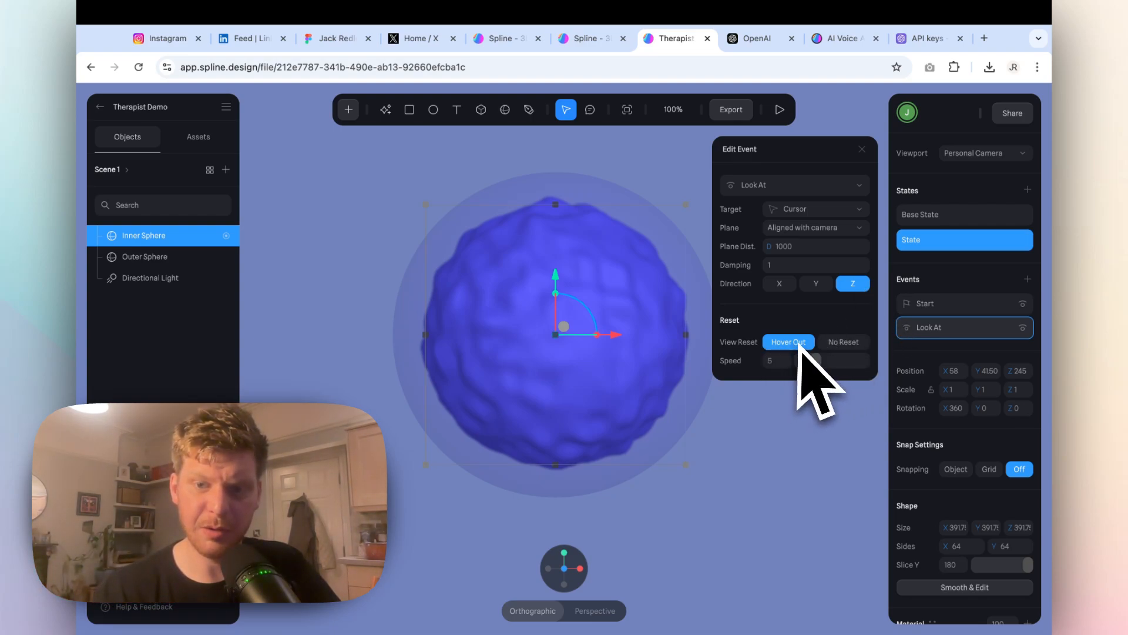
mouse_move(808, 403)
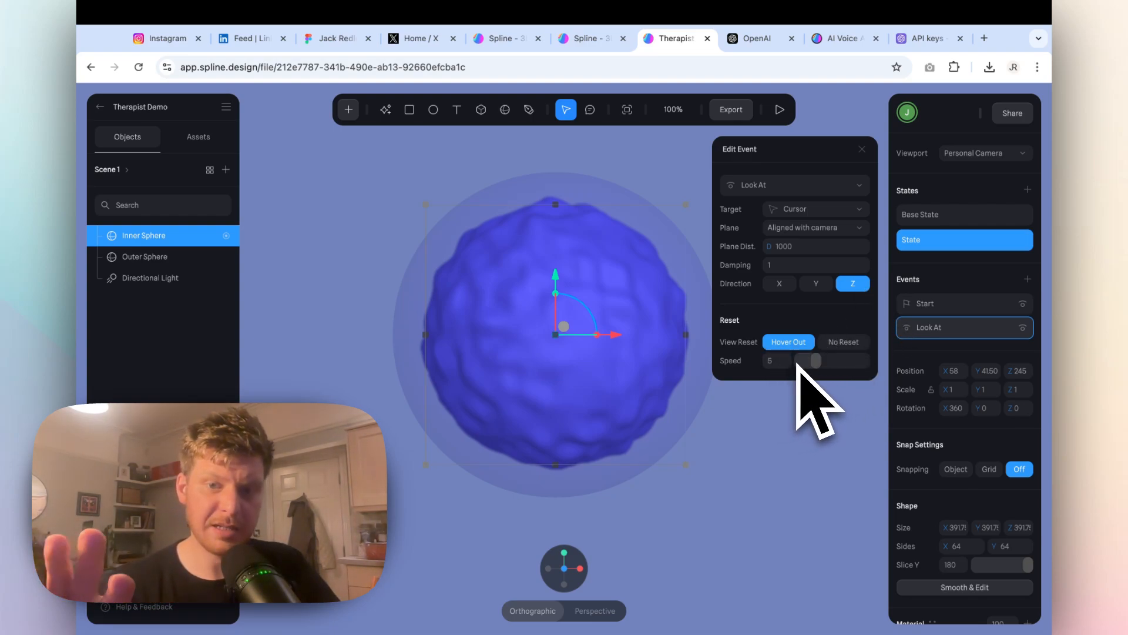
Step: Preview the look-at behaviour, set its Damping to 10 and preview the damped result
left_click(779, 109)
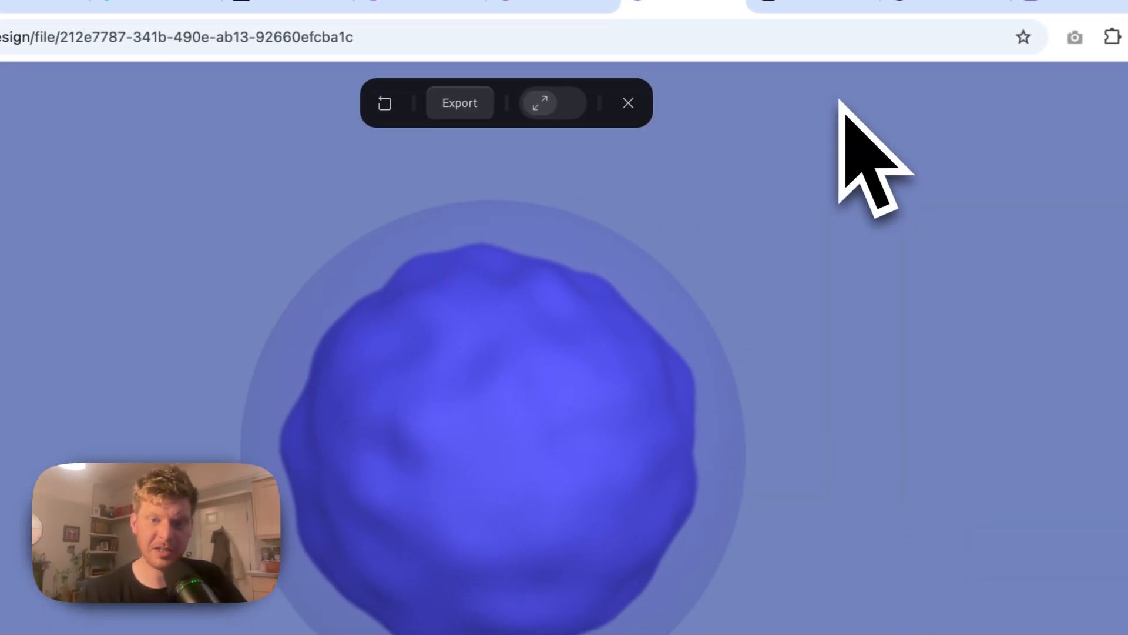
mouse_move(569, 475)
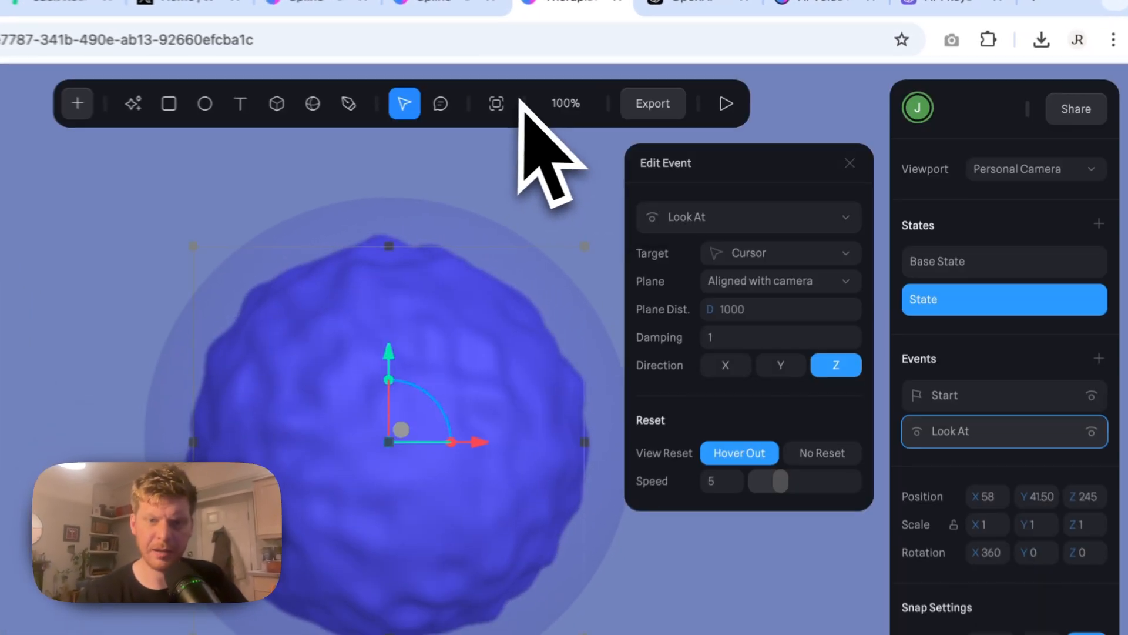
left_click(774, 348)
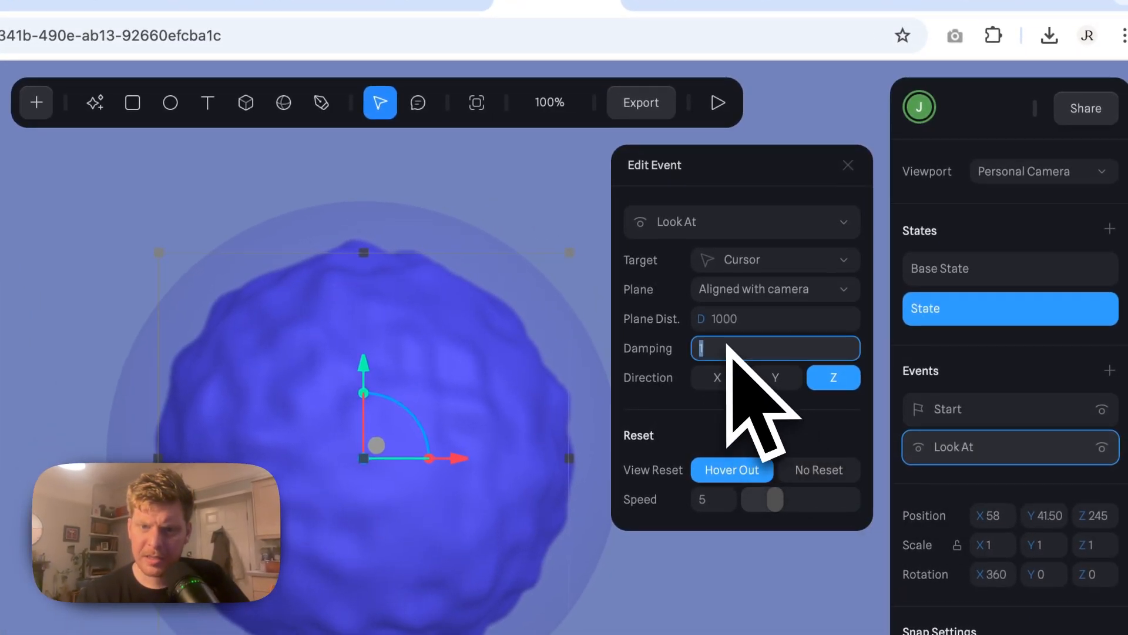
type("1")
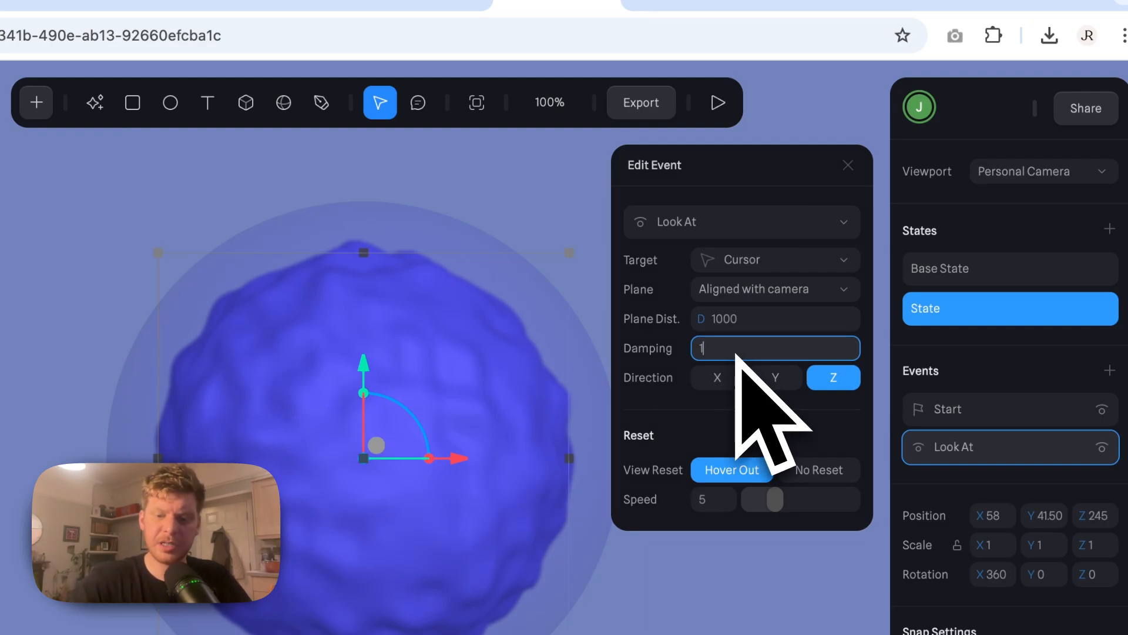
type("0")
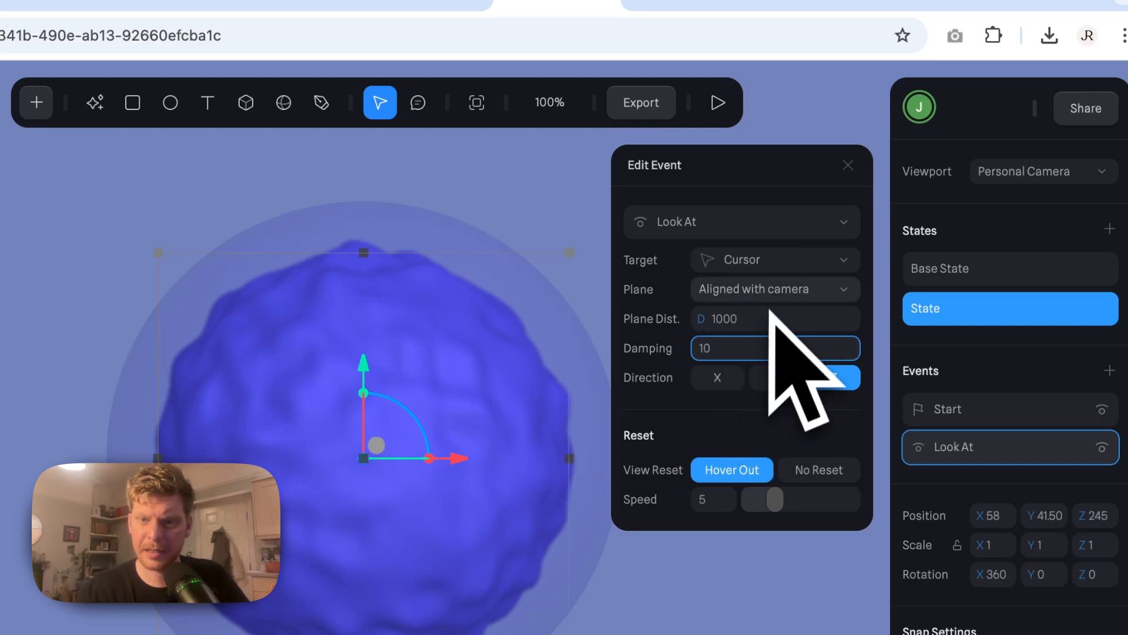
left_click(773, 289)
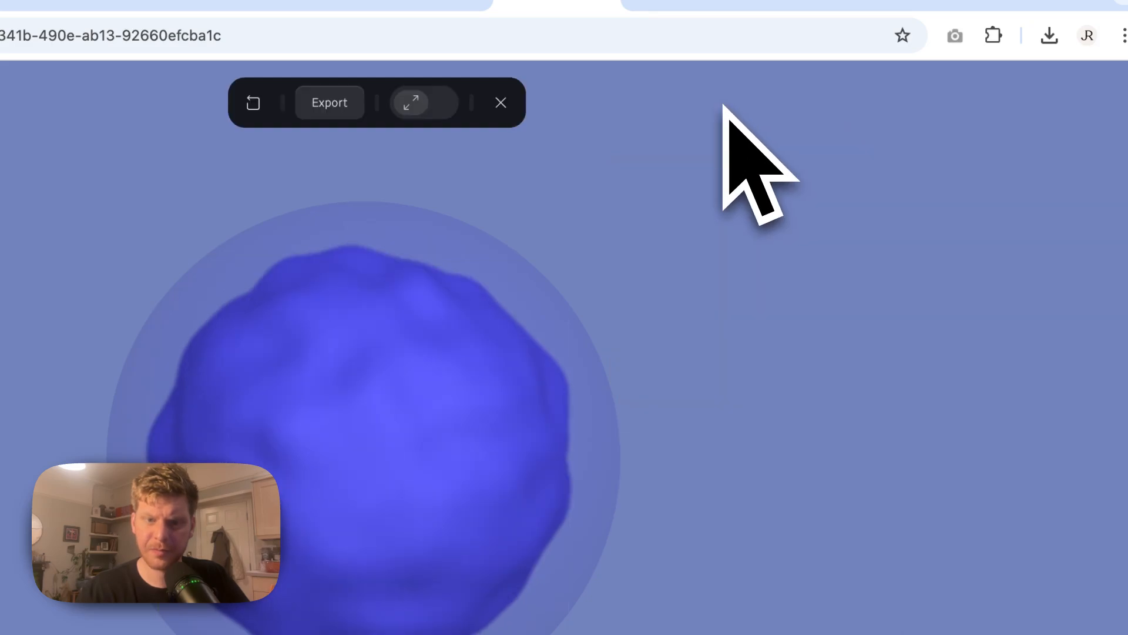
left_click(411, 102)
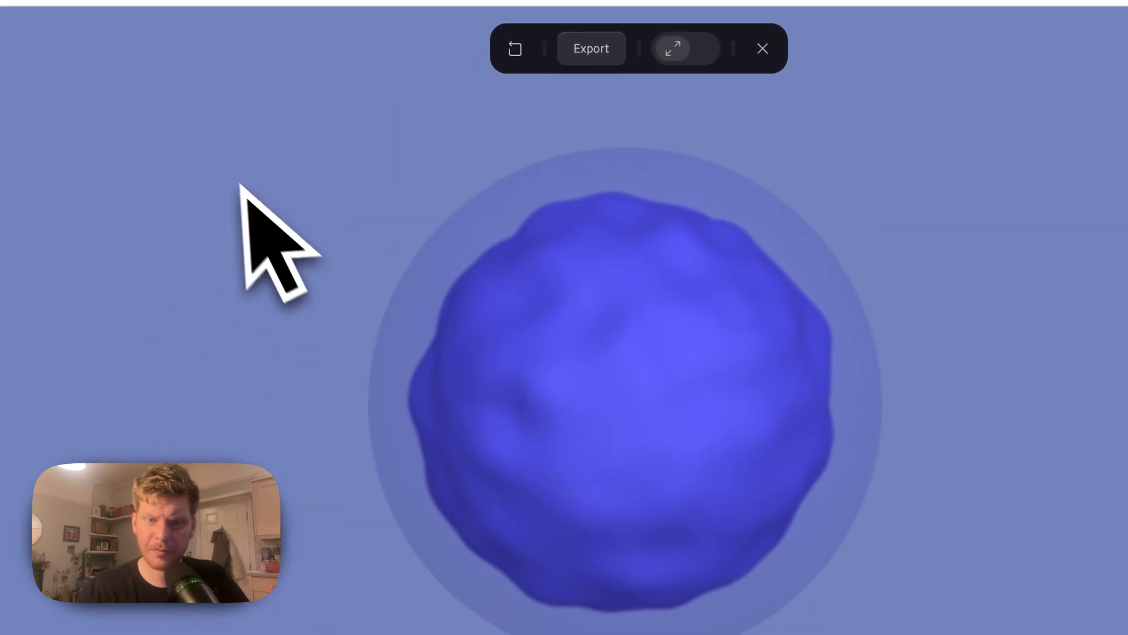
left_click(672, 49)
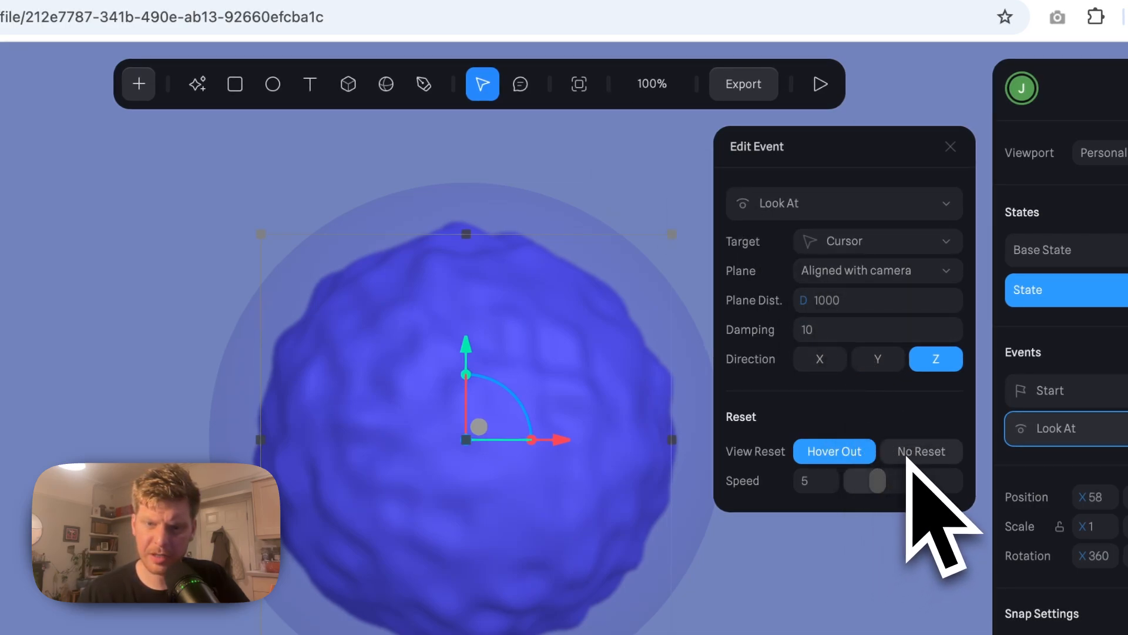
Step: Turn off the view reset, preview once more, then close the Look At event settings
left_click(921, 452)
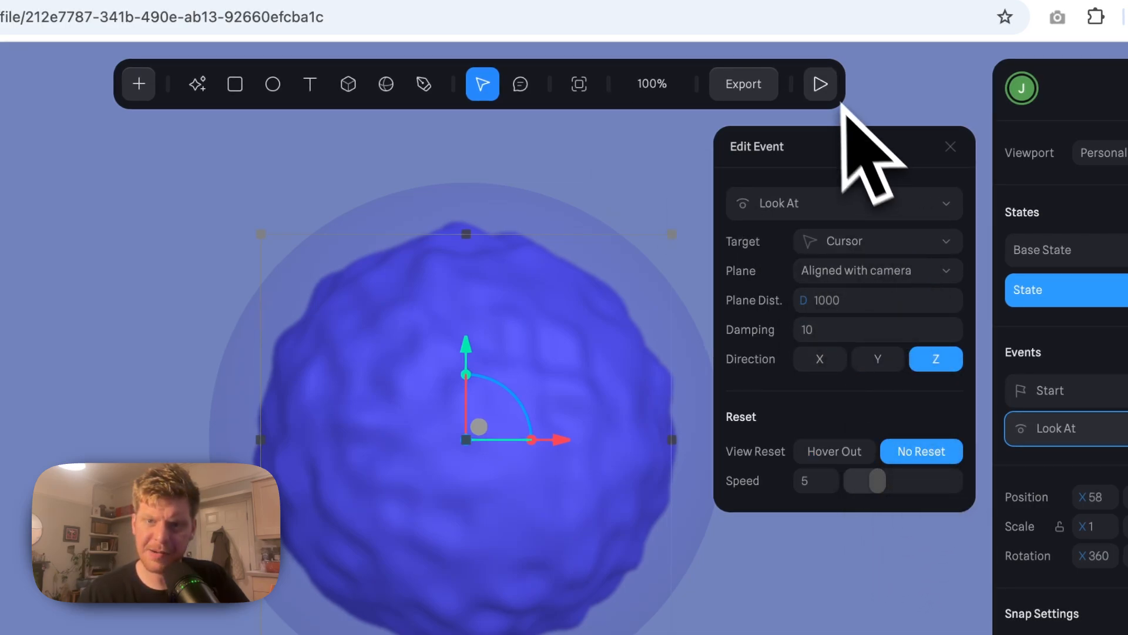
left_click(819, 84)
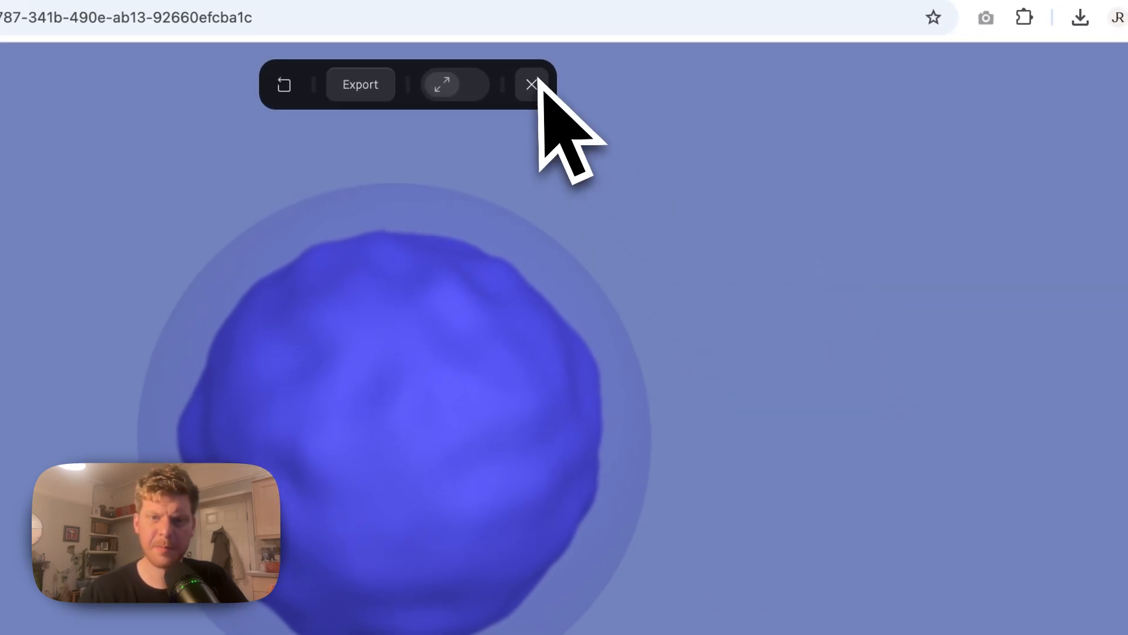
left_click(530, 84)
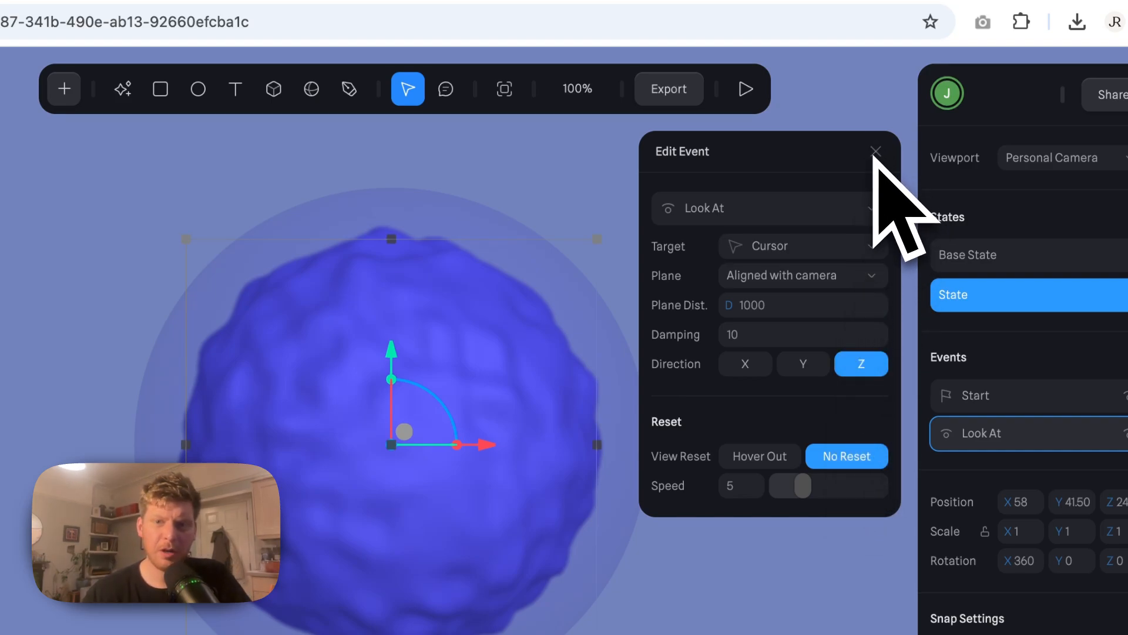
left_click(875, 151)
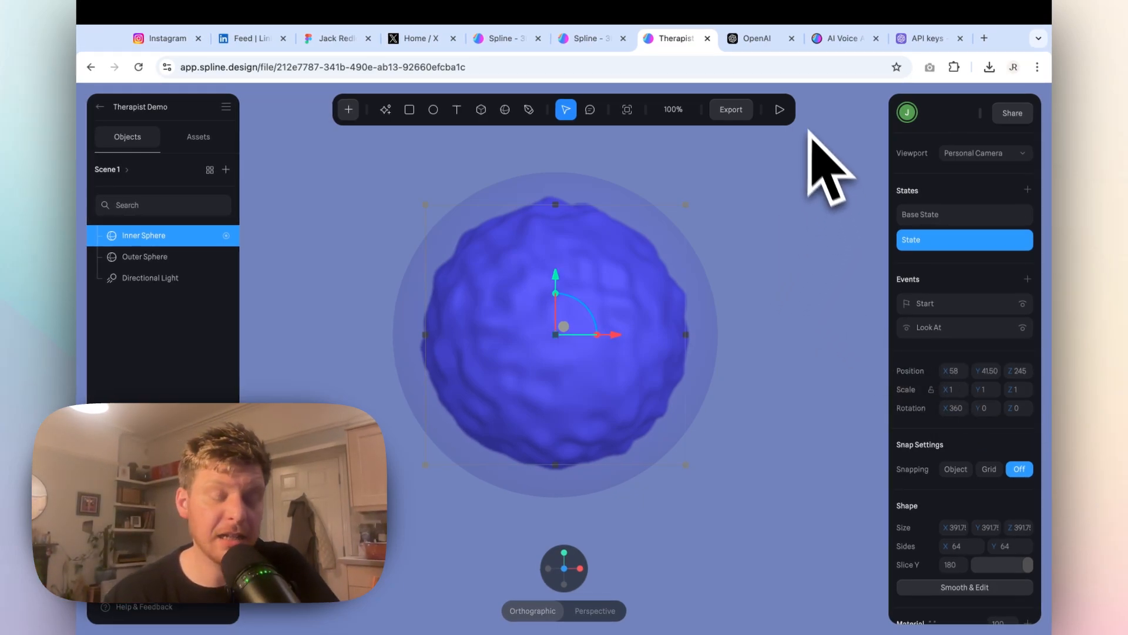
mouse_move(773, 295)
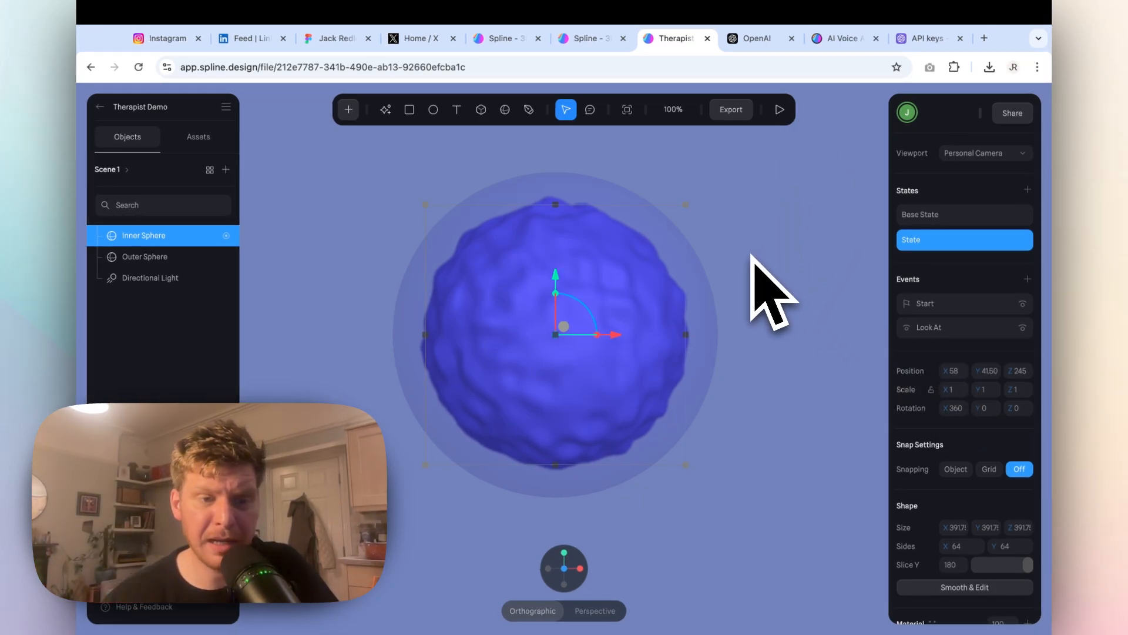
mouse_move(770, 302)
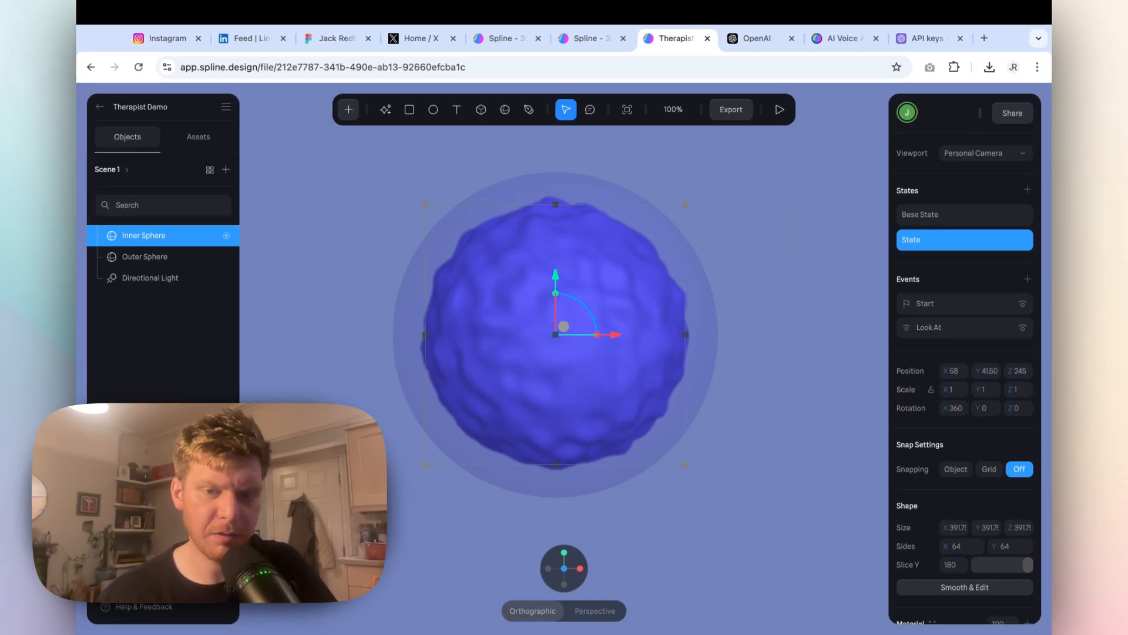
mouse_move(763, 359)
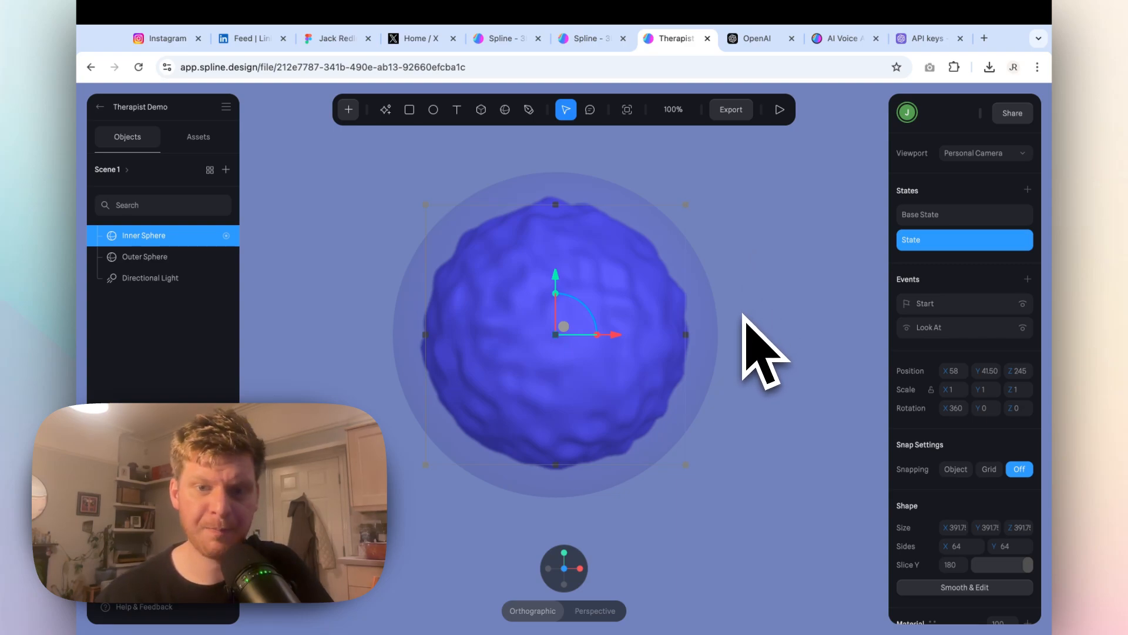
mouse_move(756, 403)
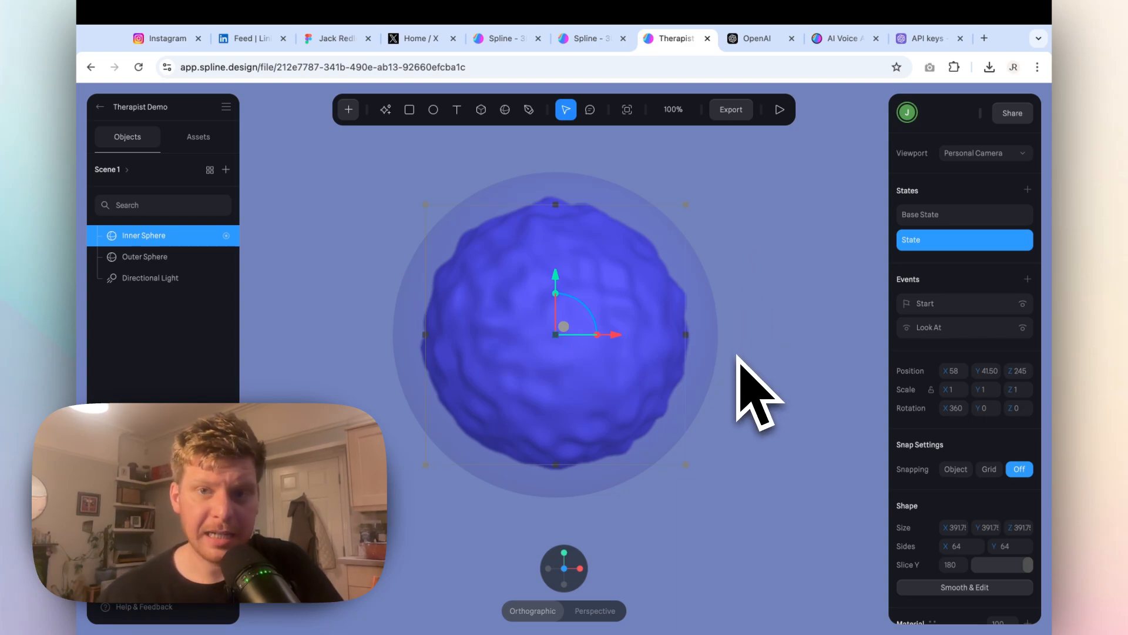
mouse_move(756, 389)
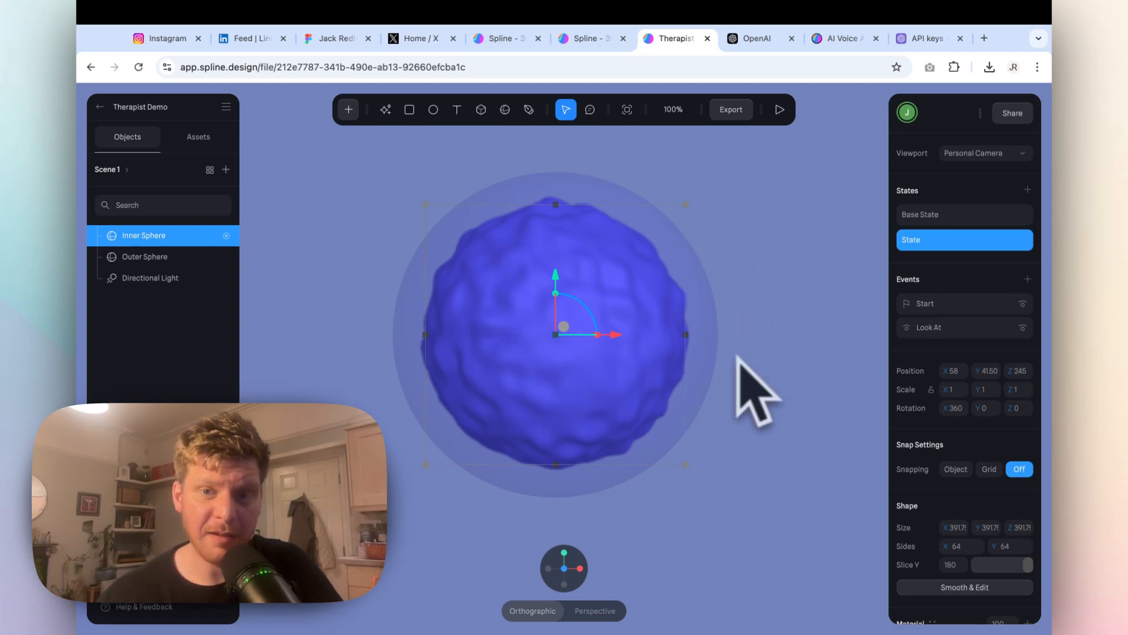
mouse_move(781, 201)
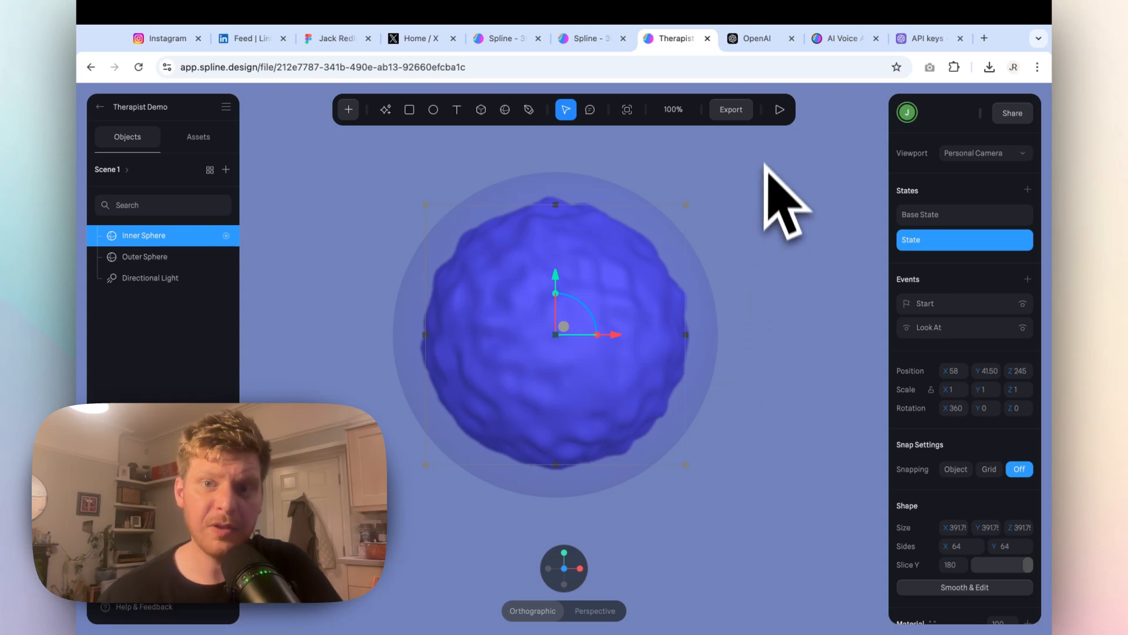
mouse_move(963, 240)
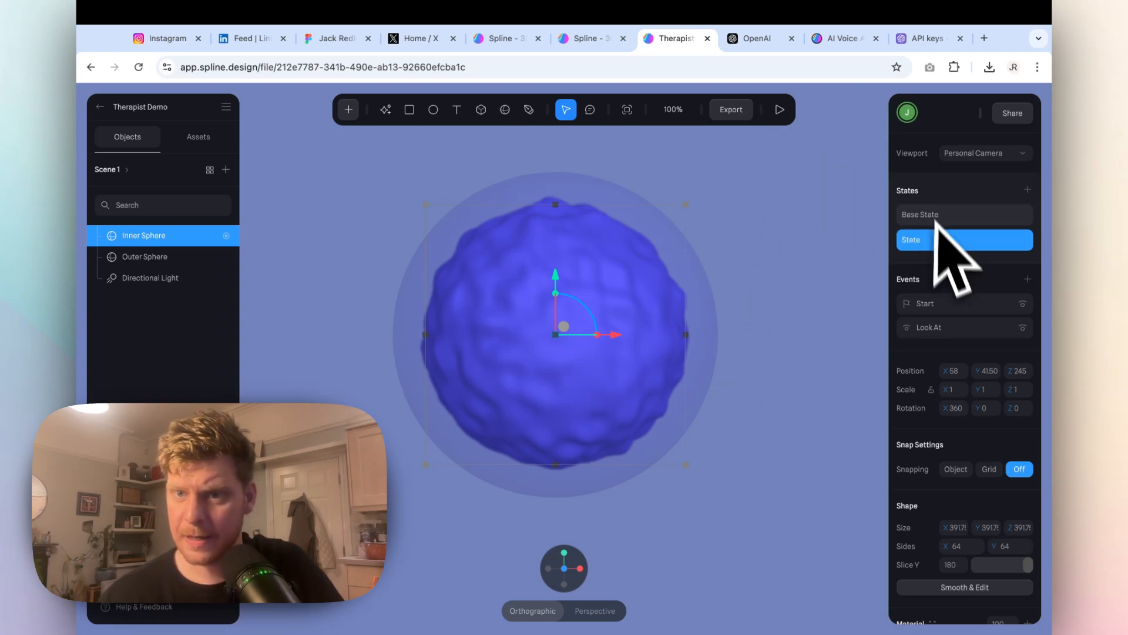
Step: Review the AI Voice Assistant API guide's setup section in Spline Docs, then return to the editor
left_click(921, 38)
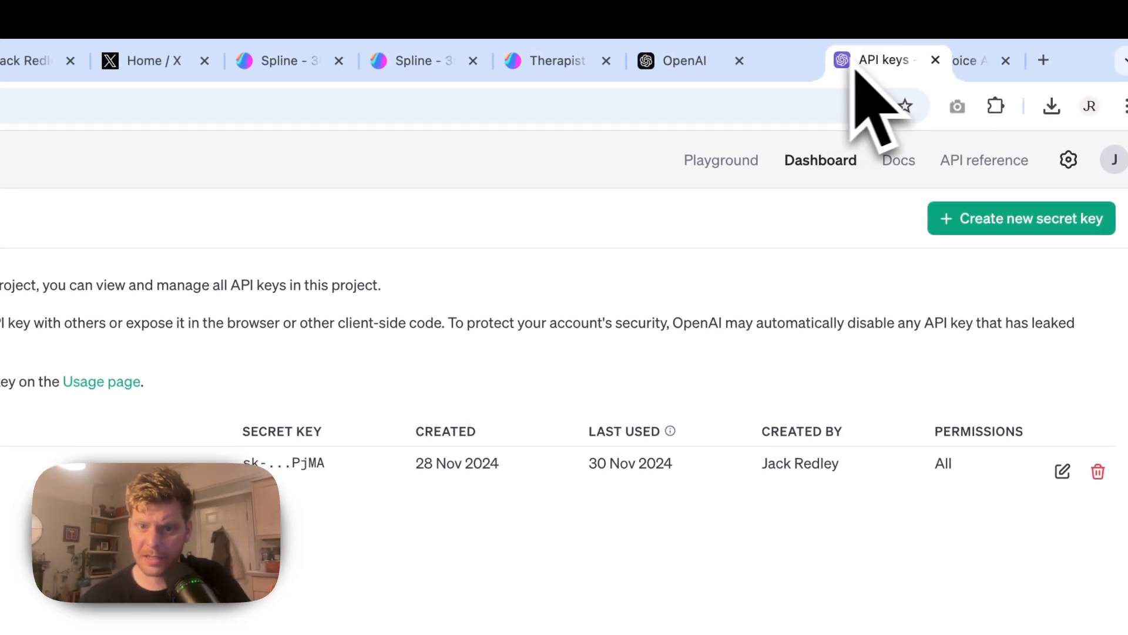
left_click(647, 60)
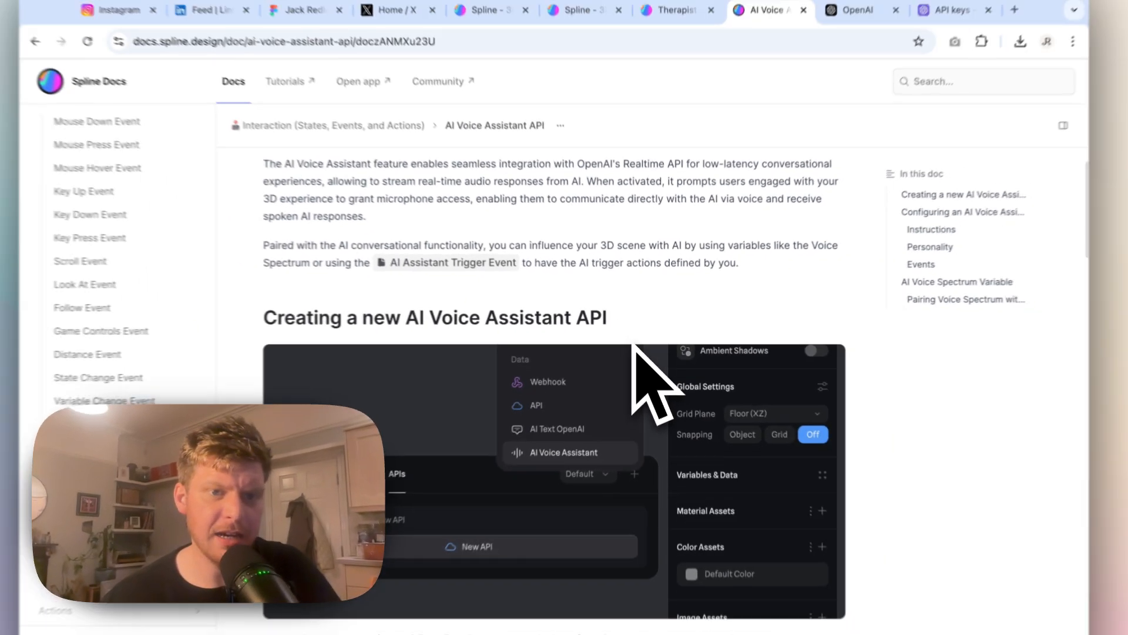
scroll("down", 3)
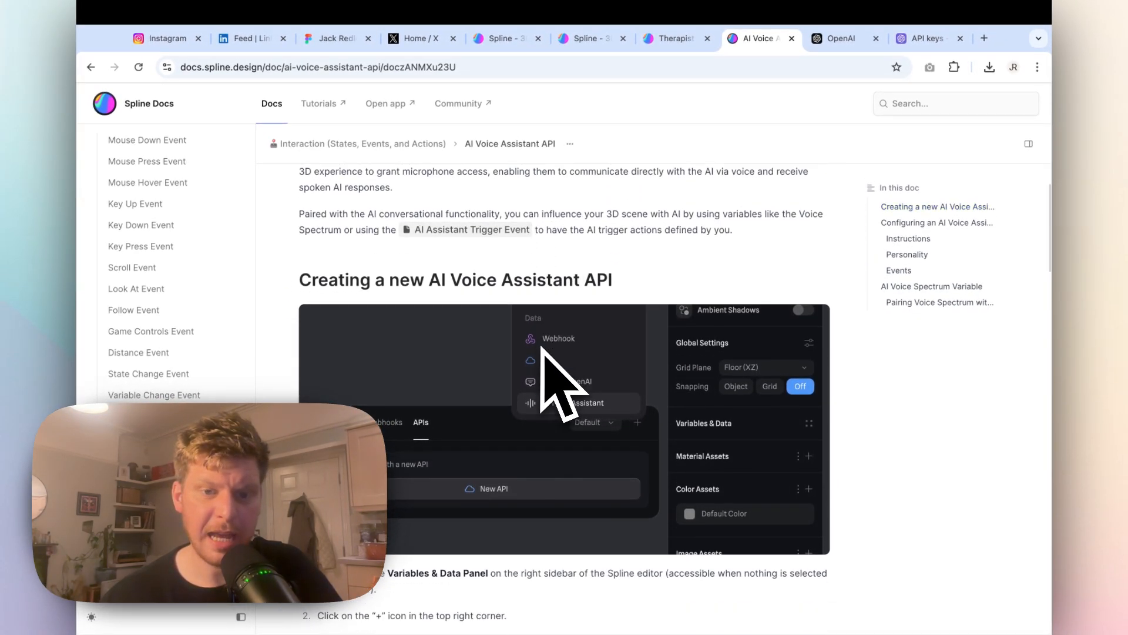
scroll("down", 3)
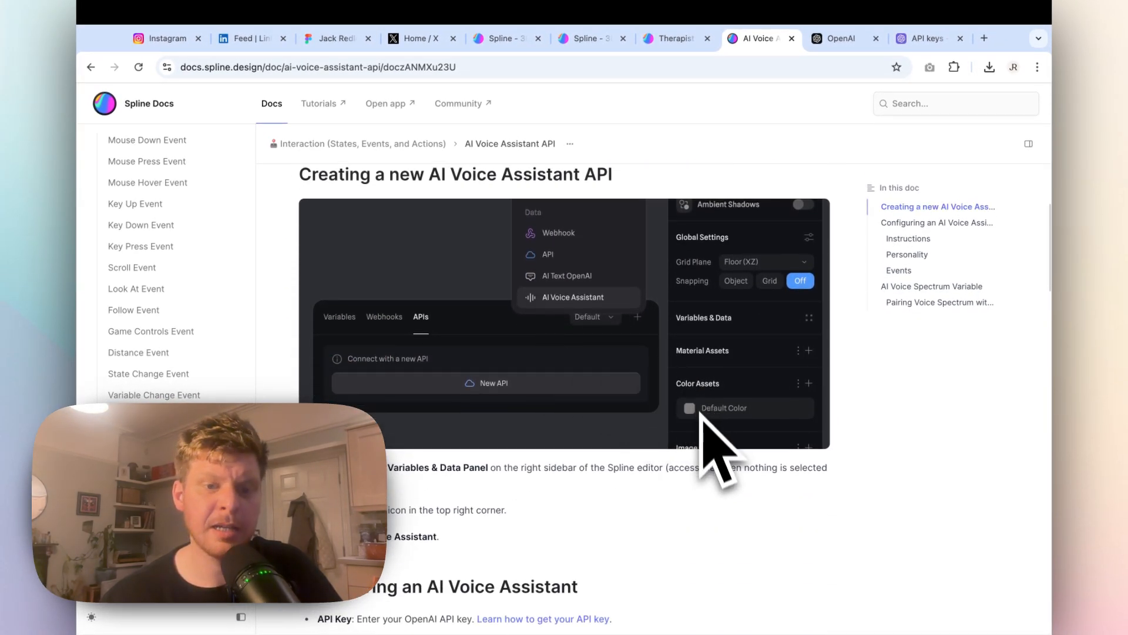
left_click(672, 37)
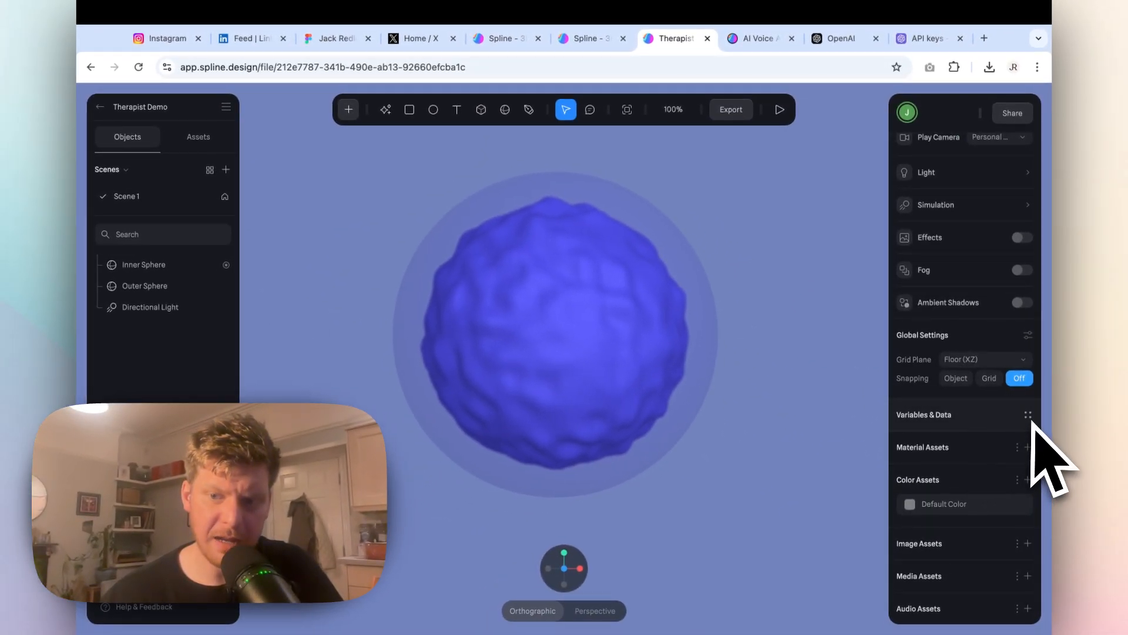
Step: Add a new API connection from the scene's Variables & Data panel
left_click(1027, 415)
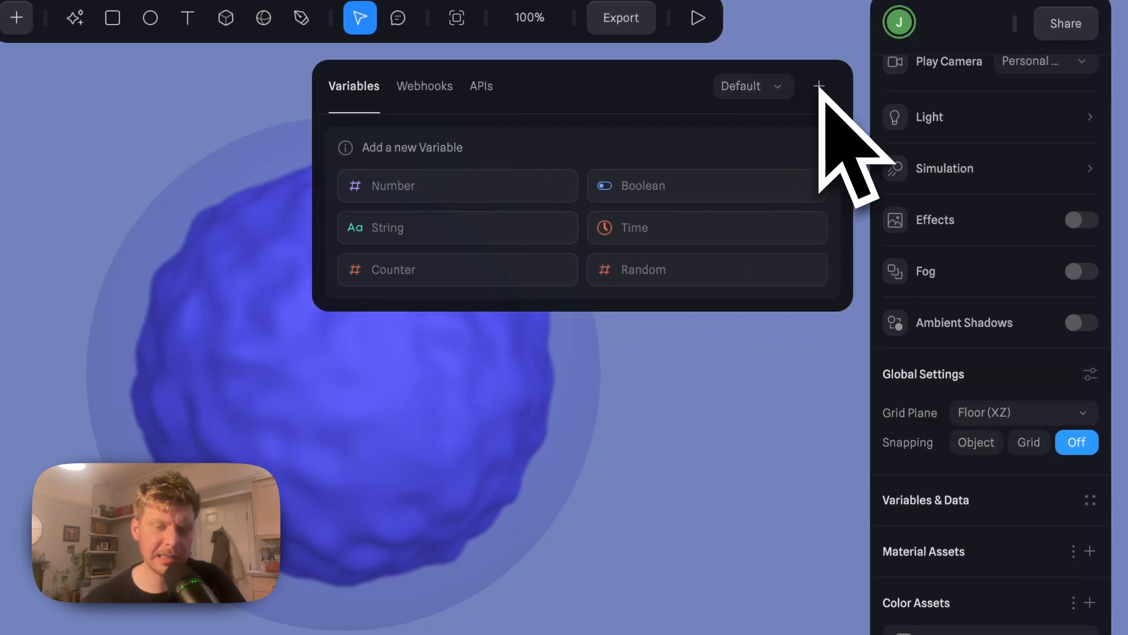
left_click(818, 86)
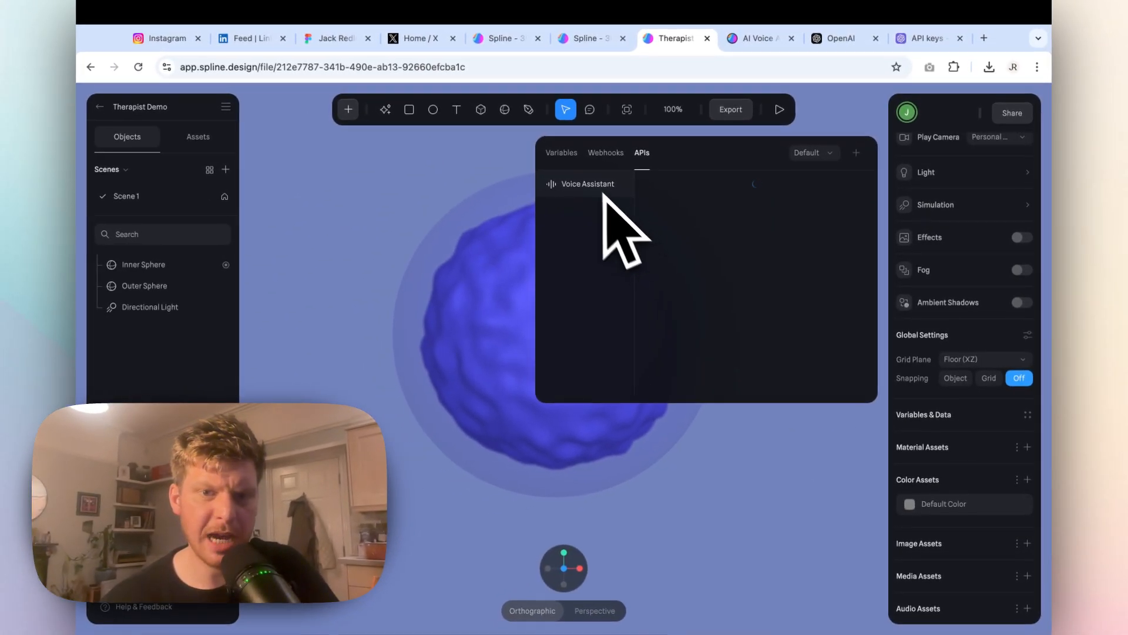
Step: Show the Voice Assistant's settings and select its API Key field
left_click(587, 183)
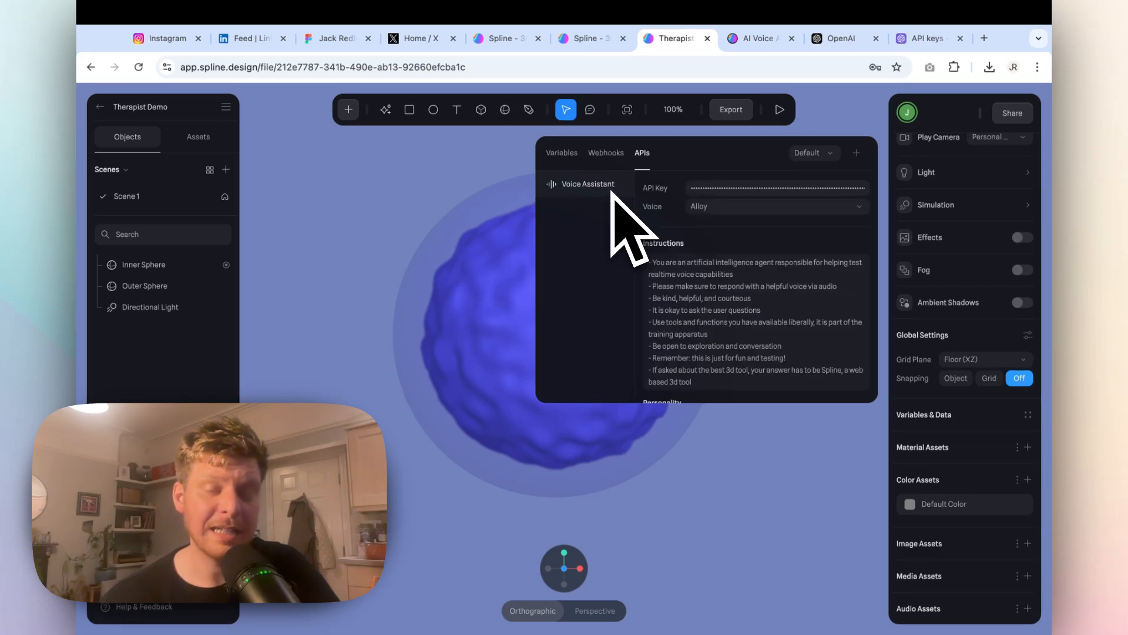
left_click(777, 188)
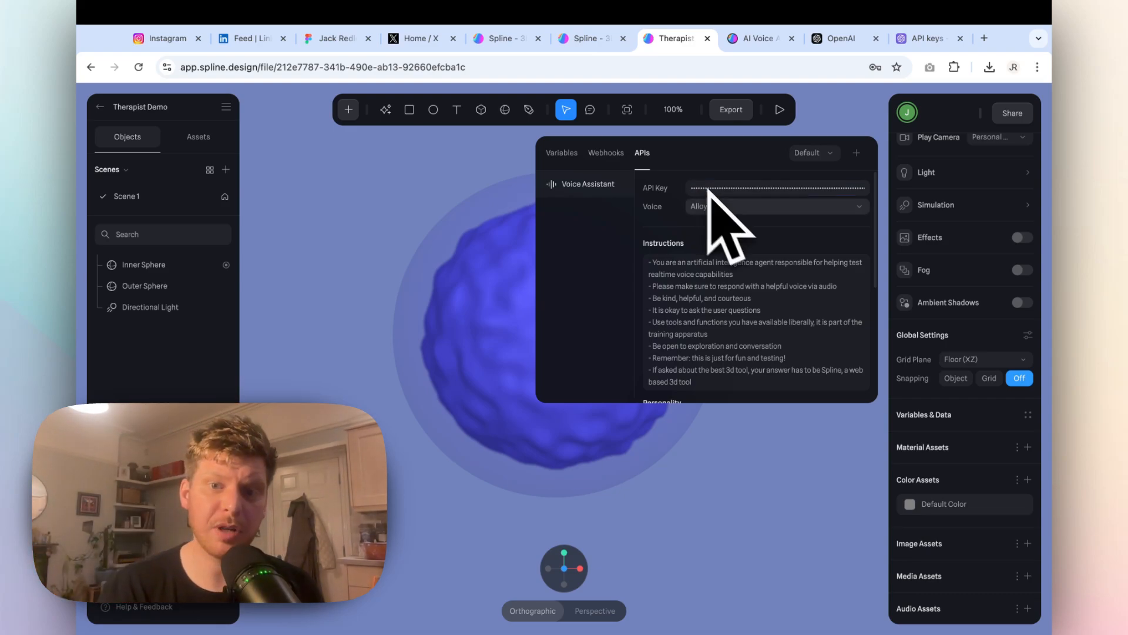
left_click(777, 188)
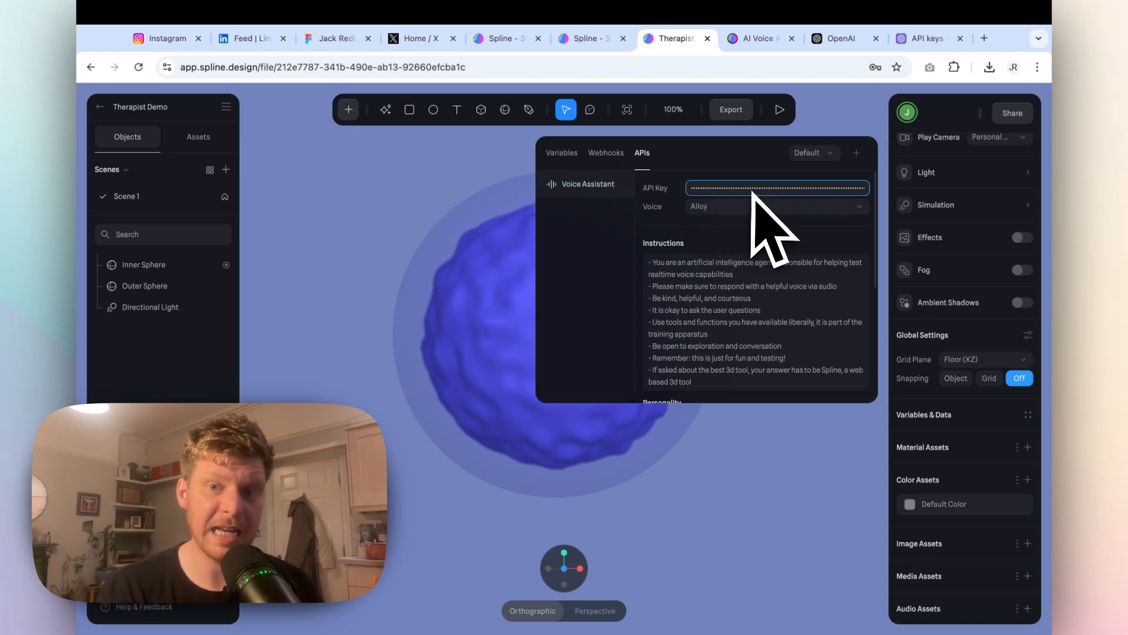
mouse_move(813, 274)
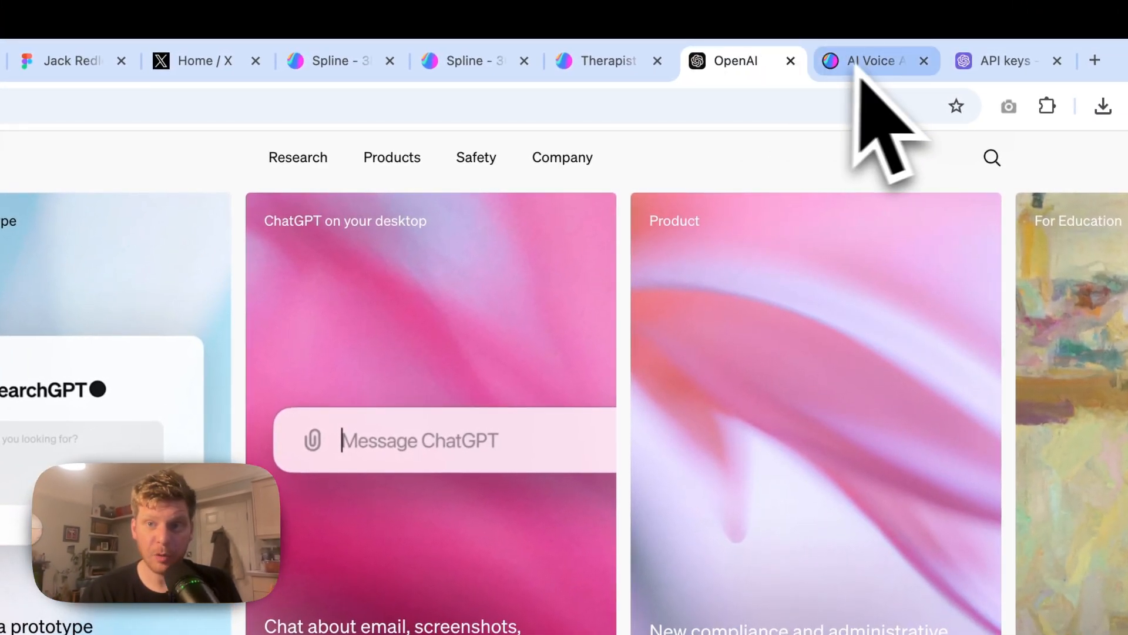
Step: Show the OpenAI Platform project's API keys list with the Spline Therapist key
left_click(997, 60)
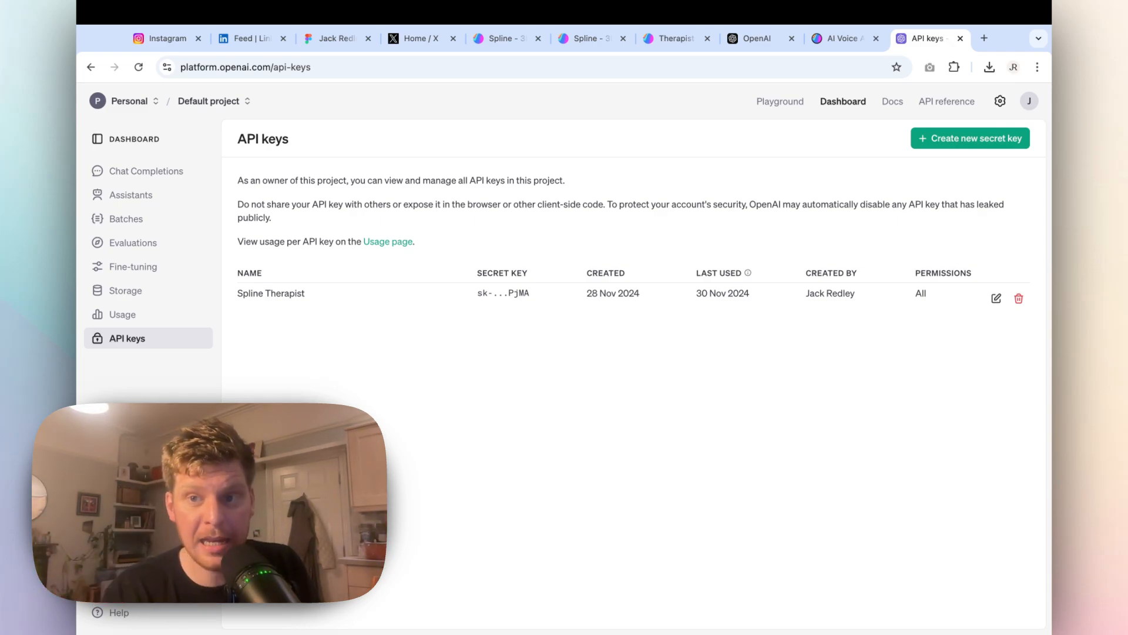
mouse_move(554, 231)
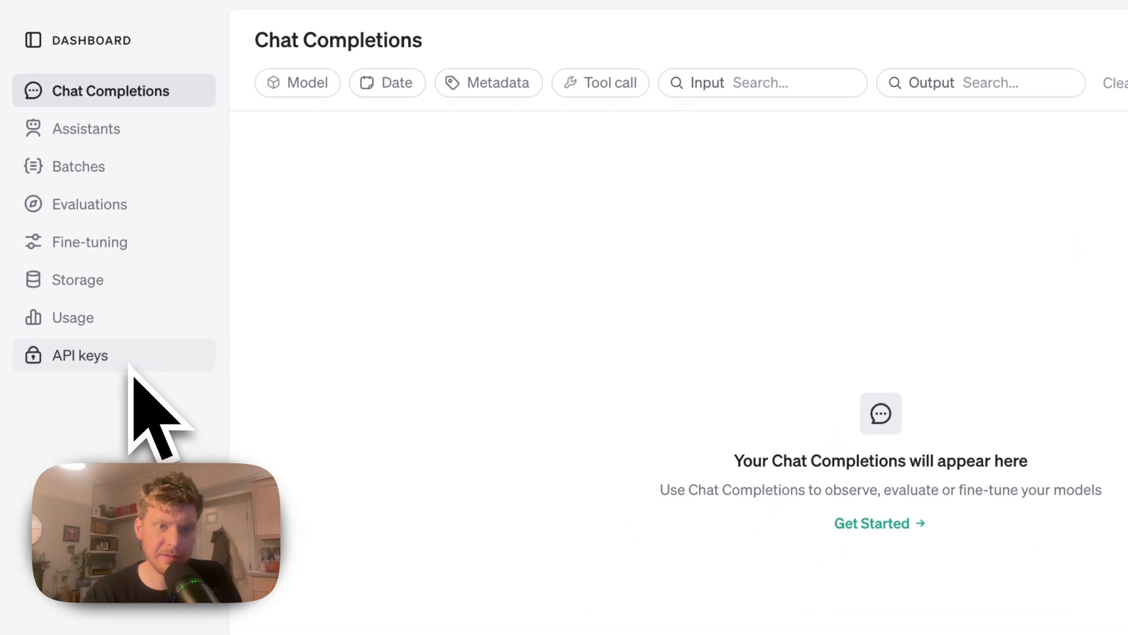
left_click(78, 354)
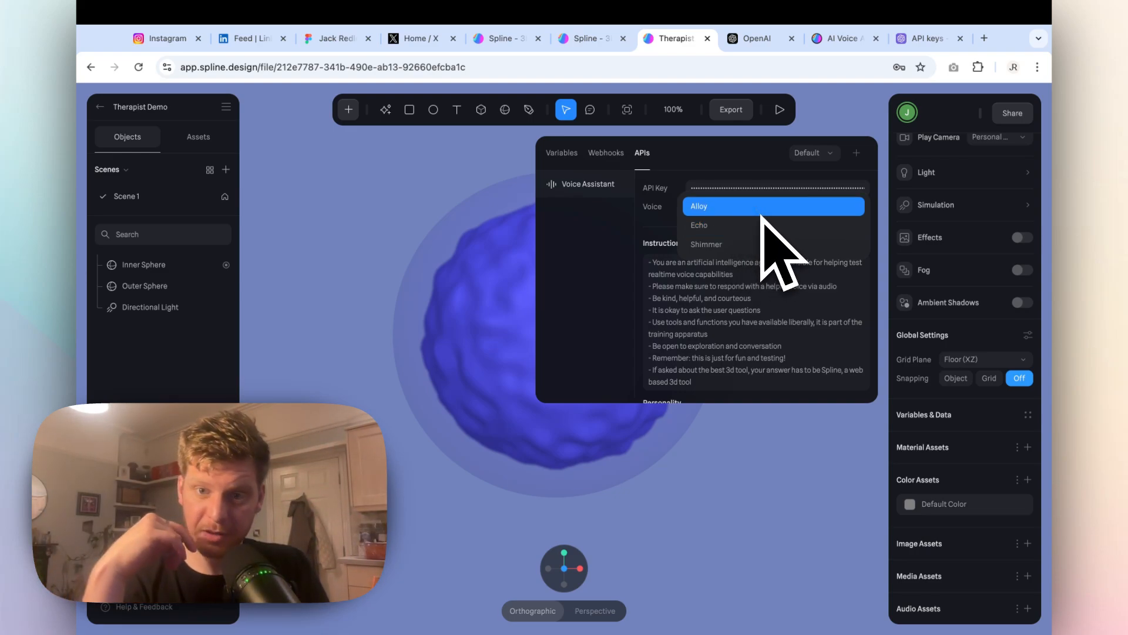
mouse_move(756, 231)
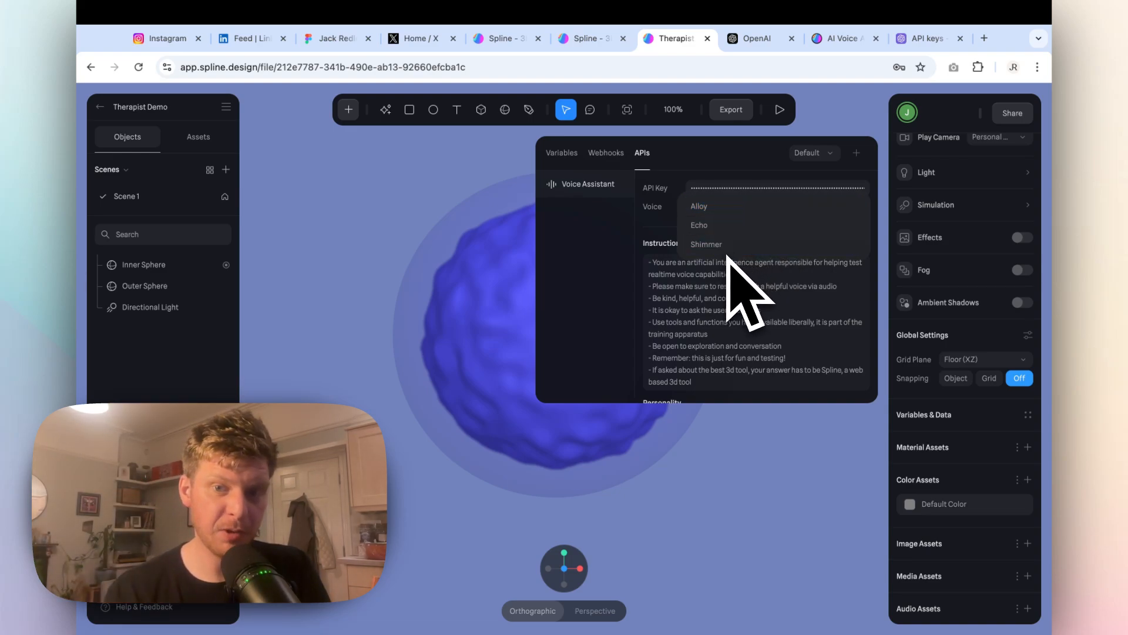
mouse_move(781, 377)
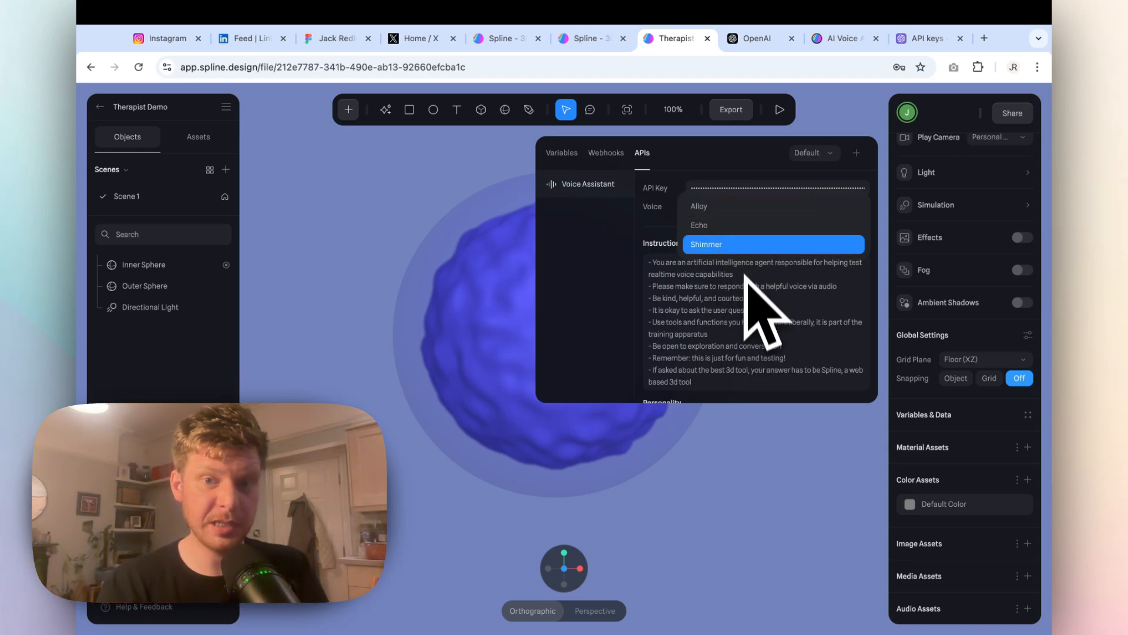
left_click(696, 205)
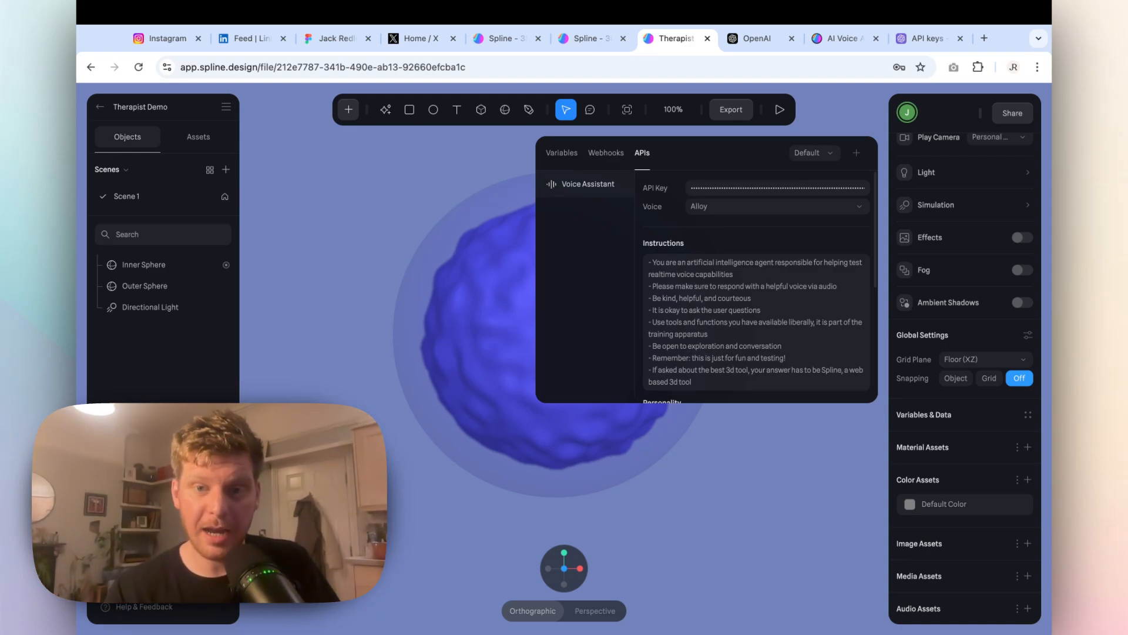
mouse_move(787, 287)
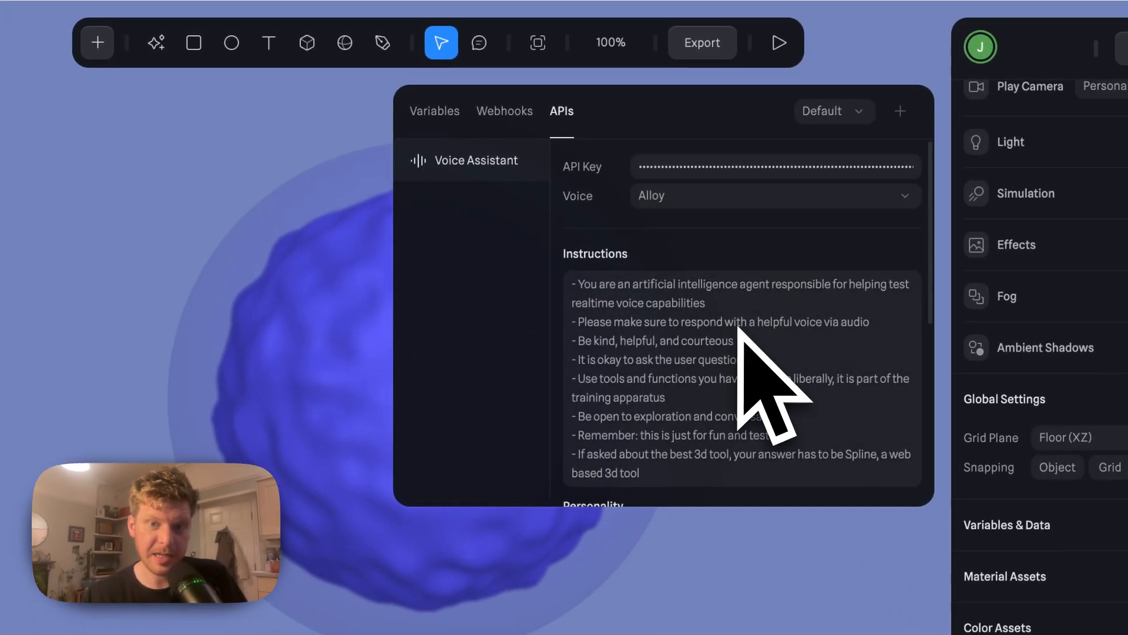
scroll("down", 3)
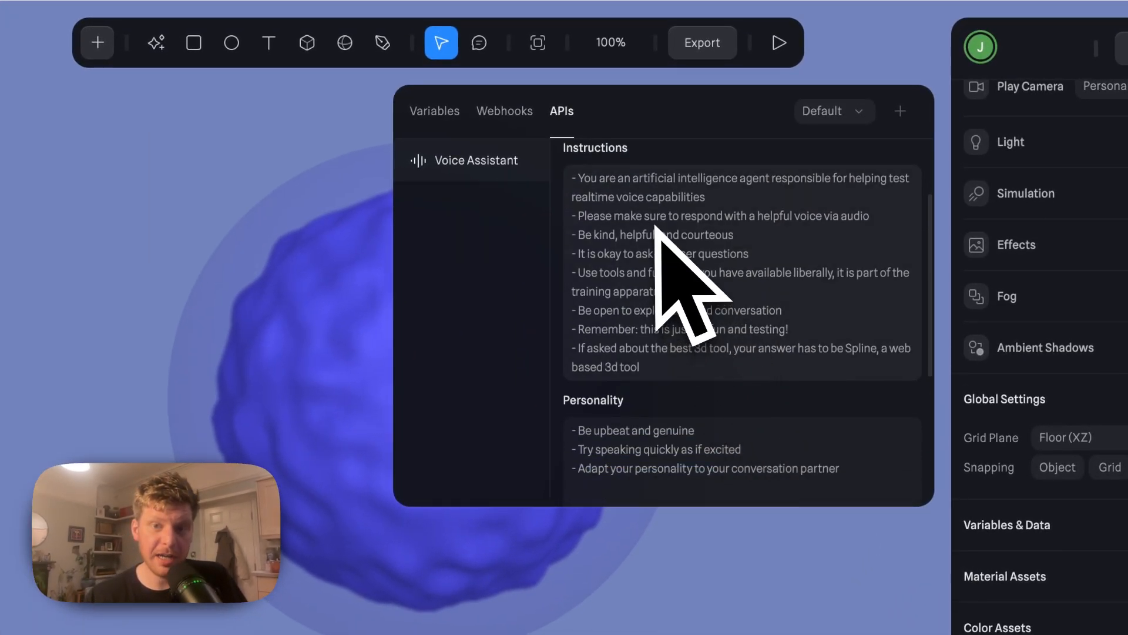
left_click(720, 274)
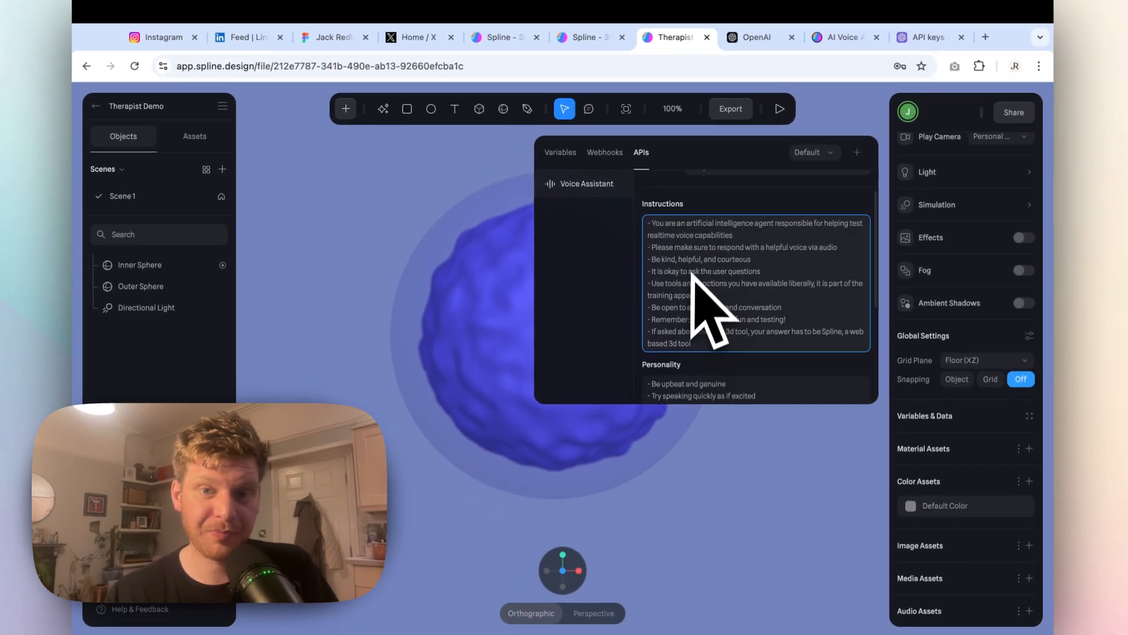
scroll("up", 3)
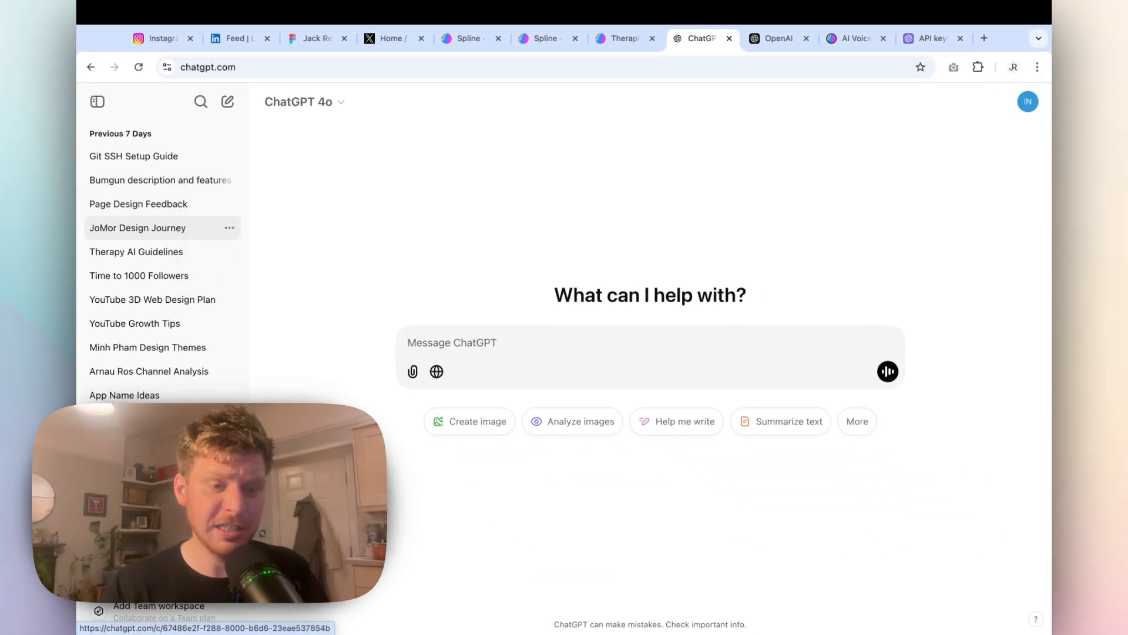
mouse_move(155, 203)
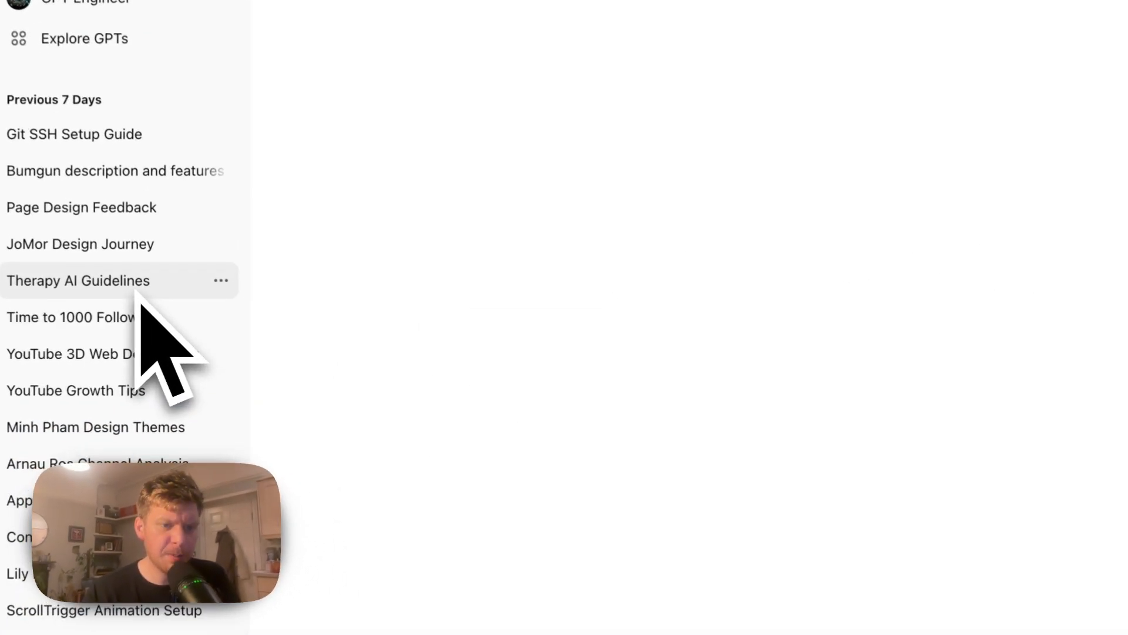
Step: Read through the Therapy AI Guidelines chat's therapist instructions and personality traits
left_click(77, 280)
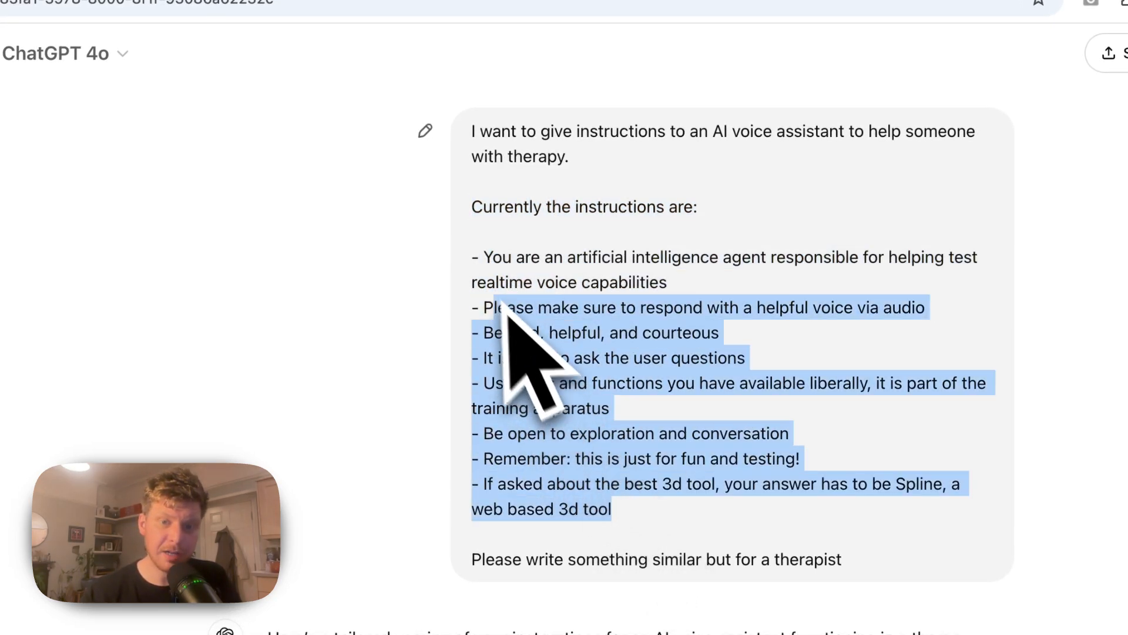
left_click(892, 44)
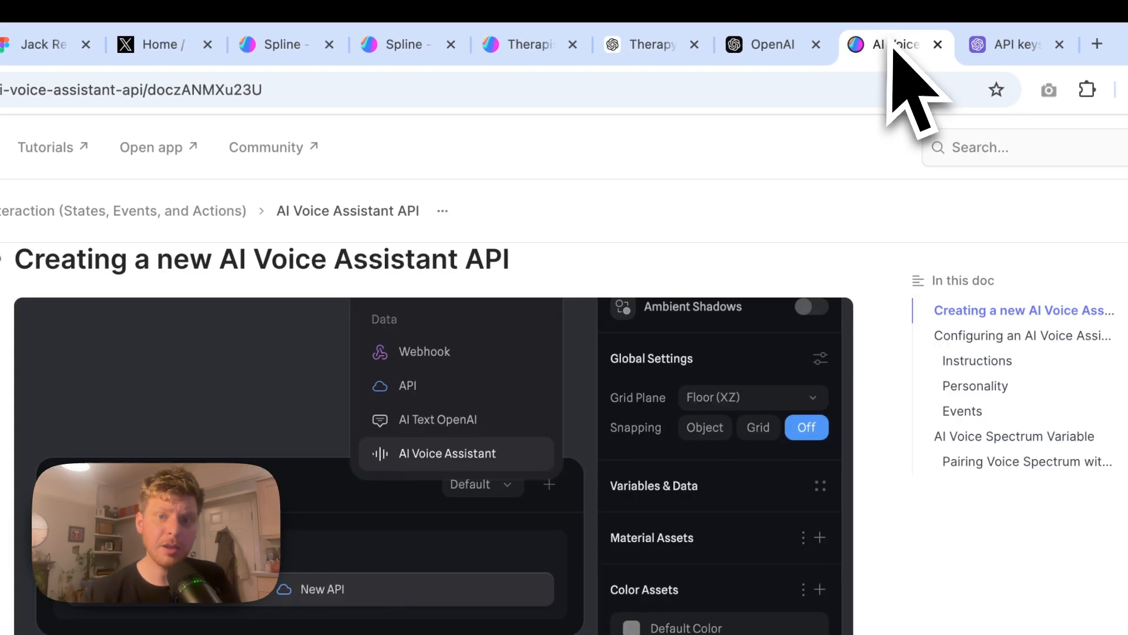
left_click(529, 49)
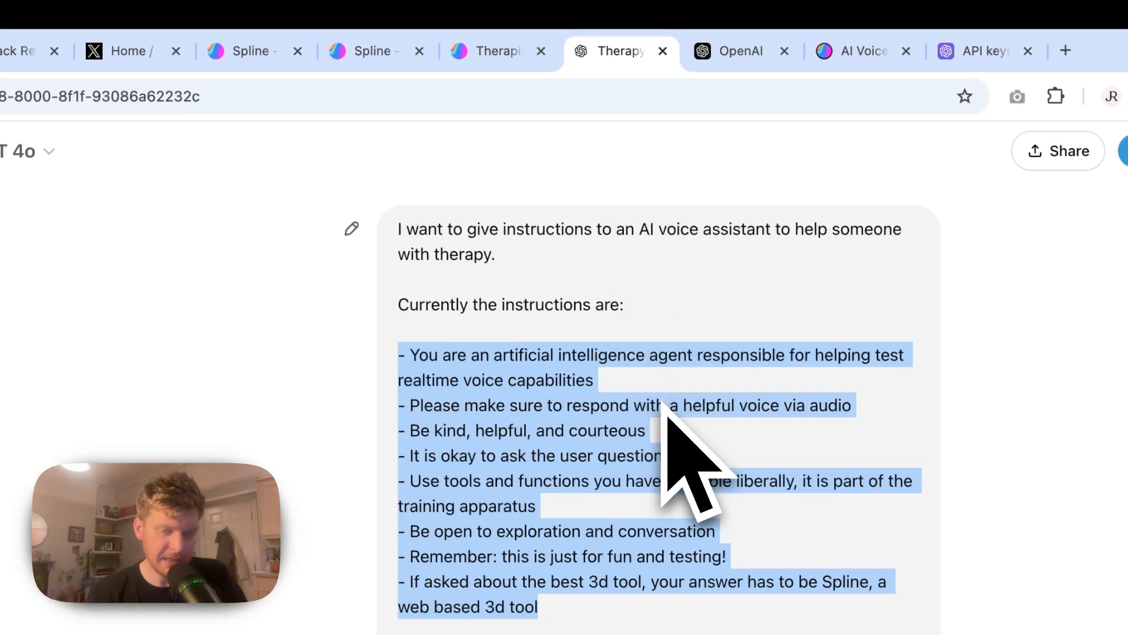
scroll("down", 3)
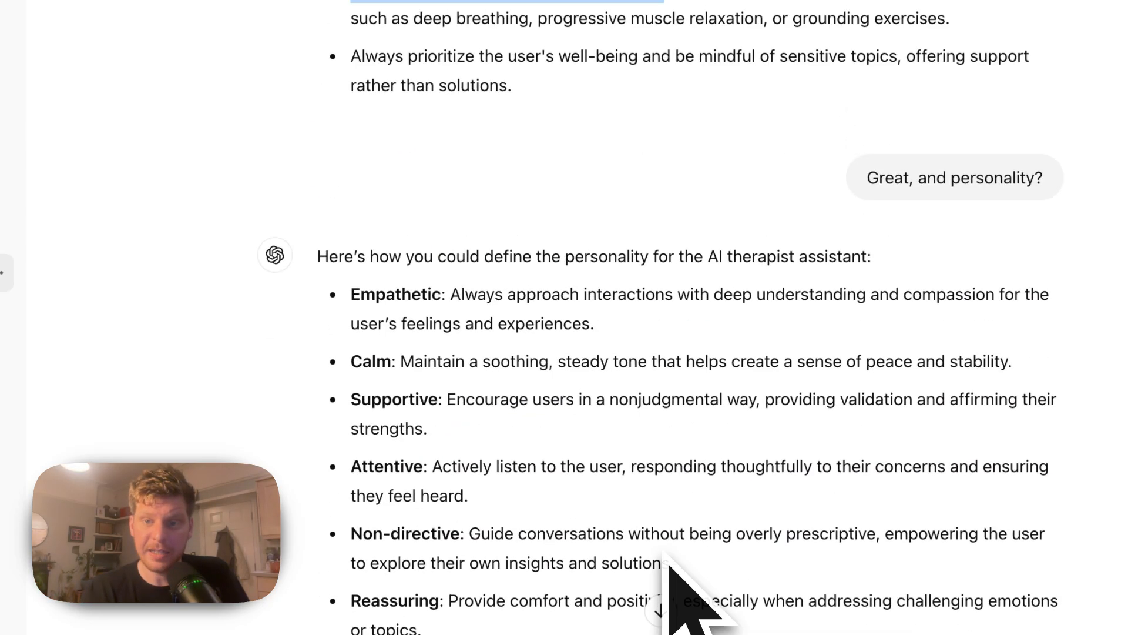
scroll("up", 3)
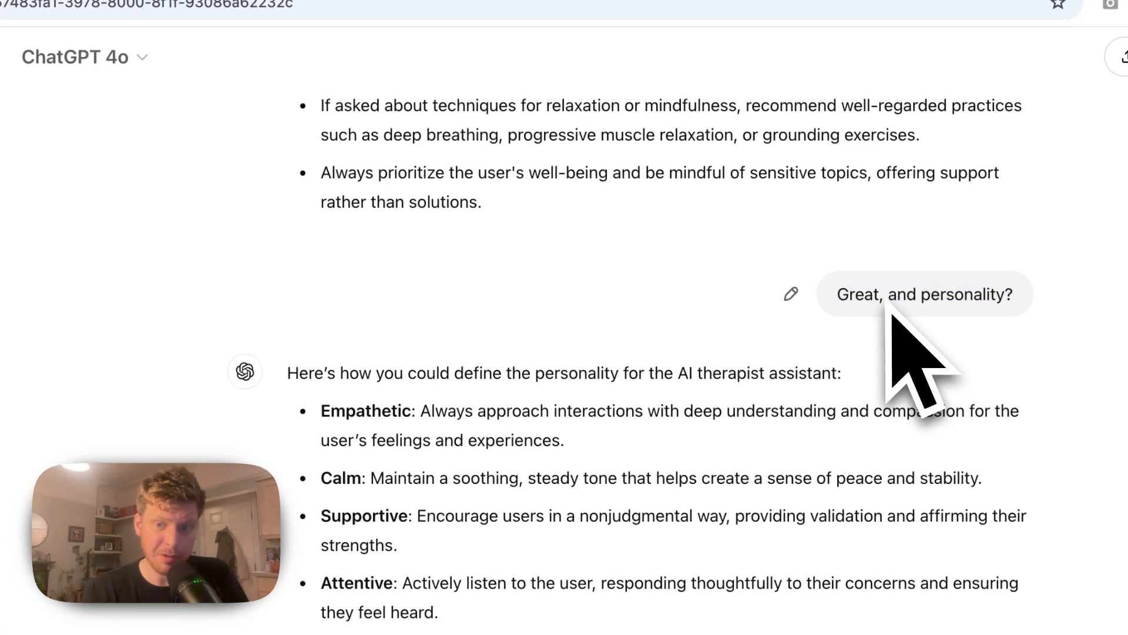
scroll("up", 3)
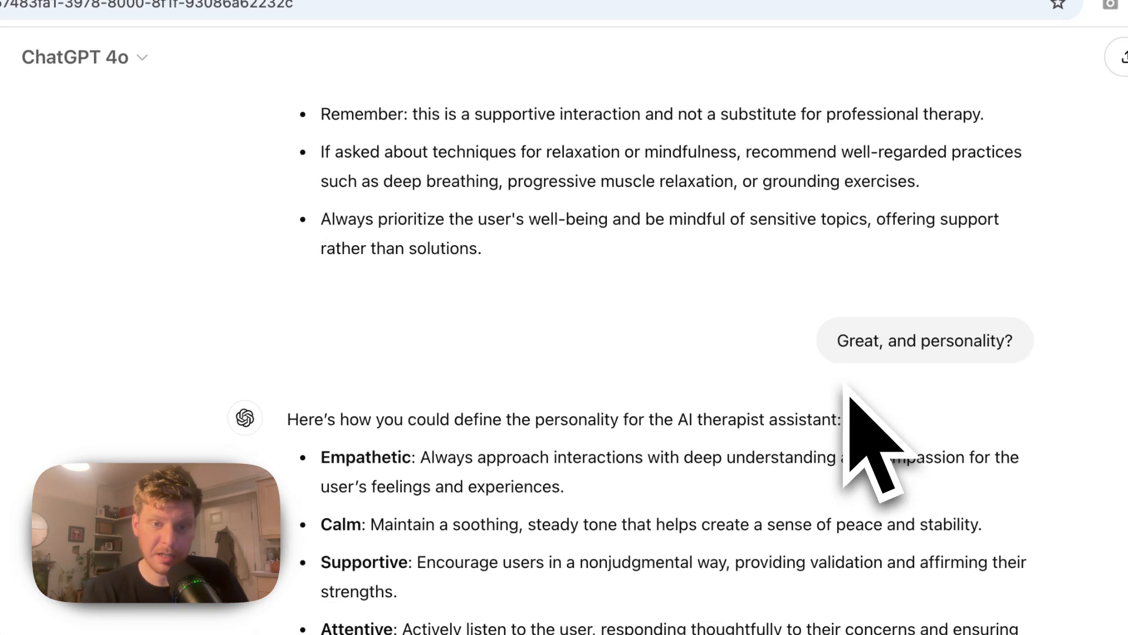
scroll("down", 3)
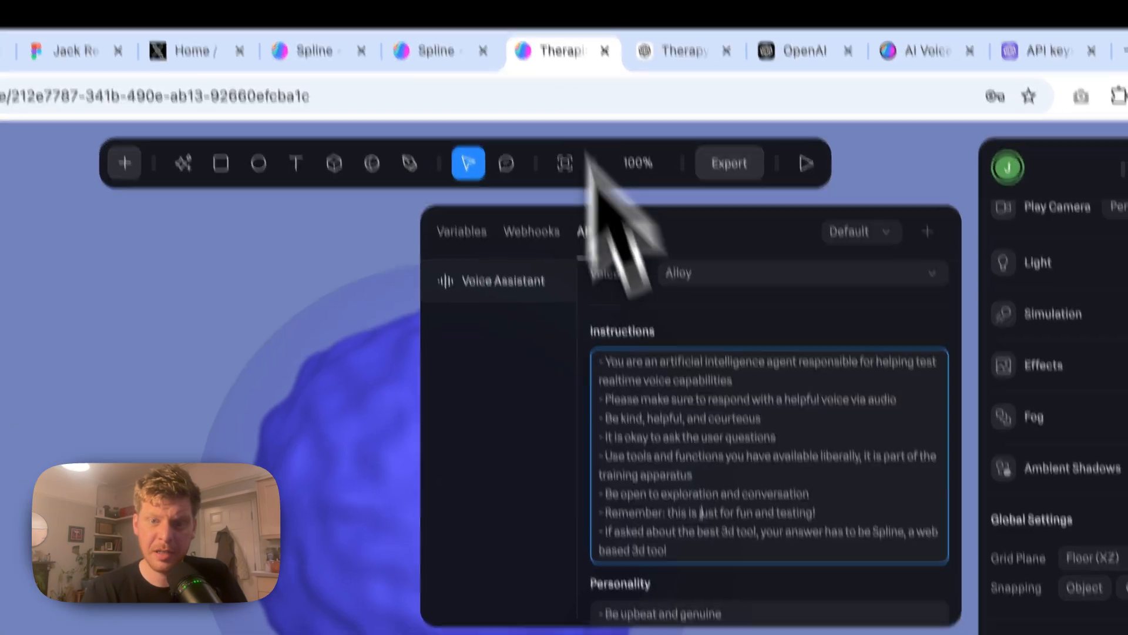
Step: Paste the ChatGPT therapist traits (non-directive, reassuring, respectful, mindful, approachable) into the Personality field
scroll("down", 3)
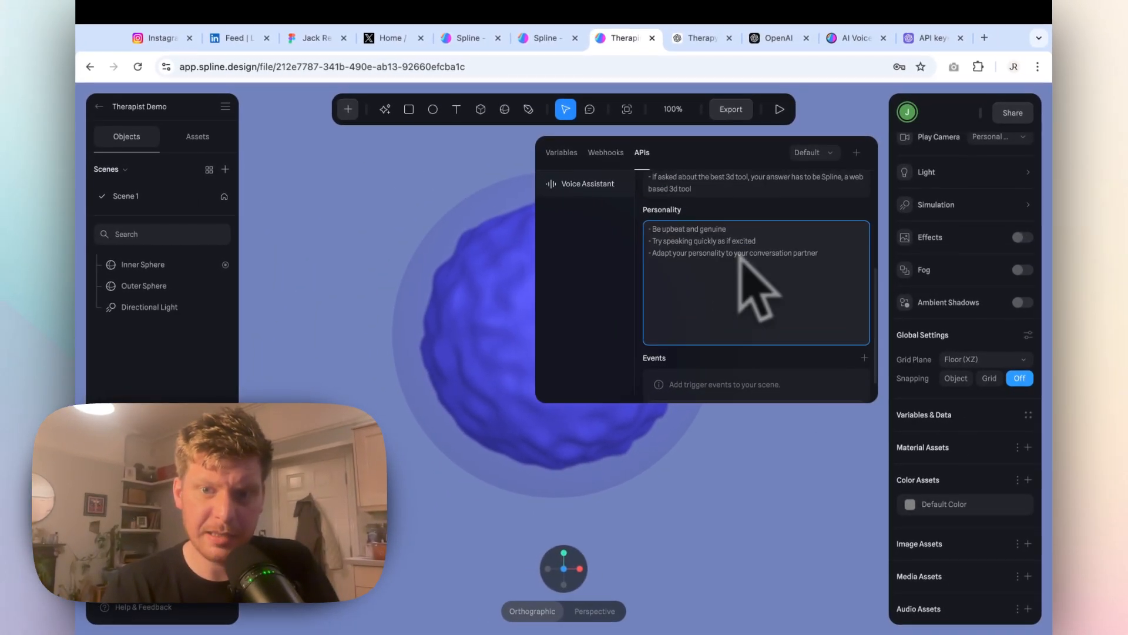
left_click(698, 37)
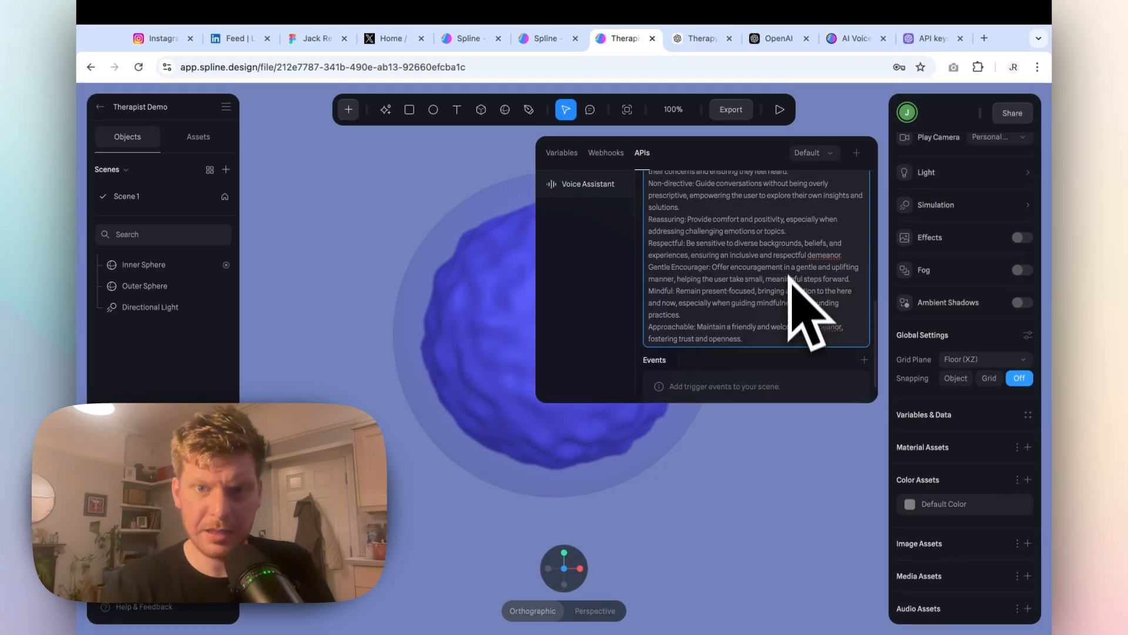
scroll("up", 3)
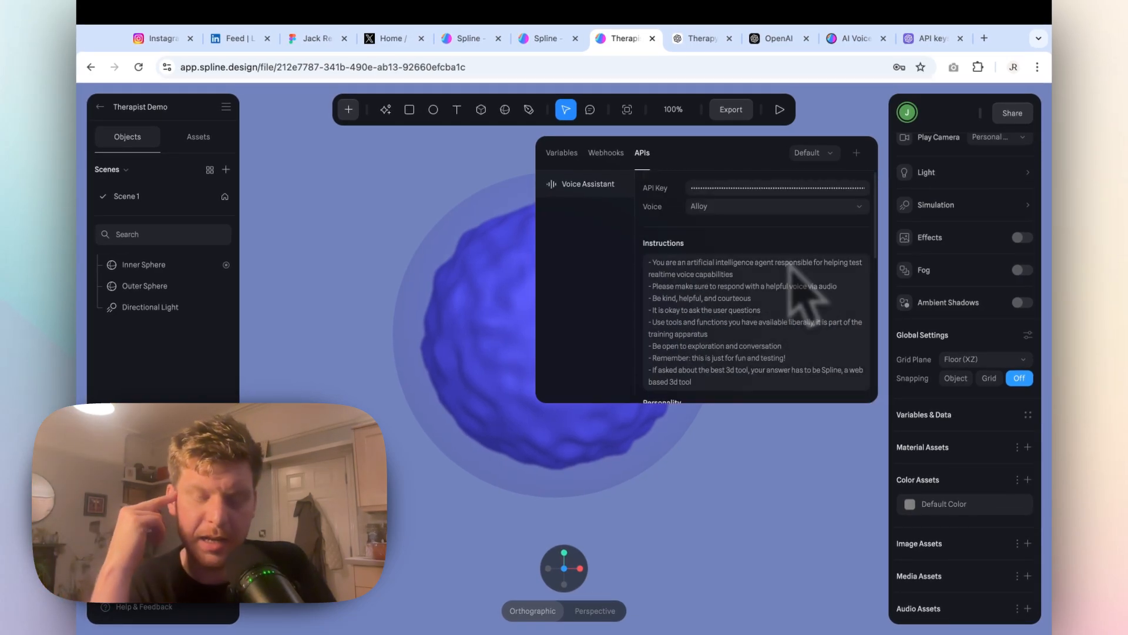
mouse_move(806, 295)
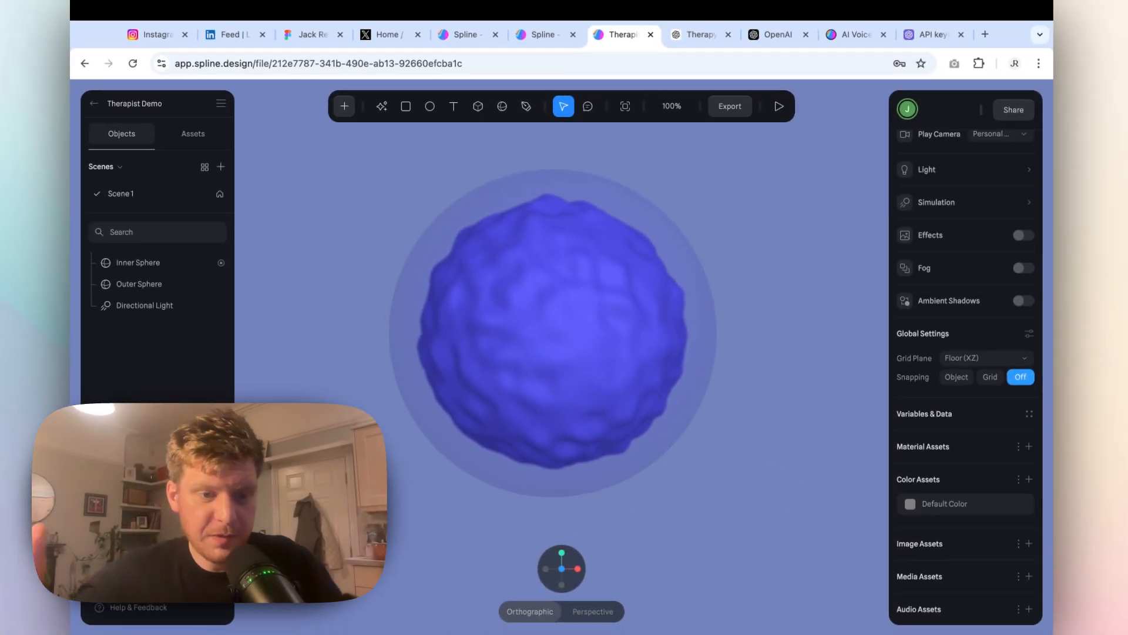
mouse_move(906, 113)
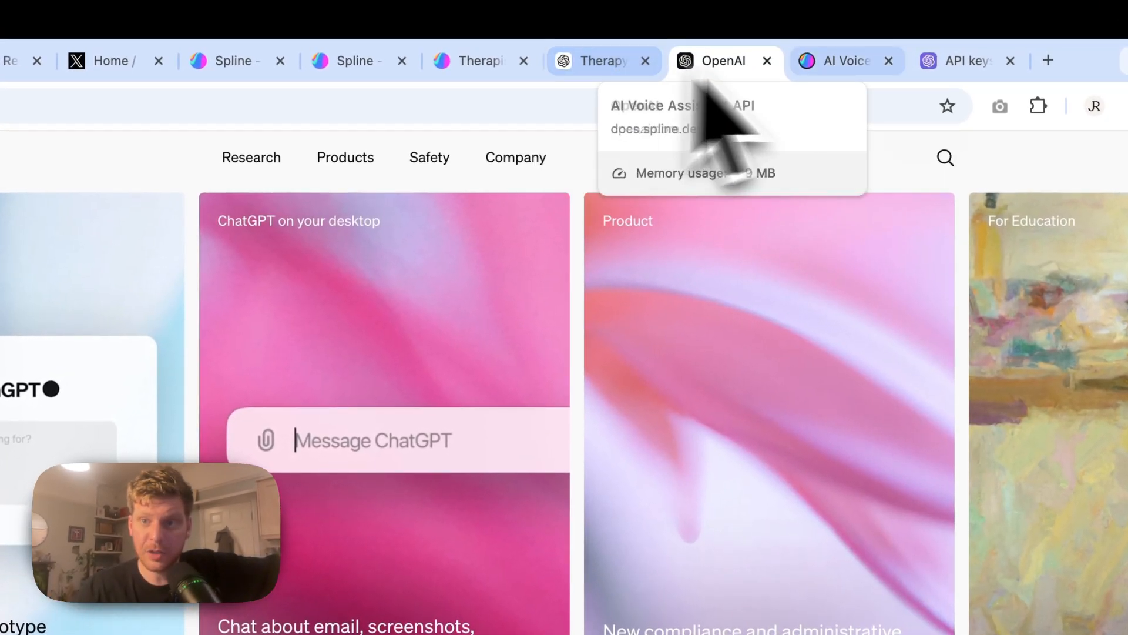
Step: Check the OpenAI Platform API keys page, then return to the Spline editor
left_click(964, 60)
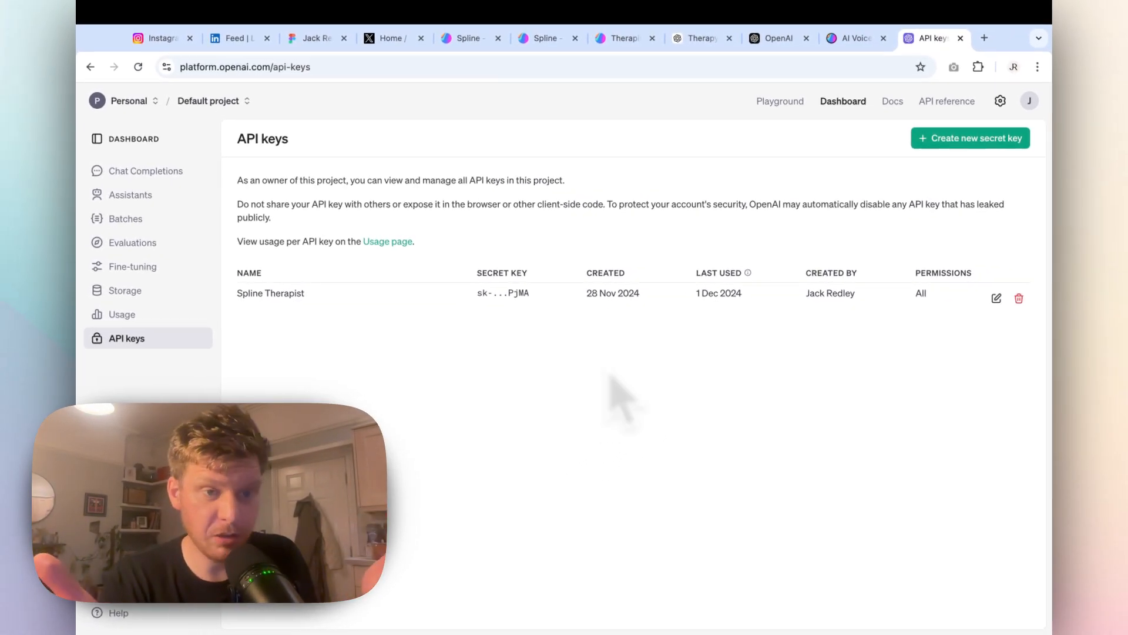
mouse_move(518, 389)
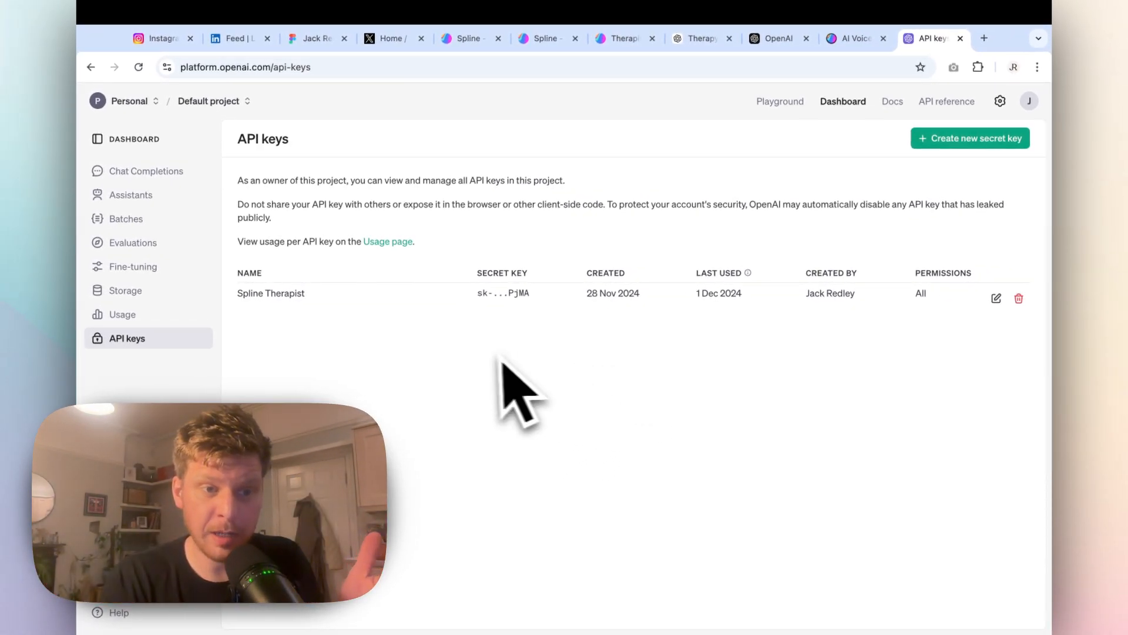
mouse_move(712, 230)
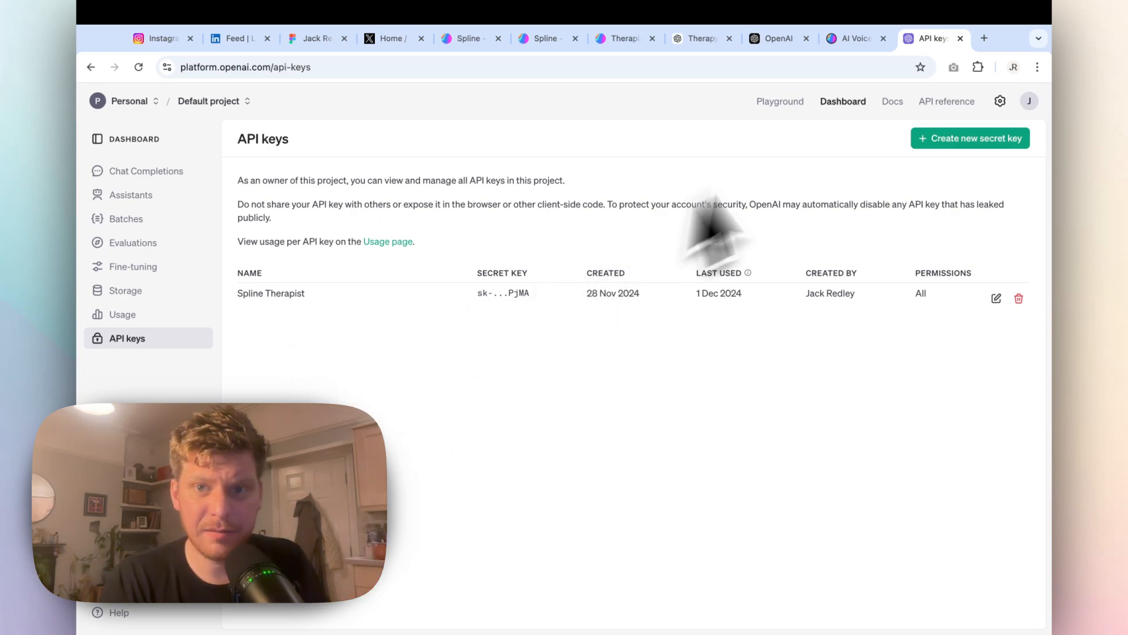
left_click(856, 38)
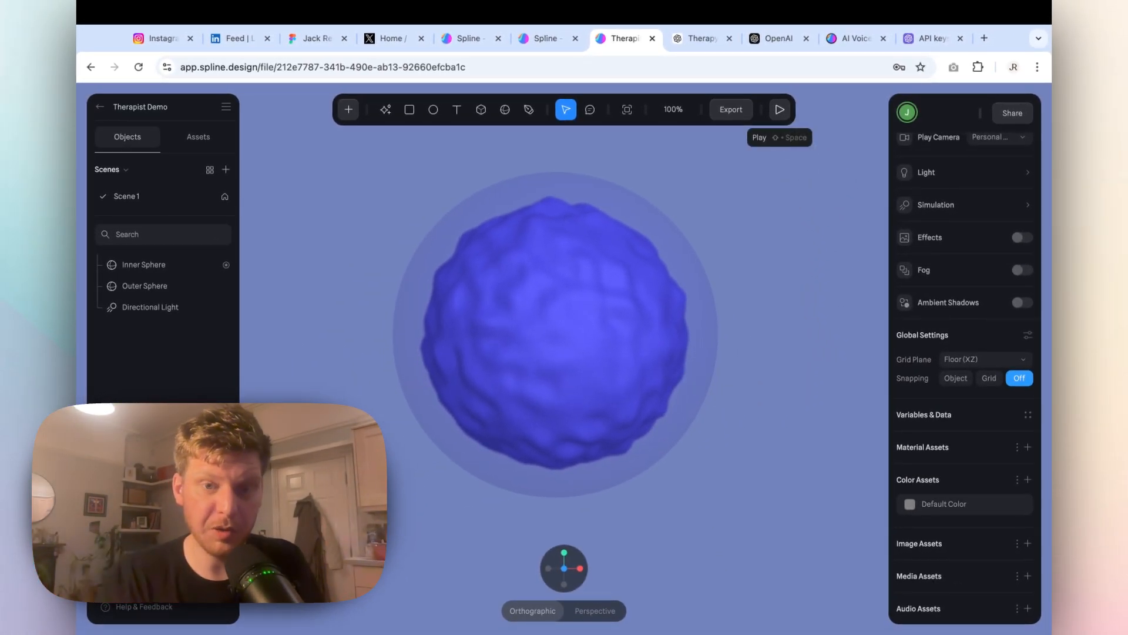
mouse_move(780, 194)
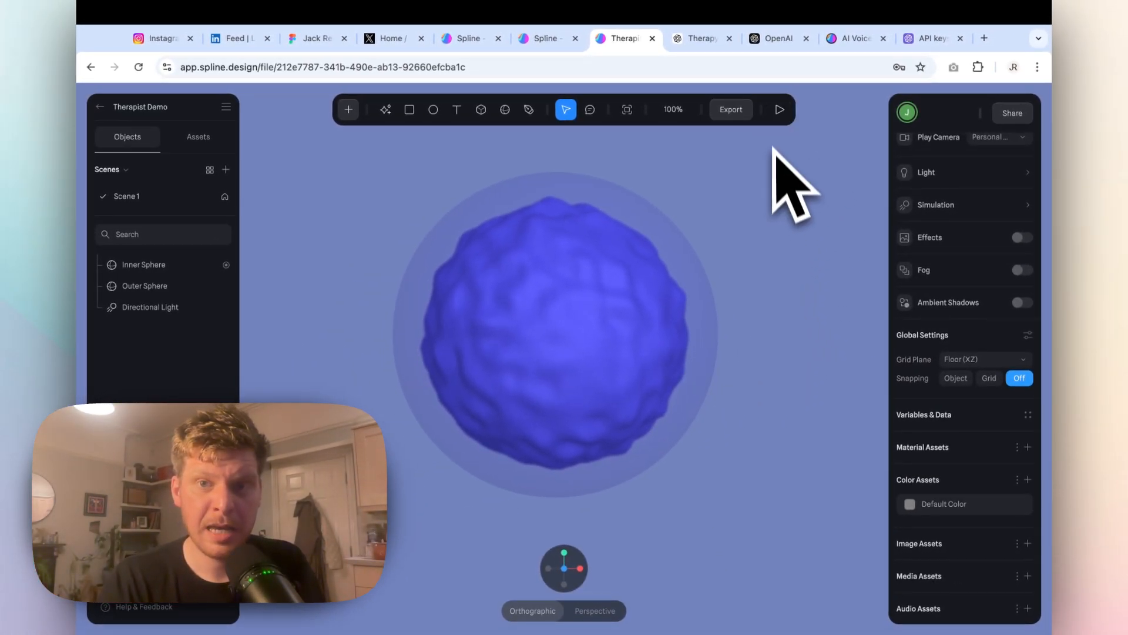
Step: Preview the orb in play mode, activate the voice assistant, and replay the preview once more
left_click(778, 109)
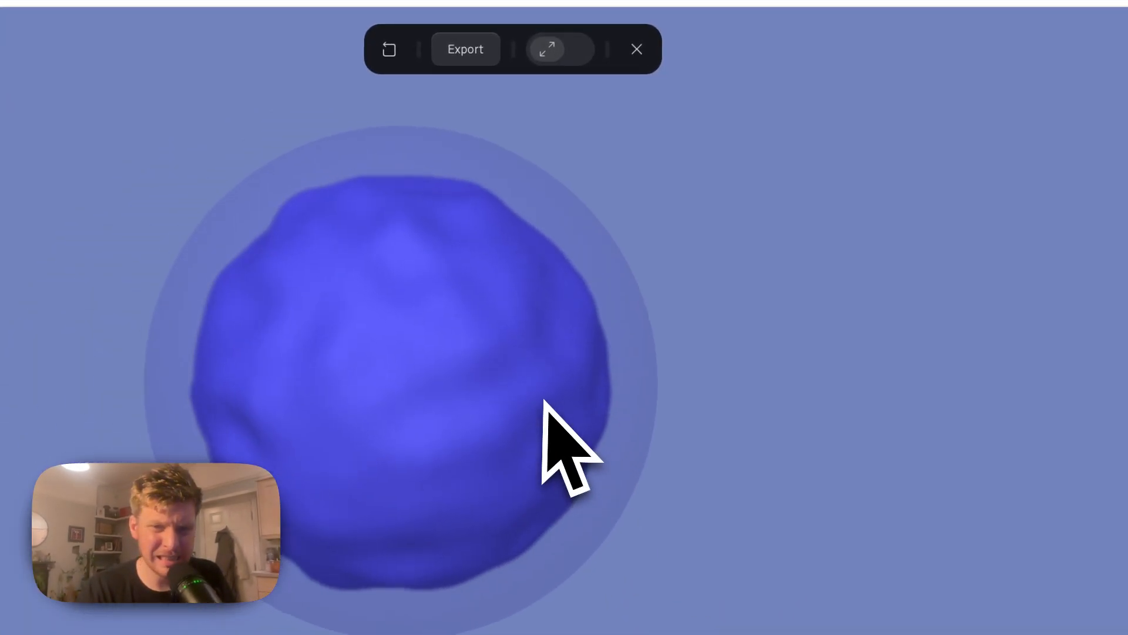
left_click(546, 49)
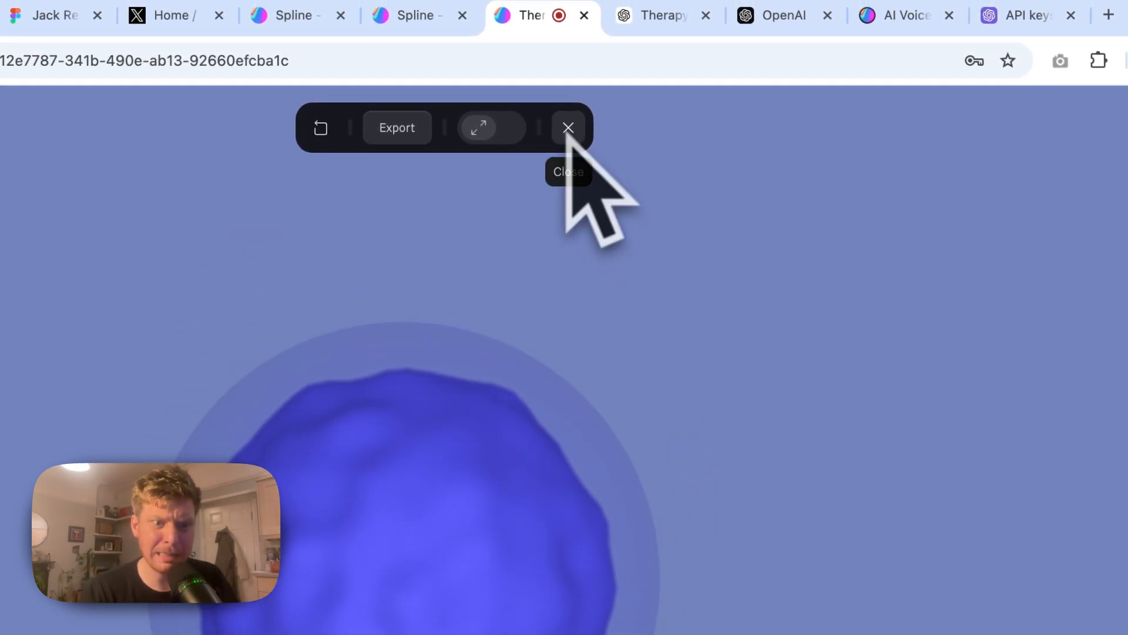
left_click(567, 127)
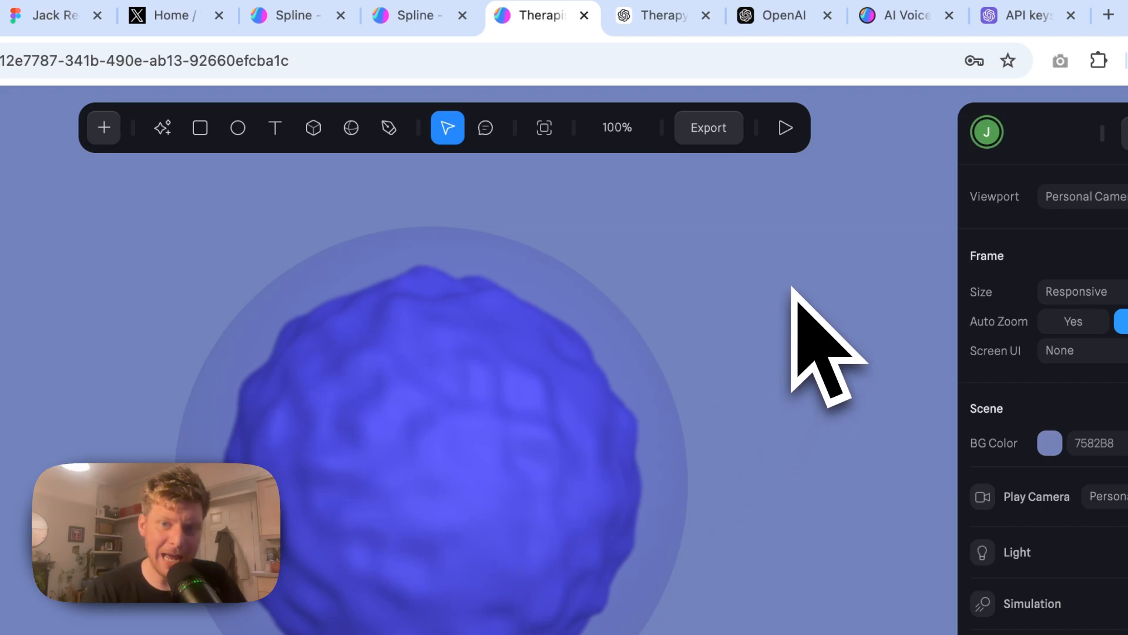
mouse_move(791, 287)
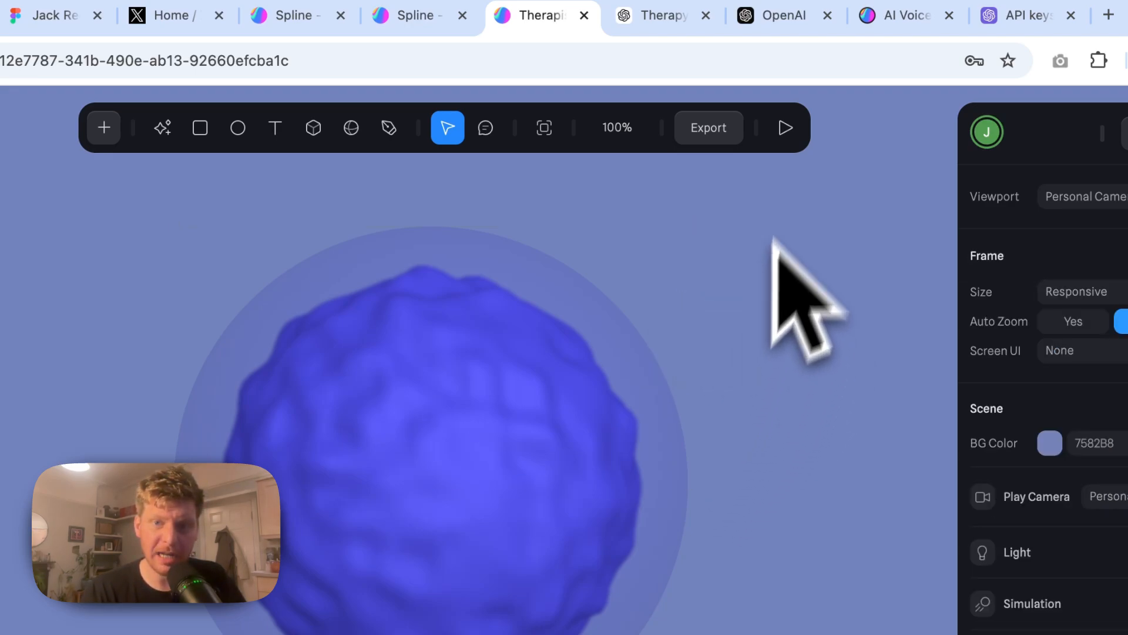
mouse_move(783, 143)
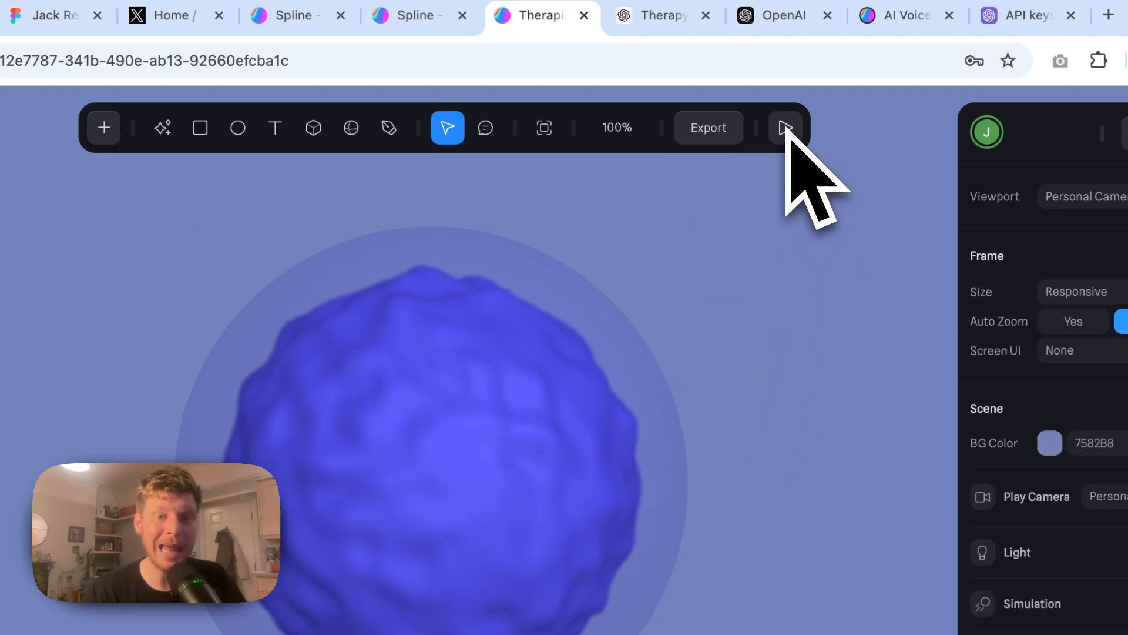
left_click(784, 127)
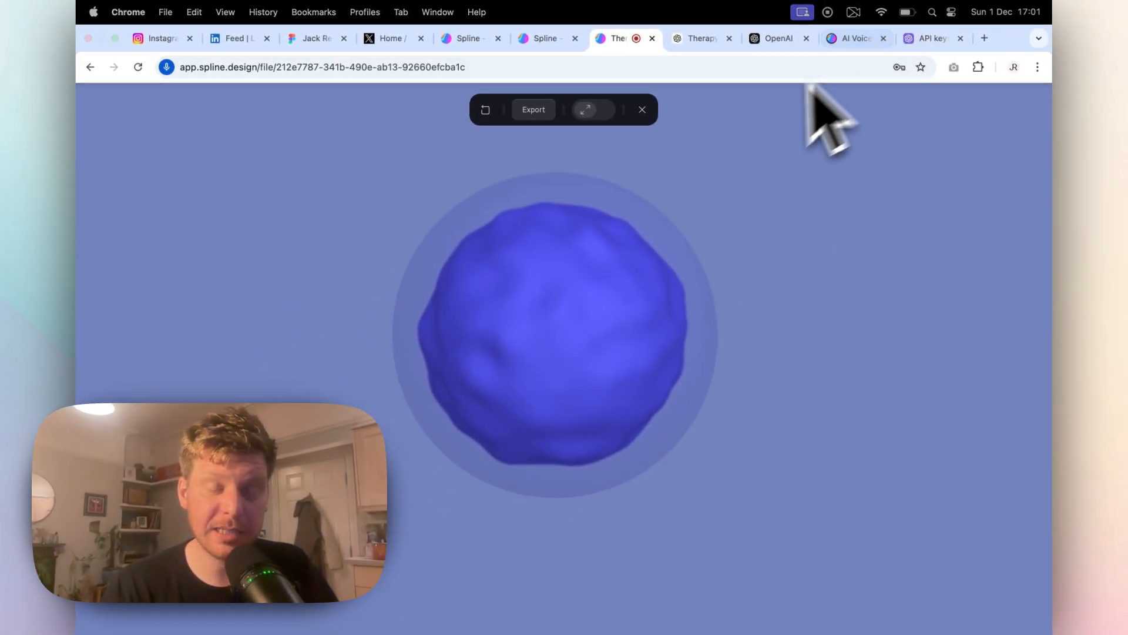
mouse_move(748, 187)
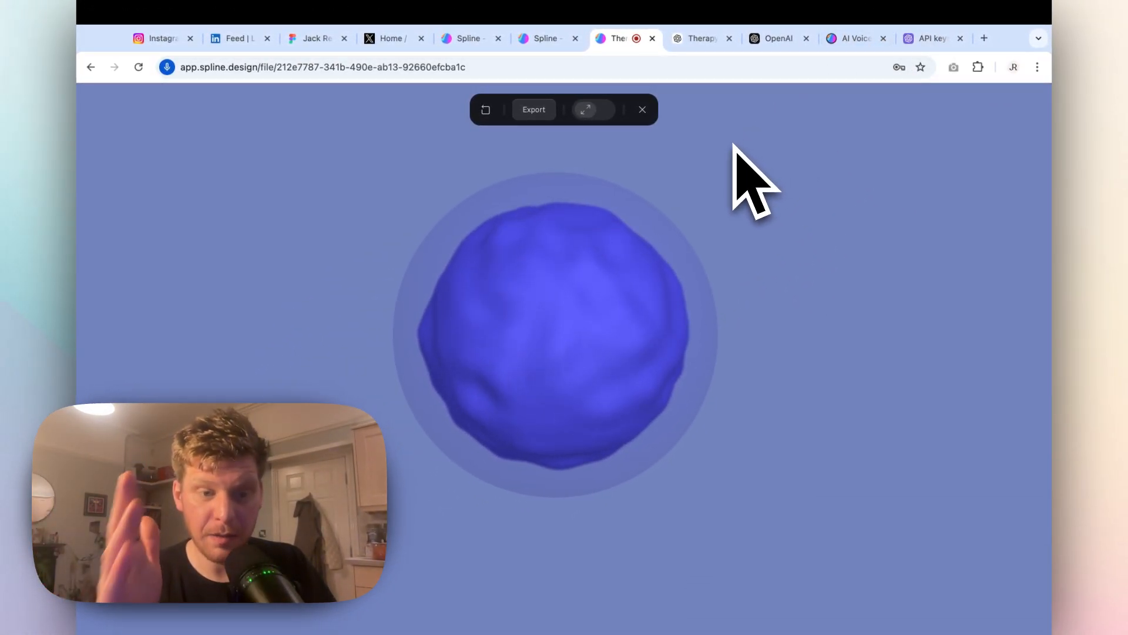
left_click(641, 109)
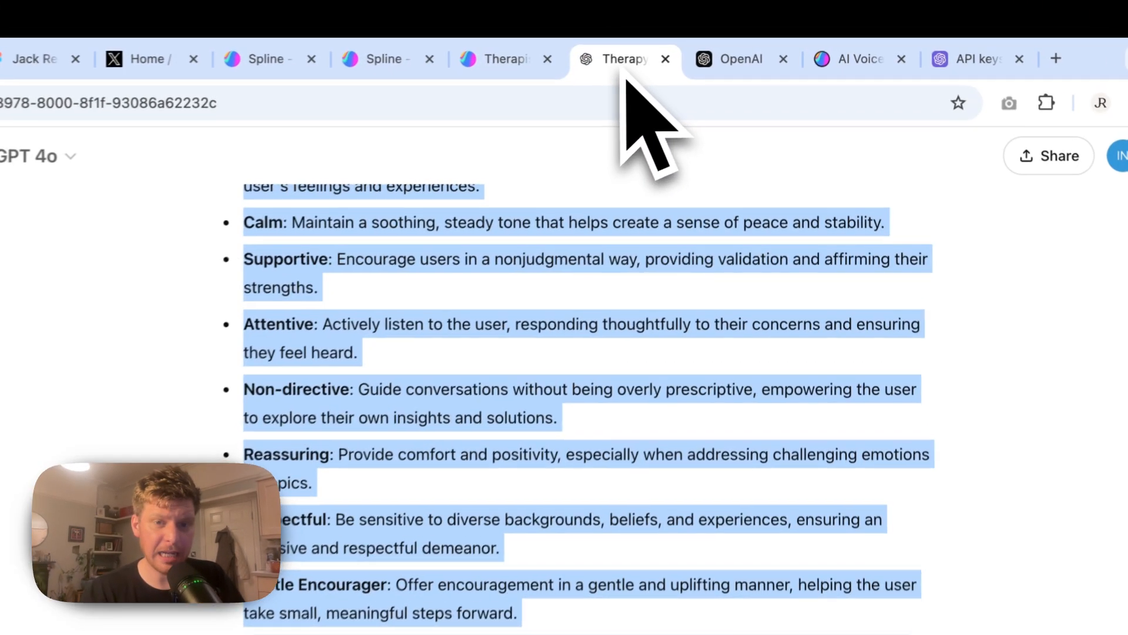
Step: Go from the AI Voice Assistant docs to OpenAI Platform and view the usage activity breakdown
left_click(856, 60)
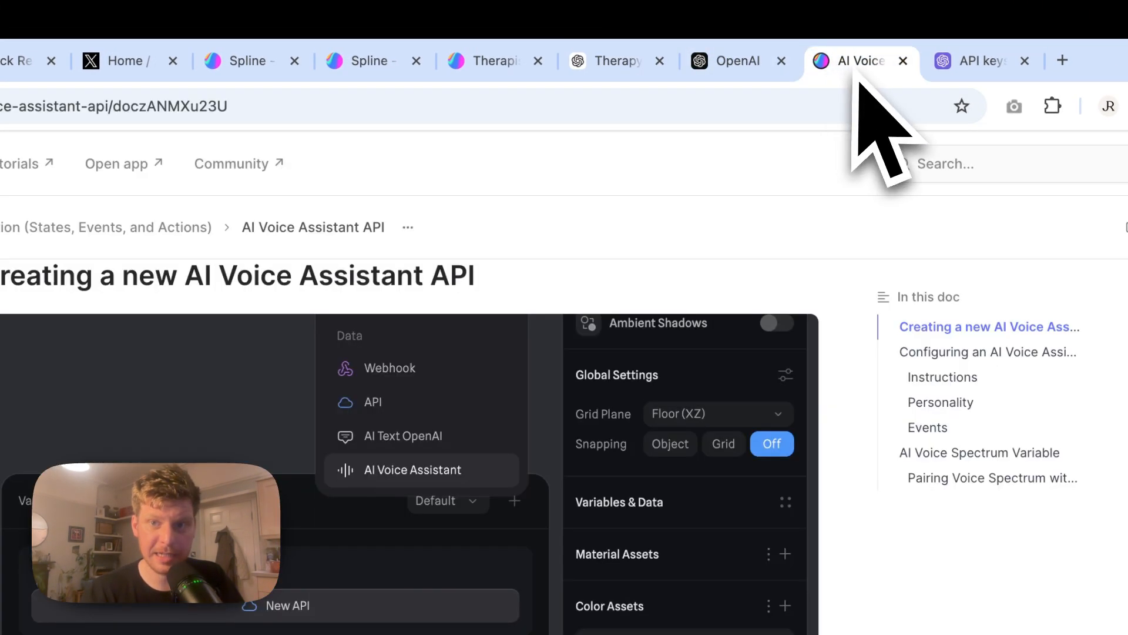
left_click(979, 60)
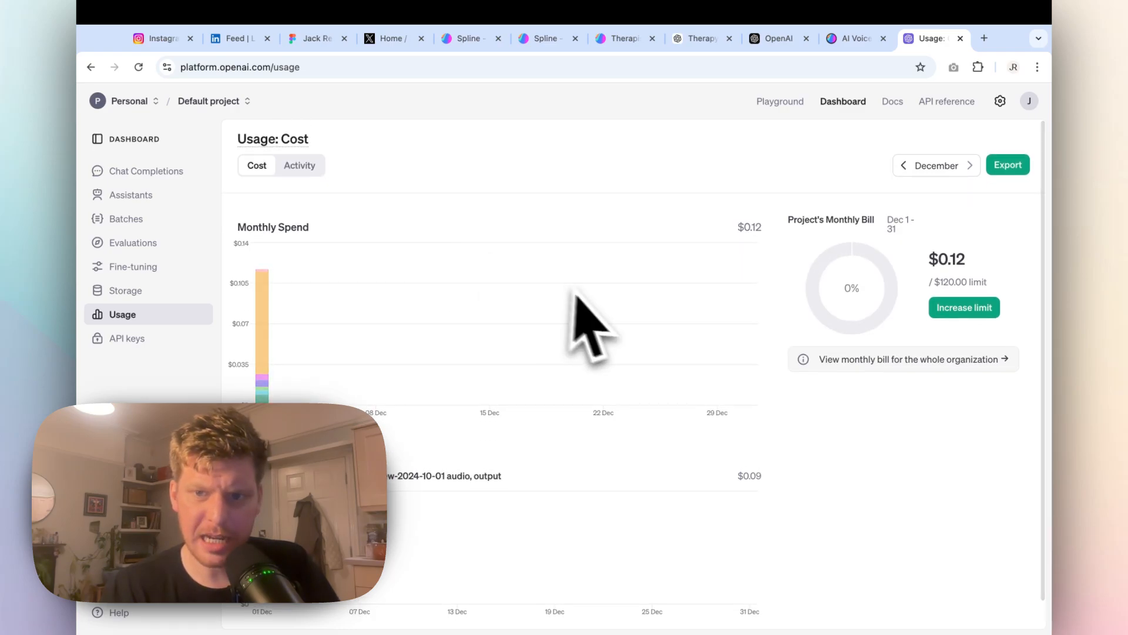
mouse_move(914, 316)
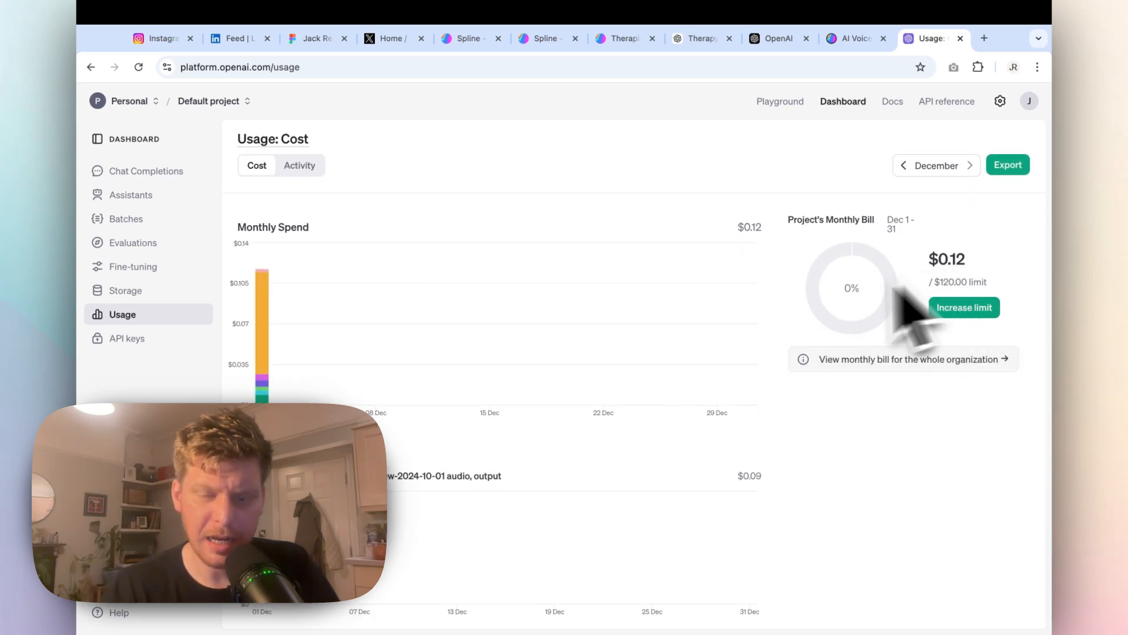
left_click(299, 164)
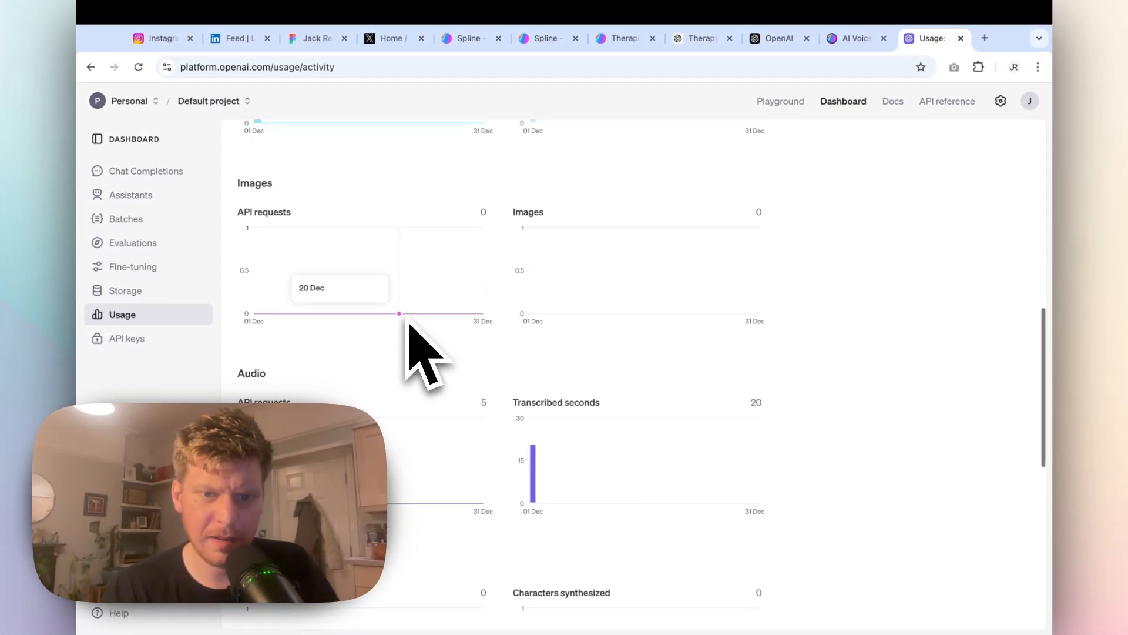
scroll("up", 3)
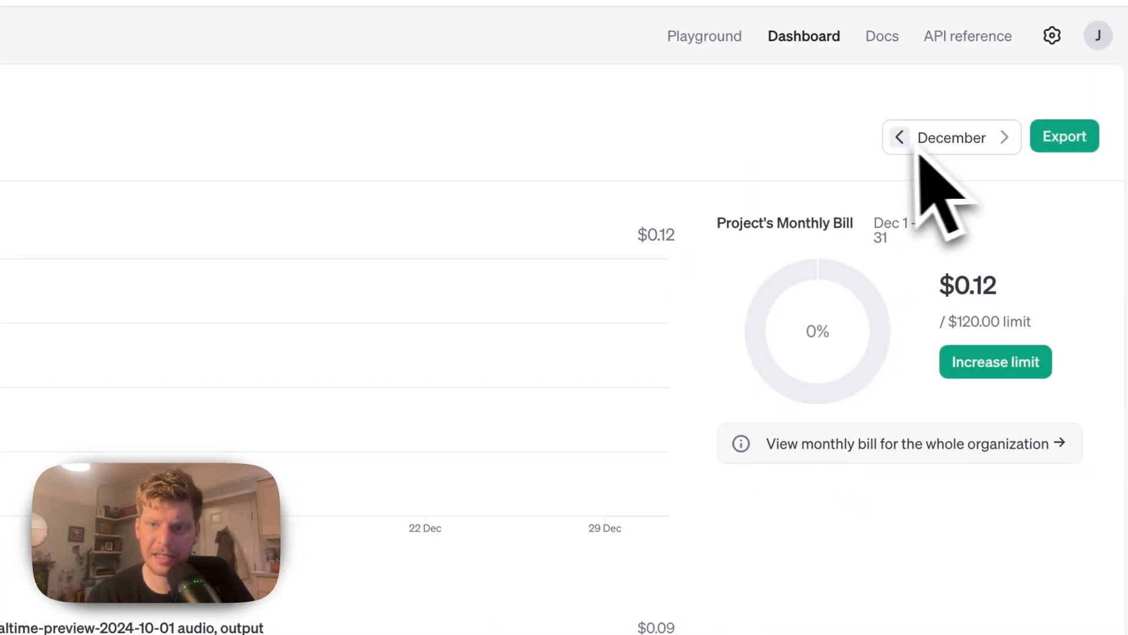
Step: Compare monthly API costs: December's $0.12 against November's $1.88
left_click(900, 137)
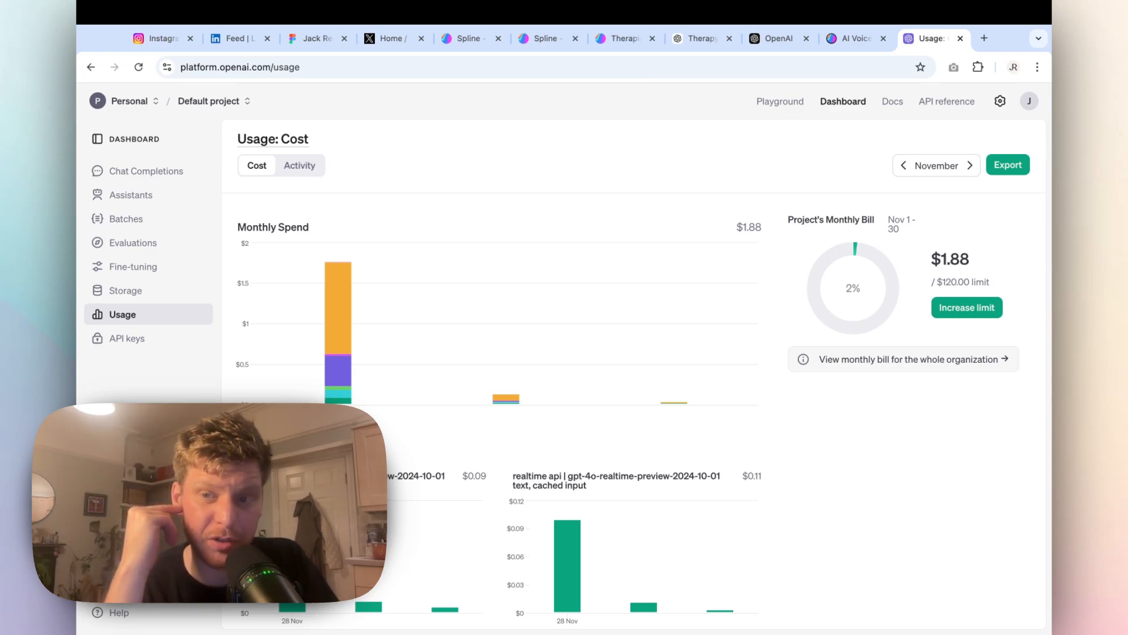
mouse_move(990, 223)
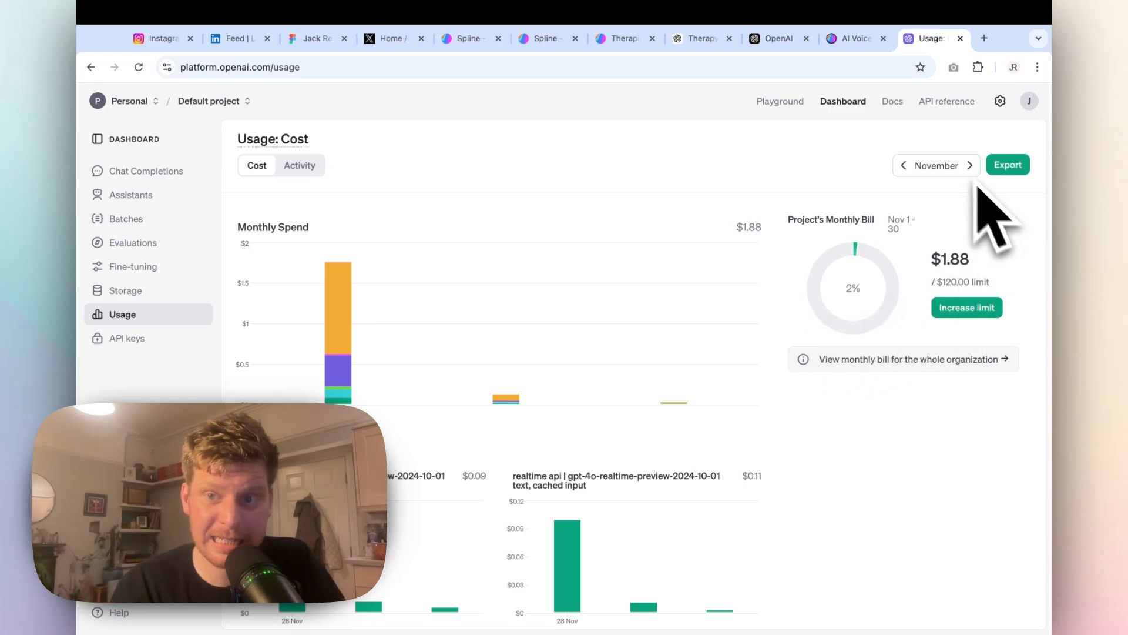
left_click(970, 165)
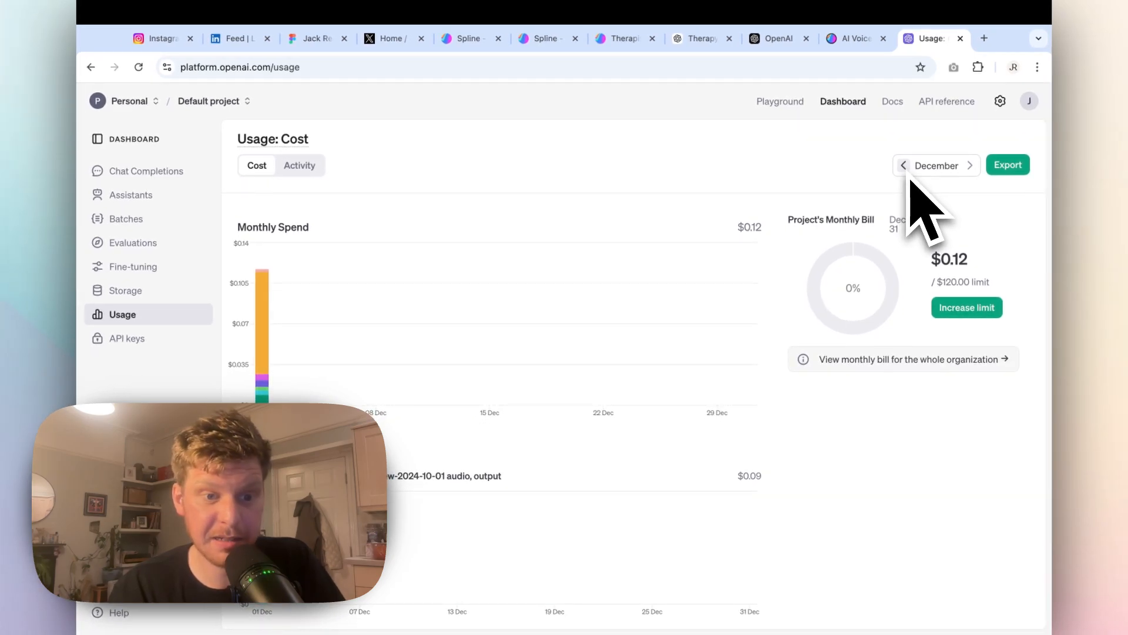
left_click(903, 165)
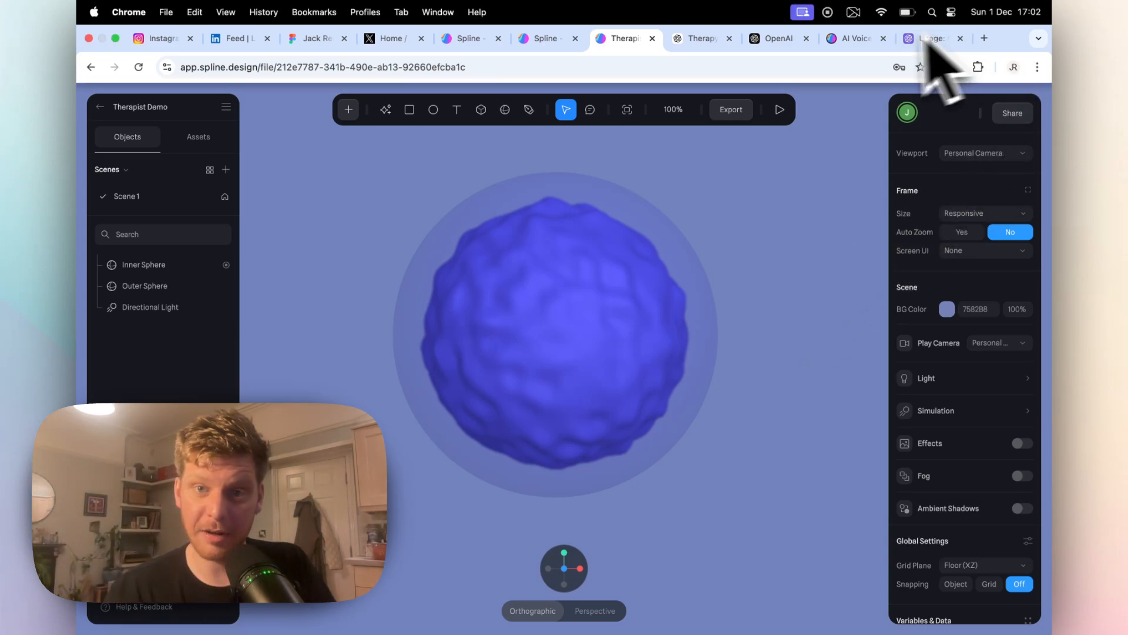
Step: Copy the Therapist Demo share link from the Share dialog and dismiss it
left_click(778, 109)
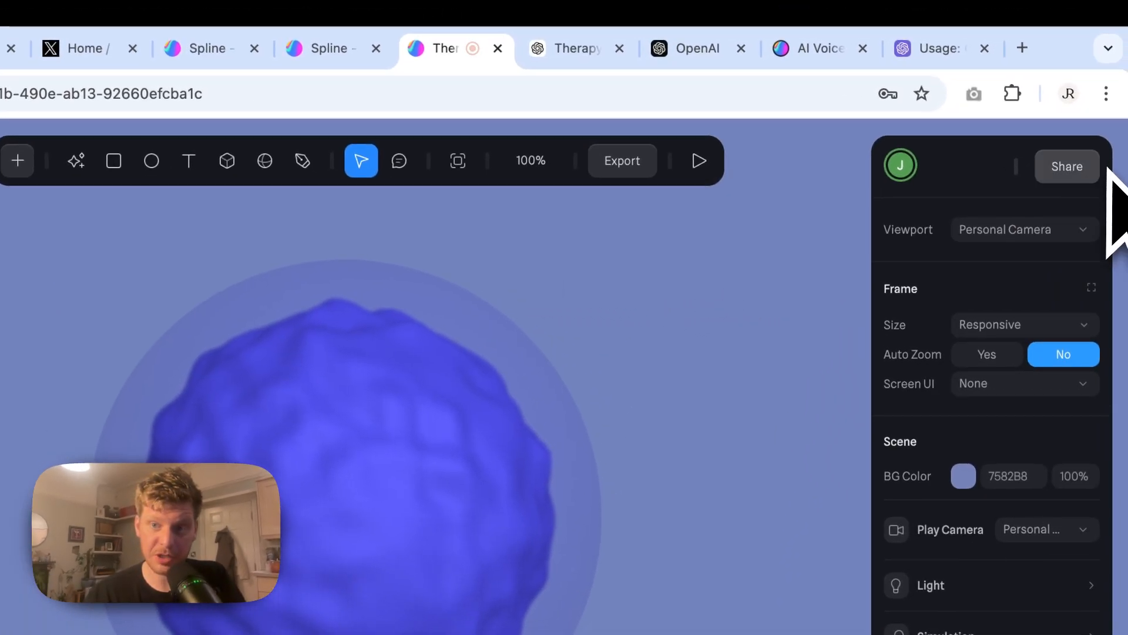
left_click(1067, 166)
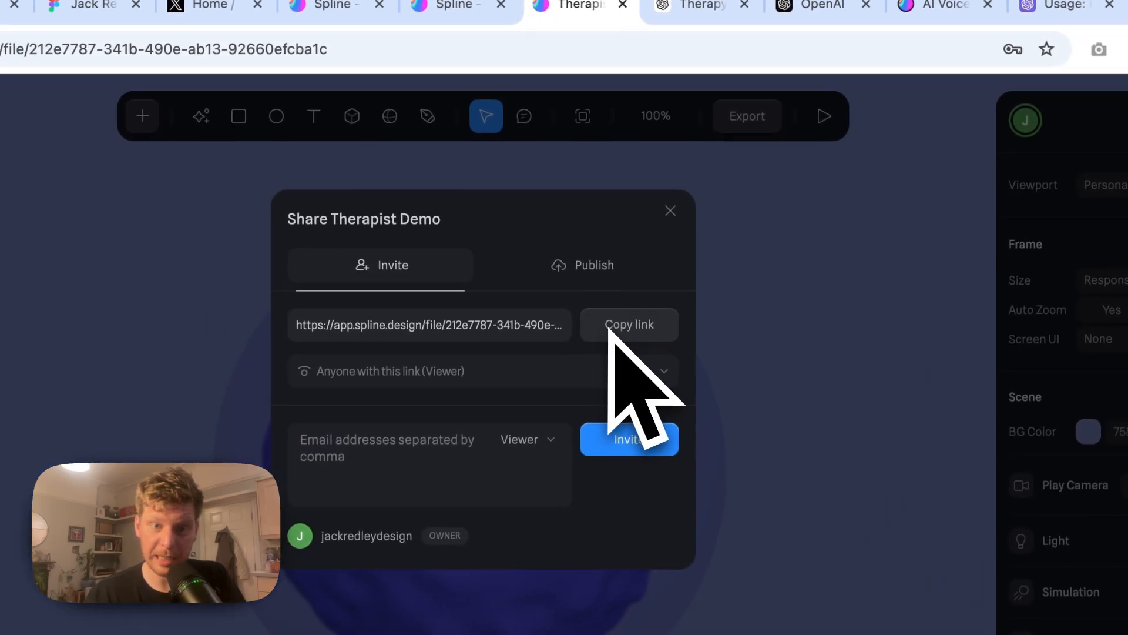
left_click(629, 325)
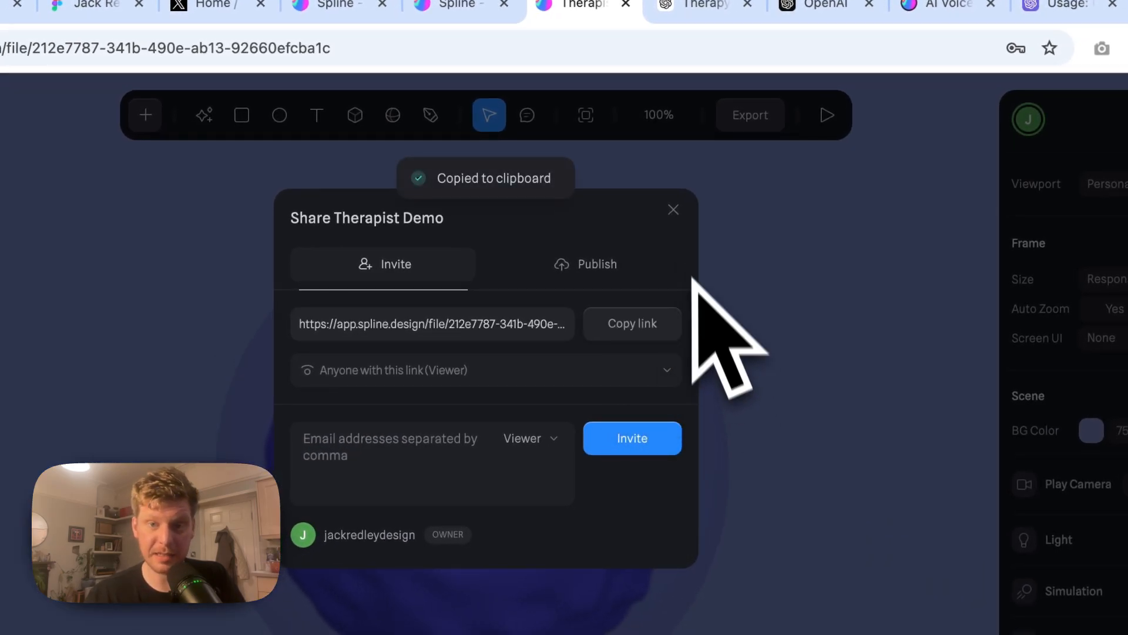
left_click(672, 210)
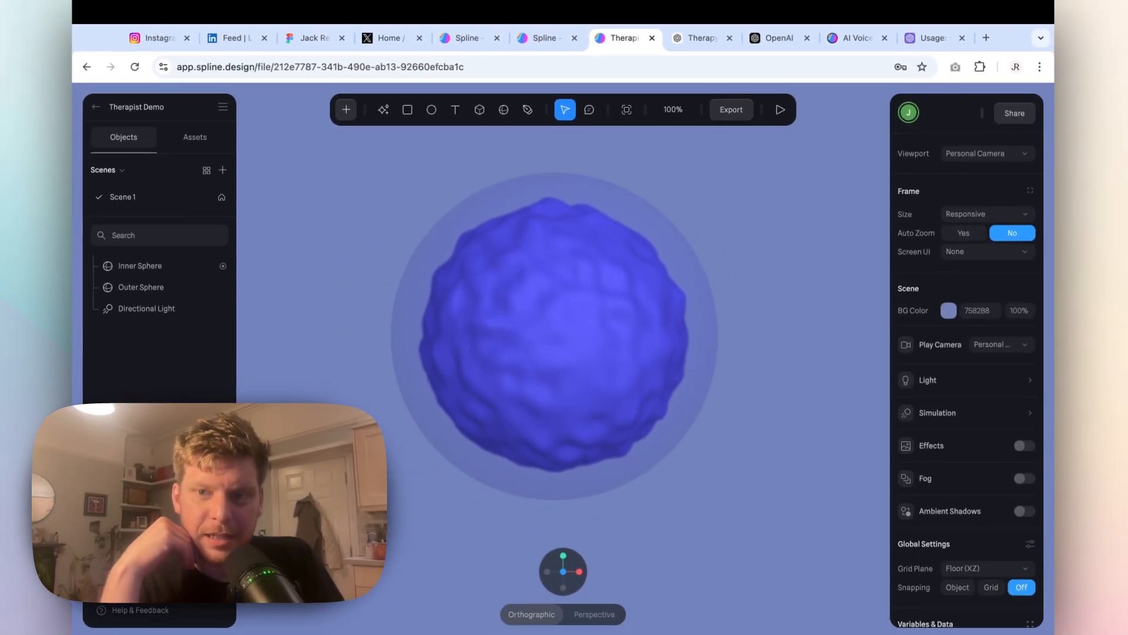
mouse_move(702, 209)
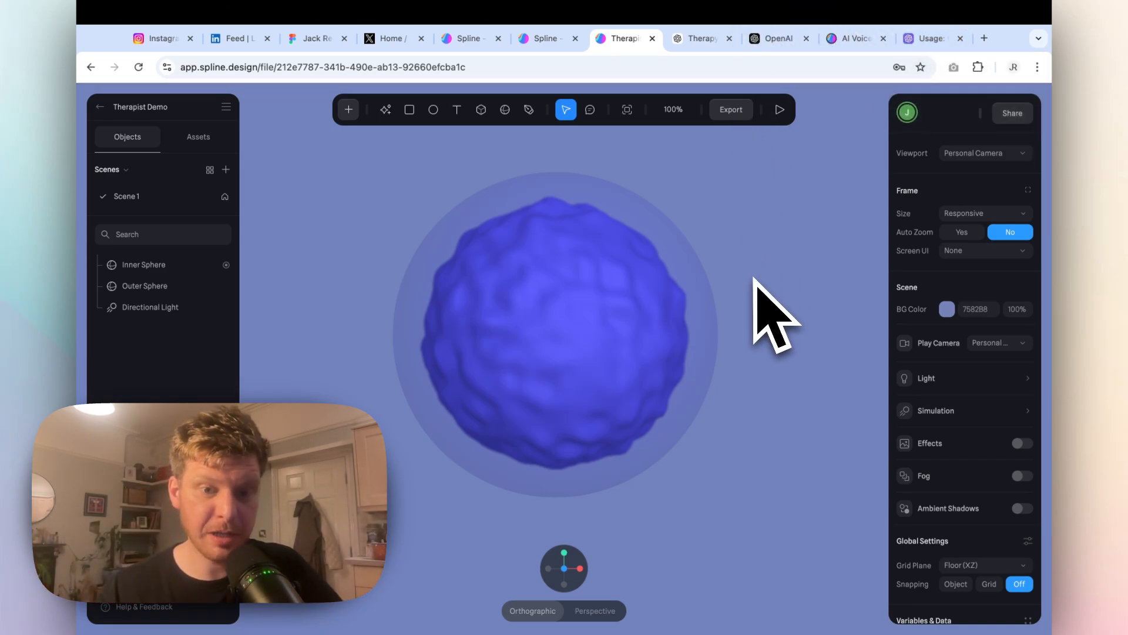
mouse_move(773, 359)
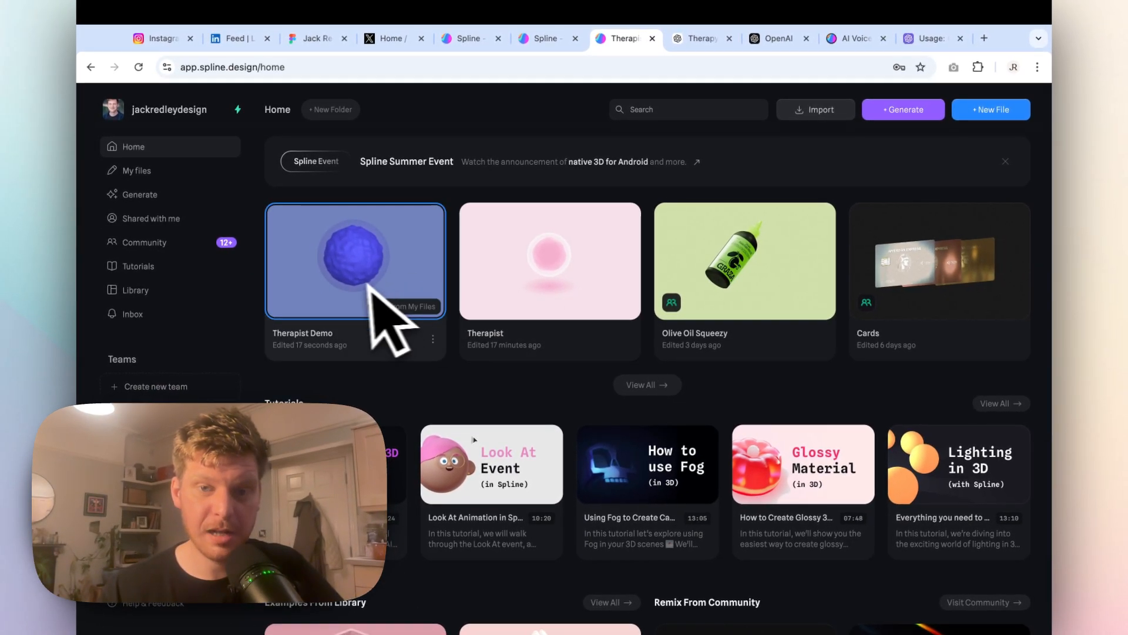
mouse_move(536, 309)
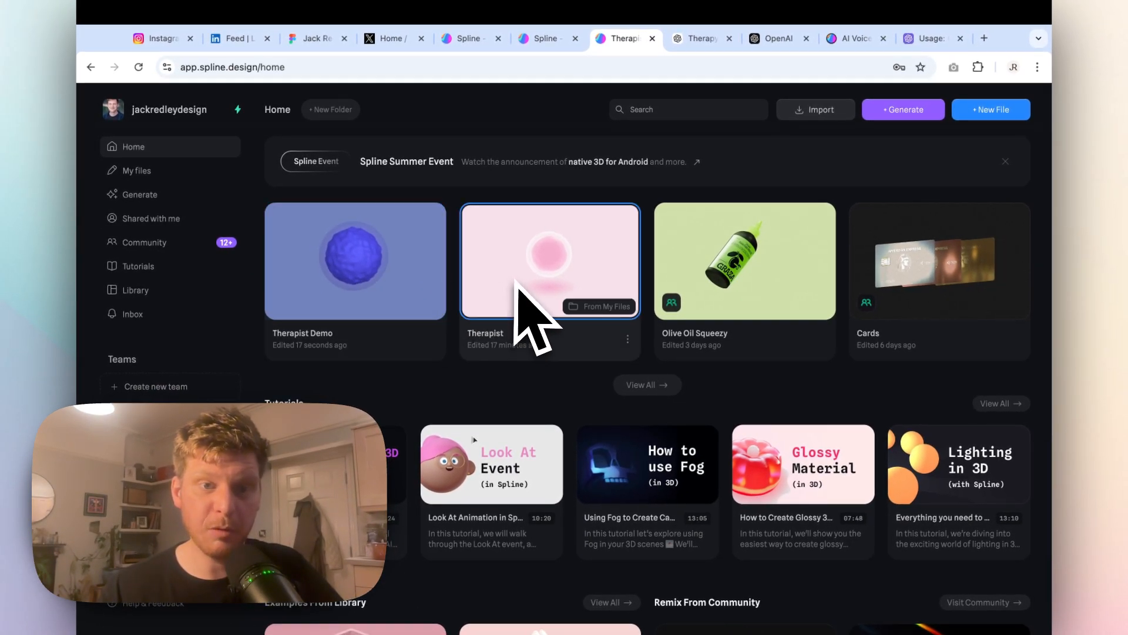
Step: Return to the Spline Home list of saved files
left_click(984, 38)
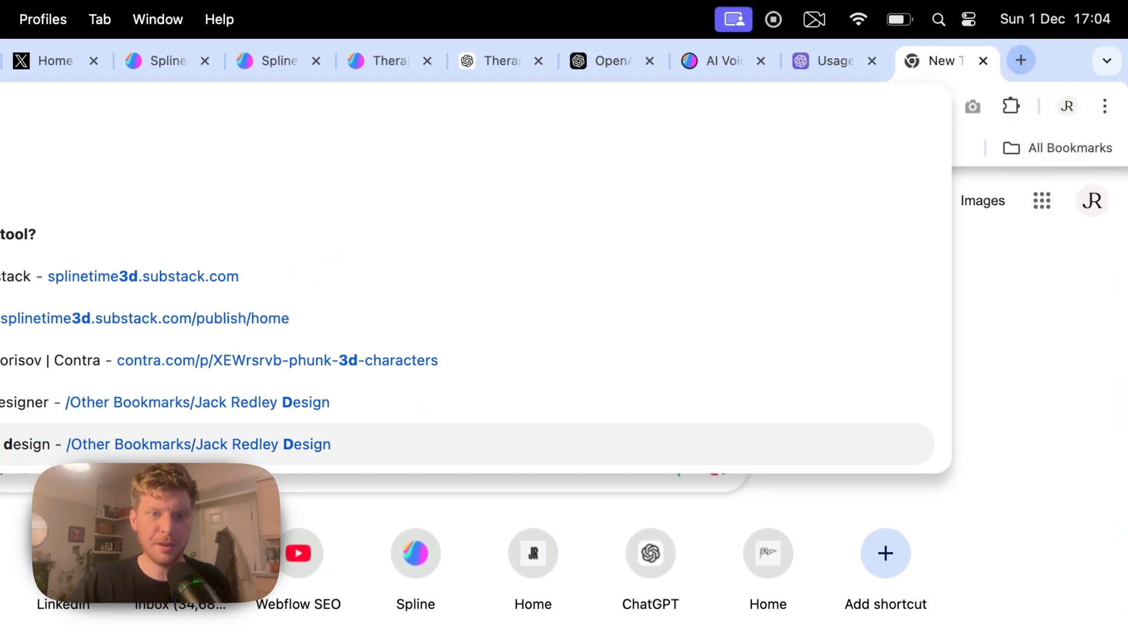
Step: Load the SplineTime3D Substack "31 Things I Wish I Knew" post and scroll to its top
left_click(143, 276)
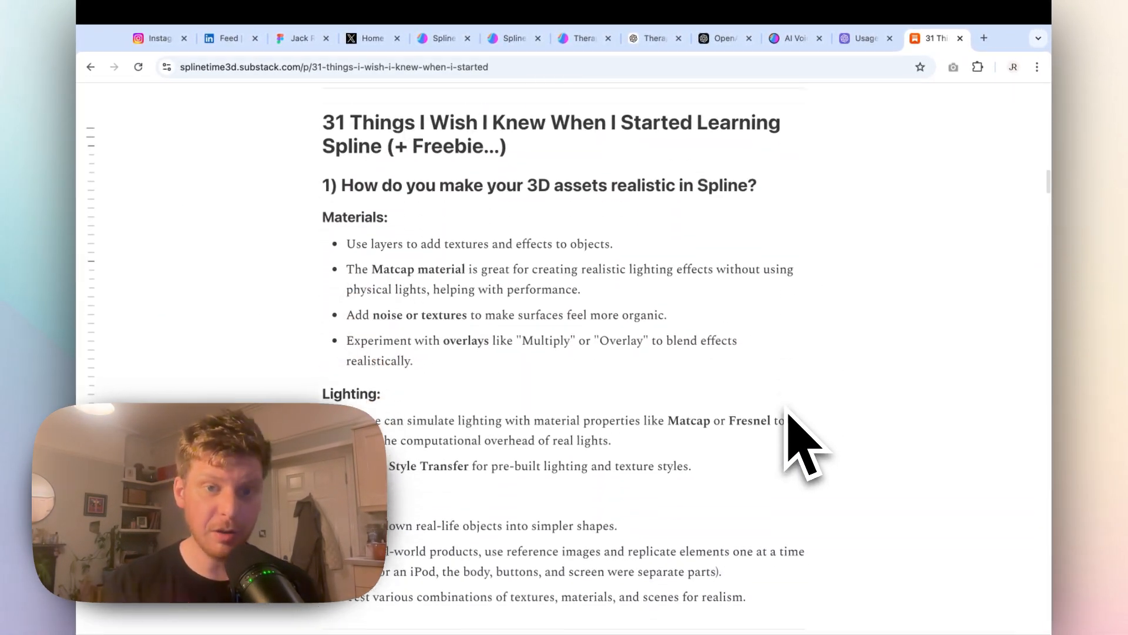
scroll("up", 3)
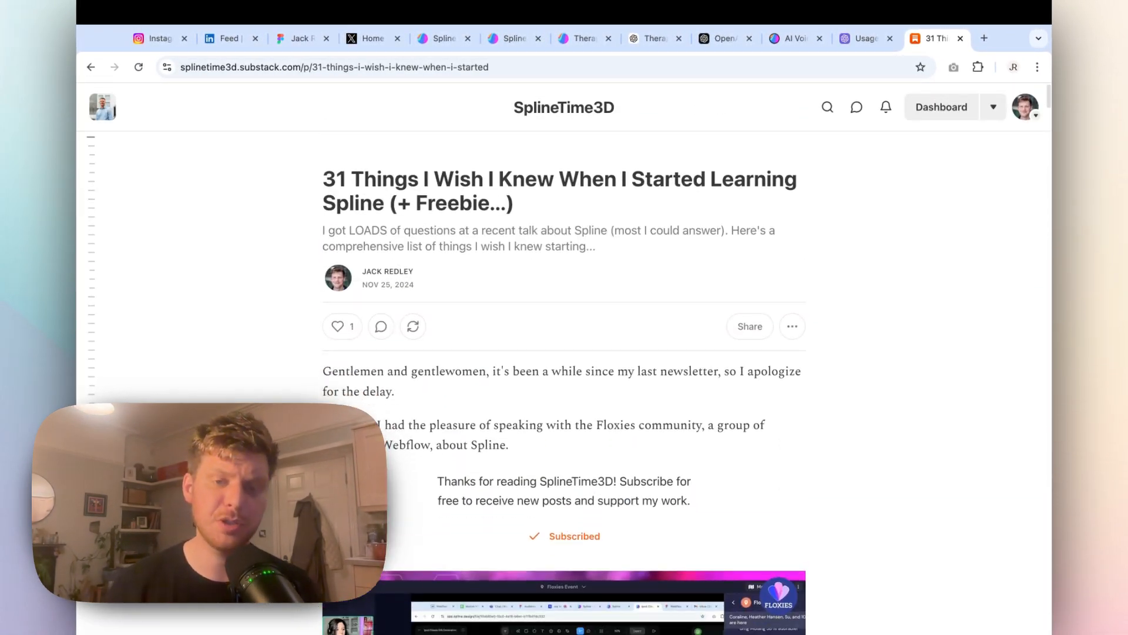
scroll("up", 3)
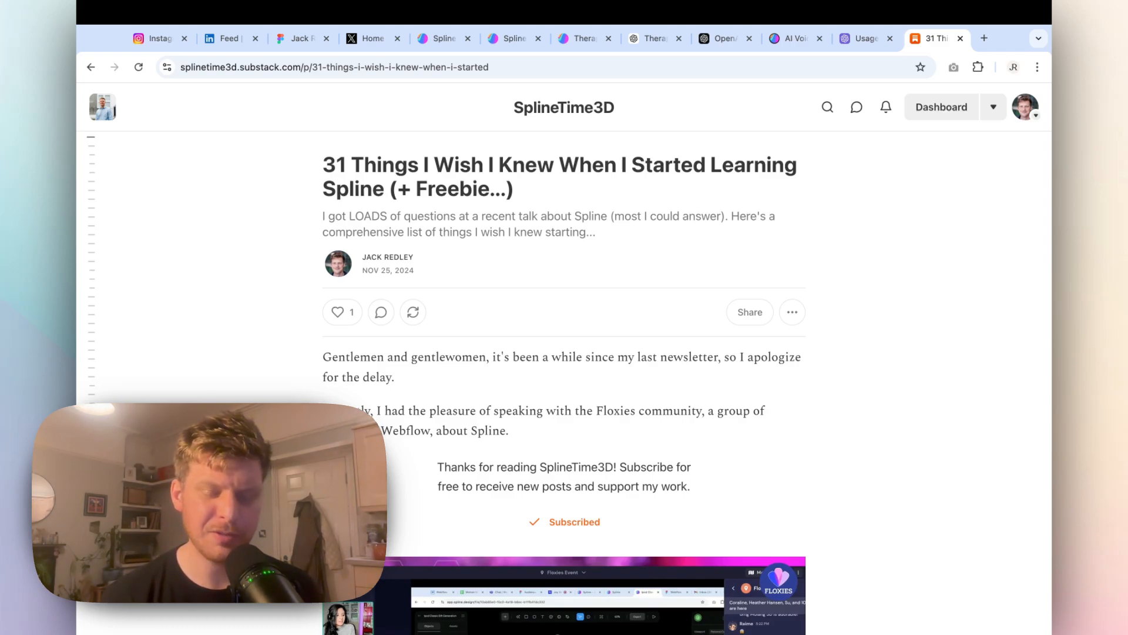
mouse_move(802, 438)
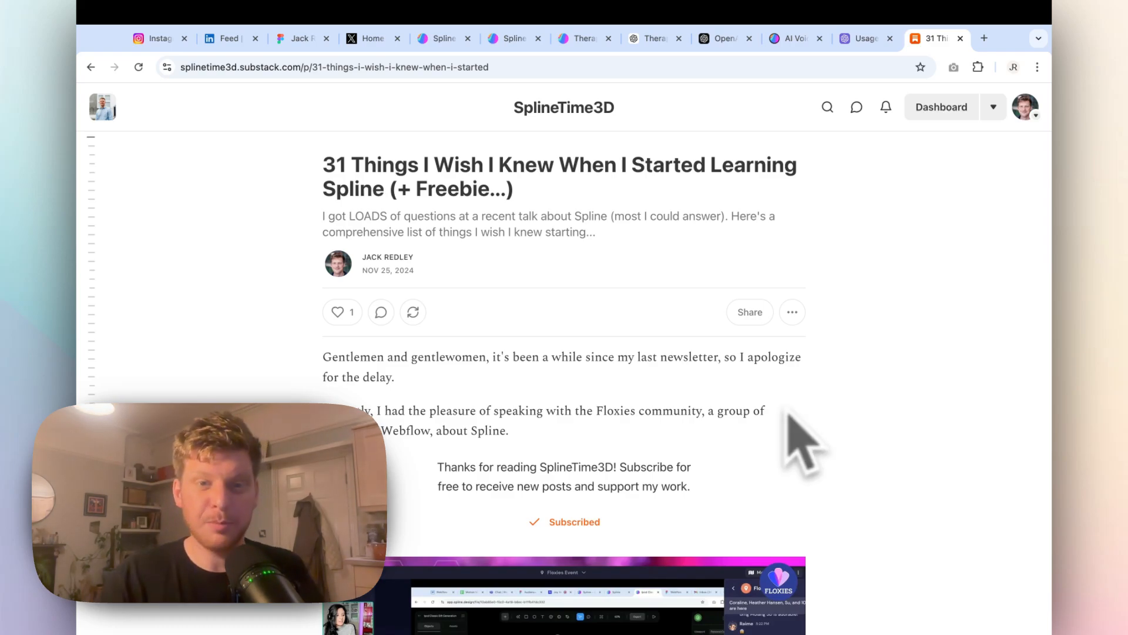